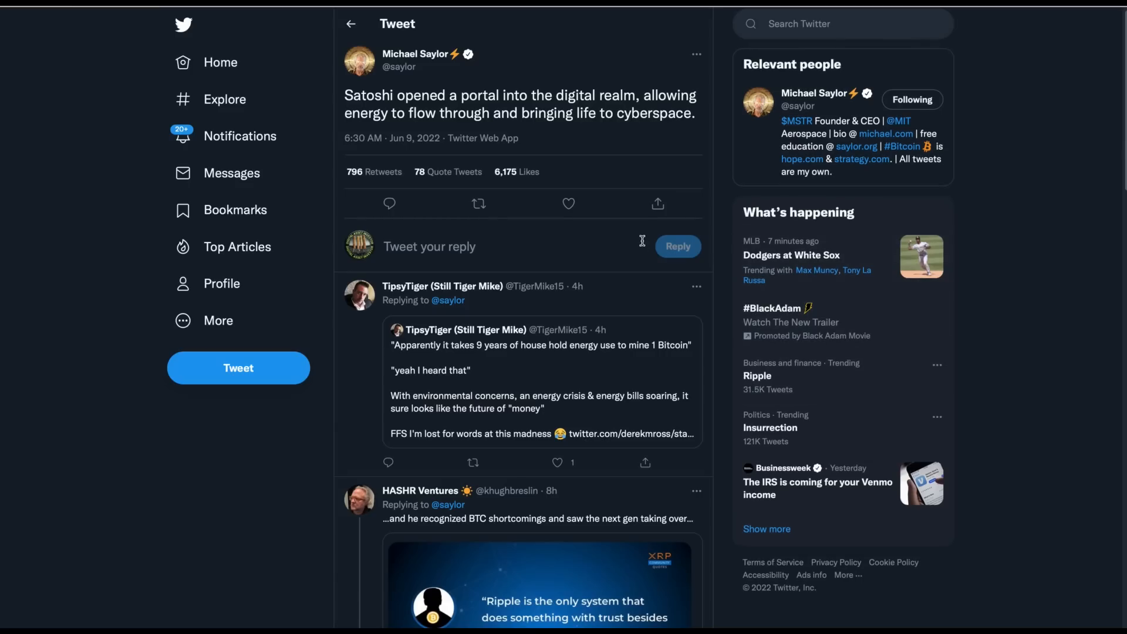
pyautogui.moveTo(397, 195)
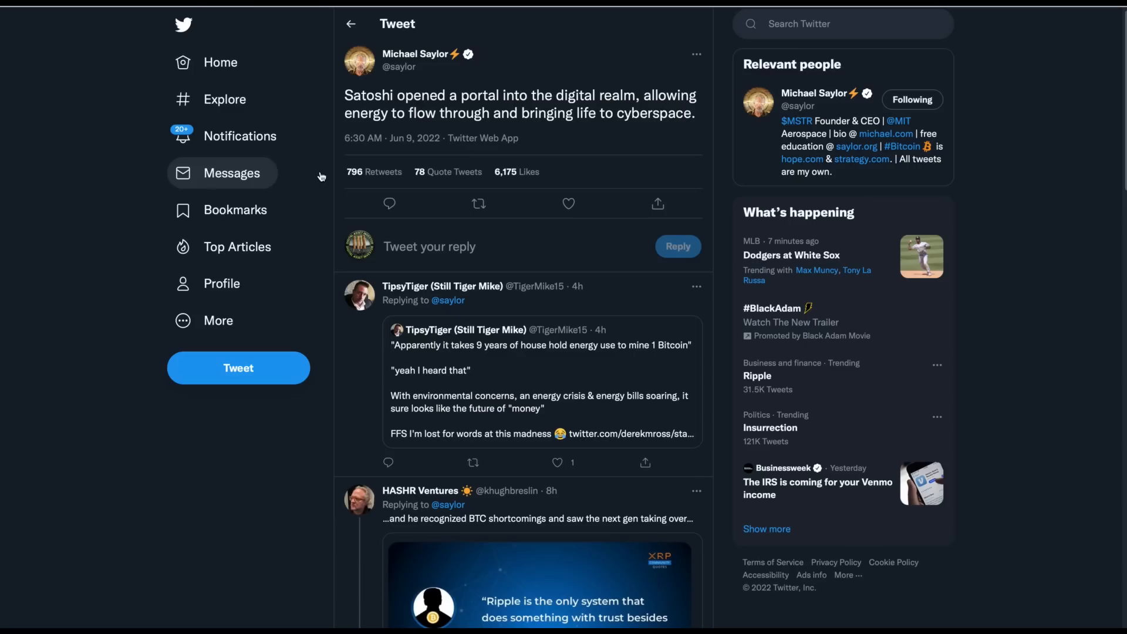
pyautogui.moveTo(589, 163)
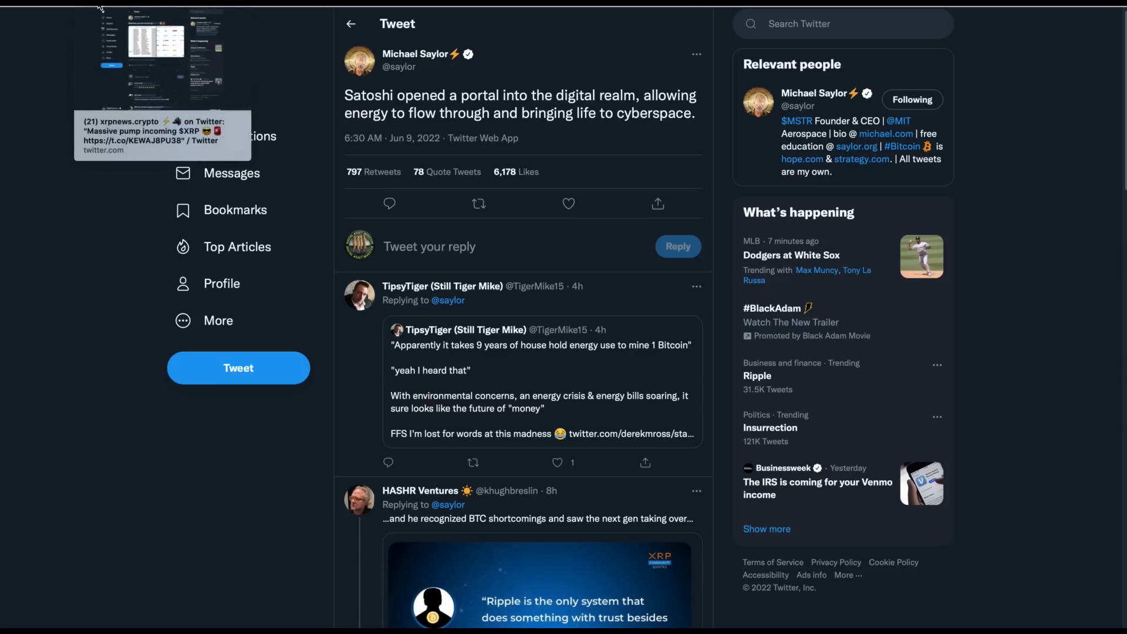
# - Switch to the browser tab showing the tweet that predicts an XRP pump
pyautogui.click(160, 130)
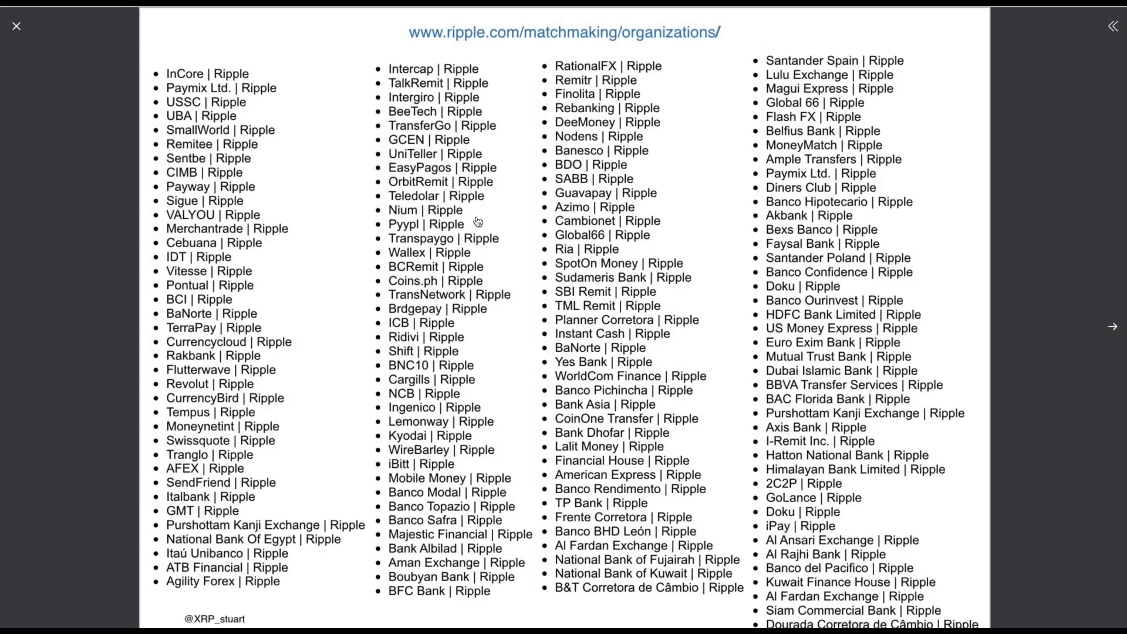
pyautogui.moveTo(491, 218)
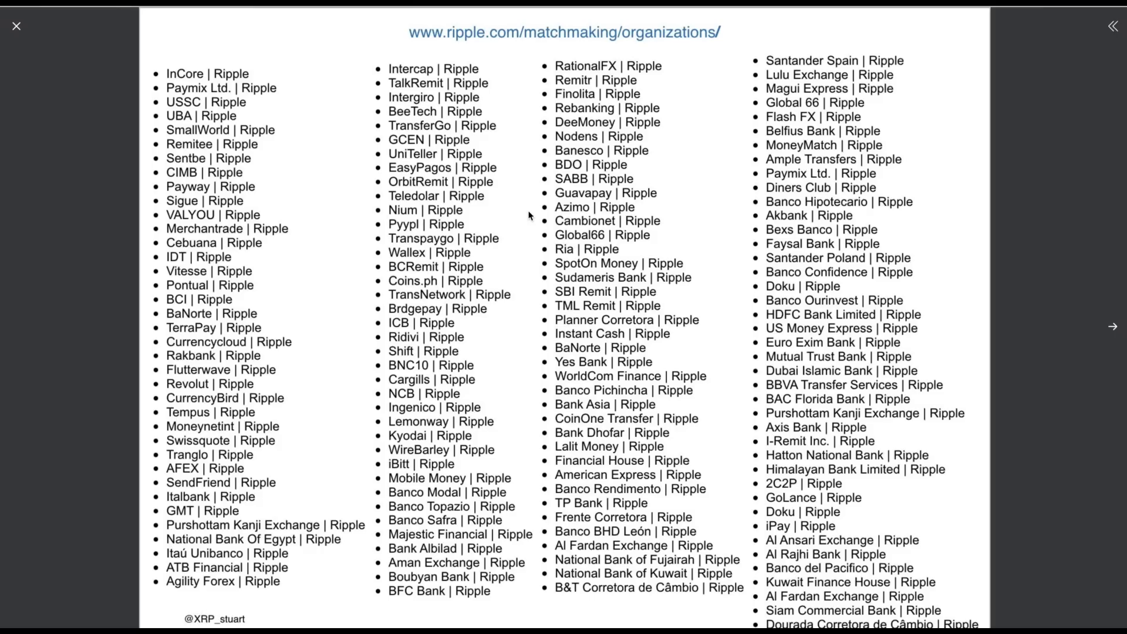
pyautogui.moveTo(651, 208)
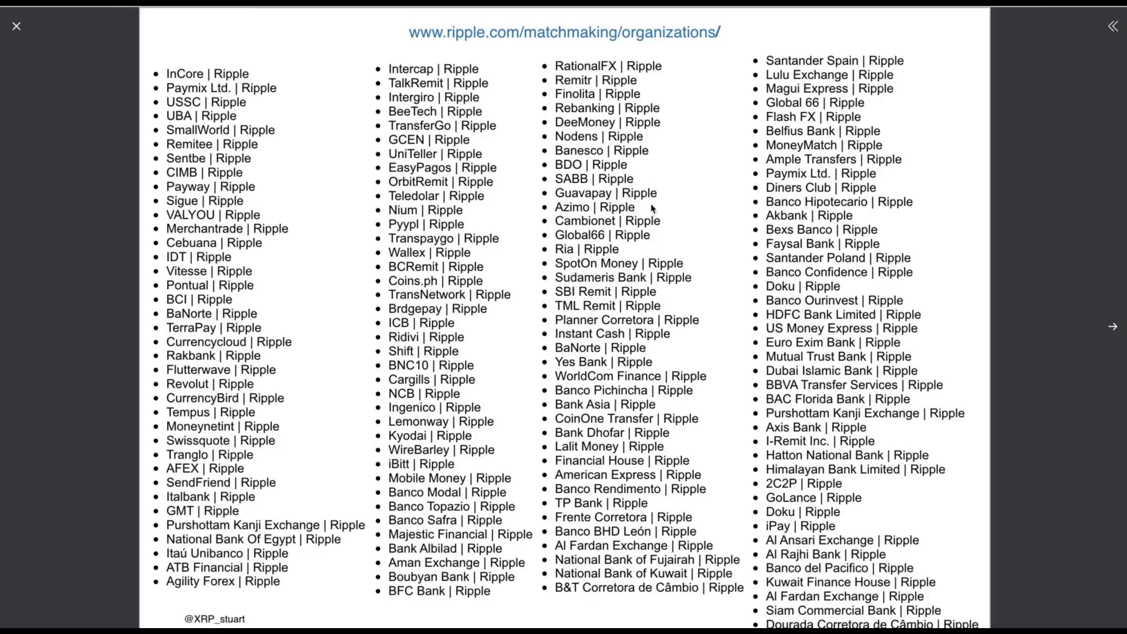
pyautogui.moveTo(675, 225)
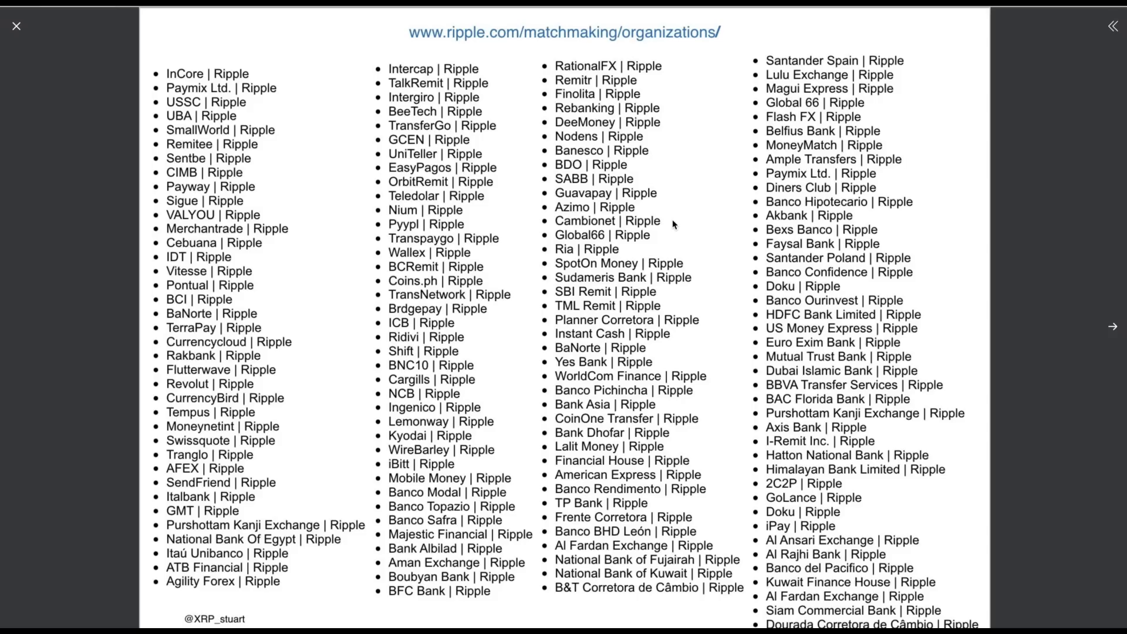
pyautogui.moveTo(741, 249)
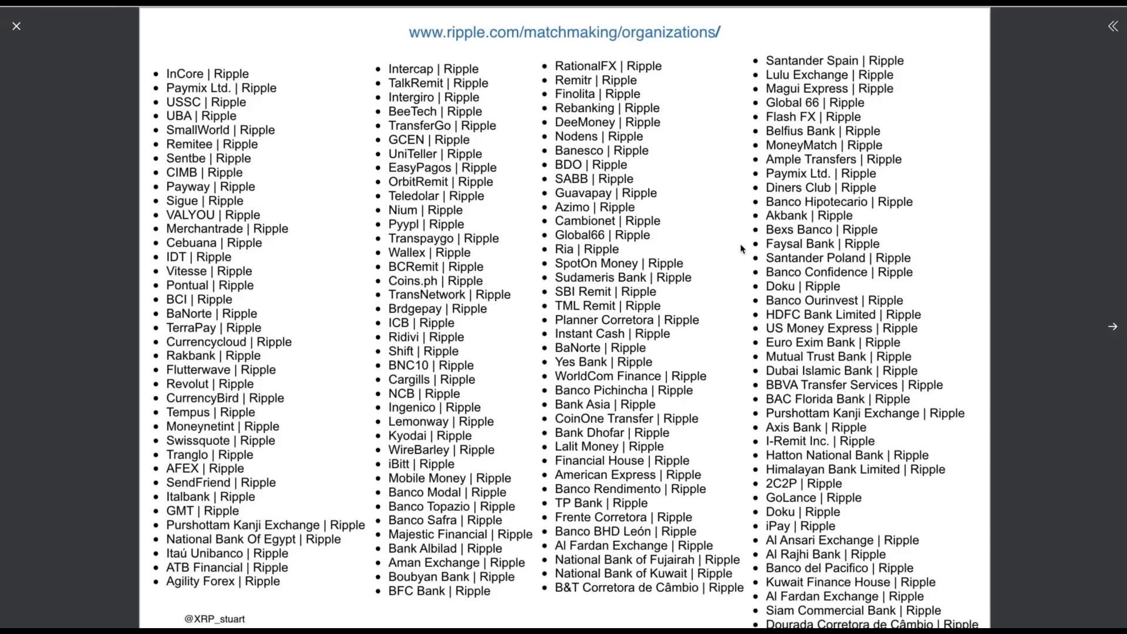
pyautogui.moveTo(764, 238)
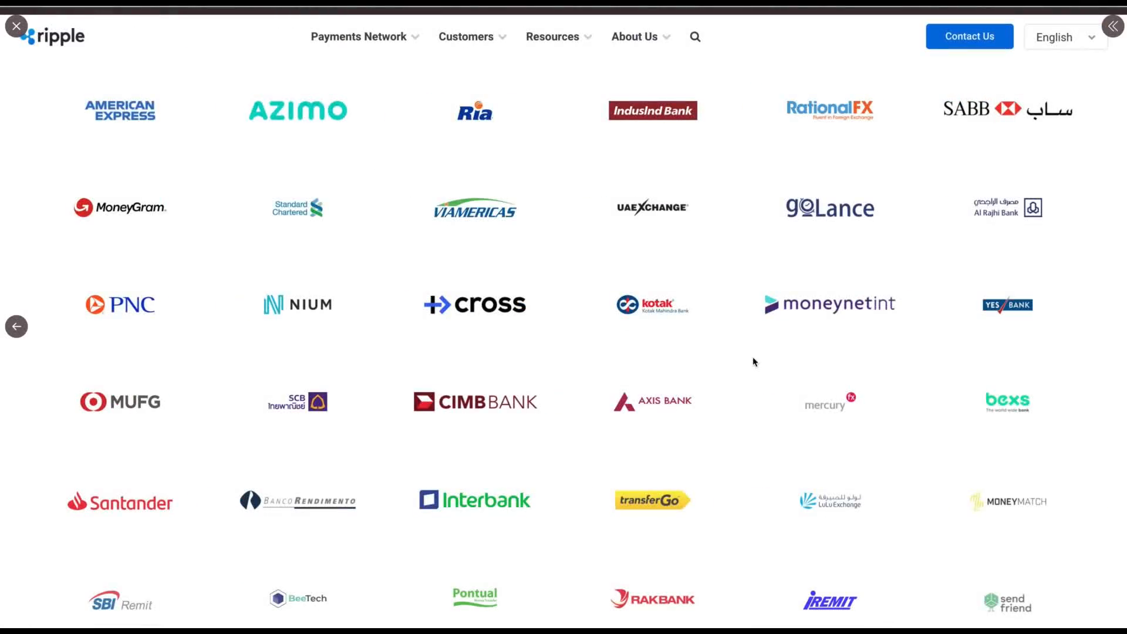
pyautogui.moveTo(54, 118)
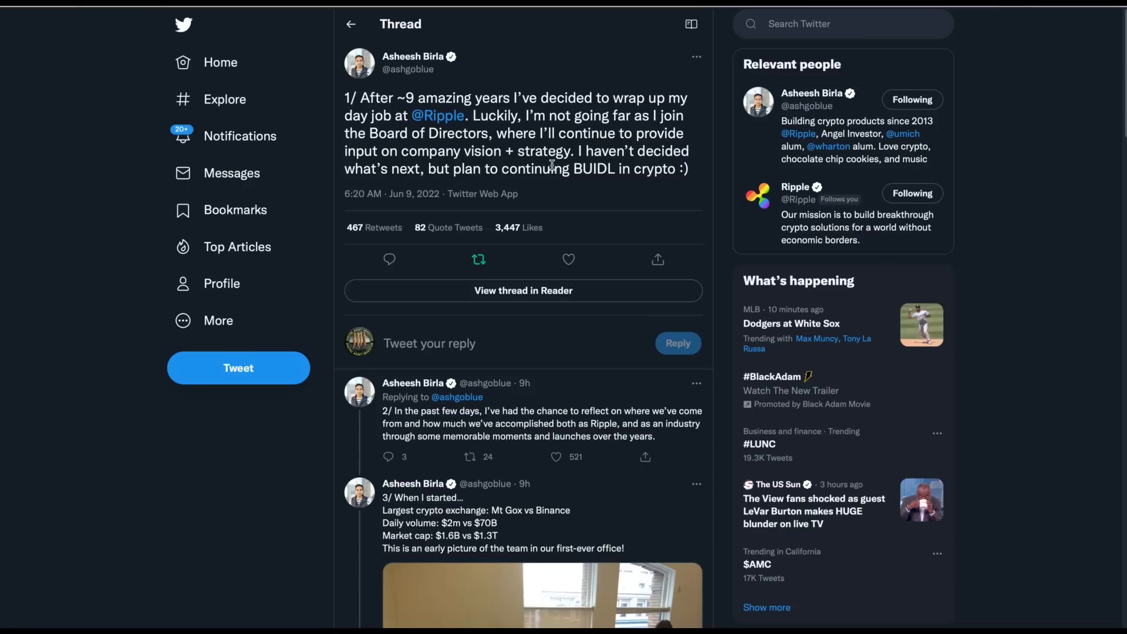
pyautogui.moveTo(615, 163)
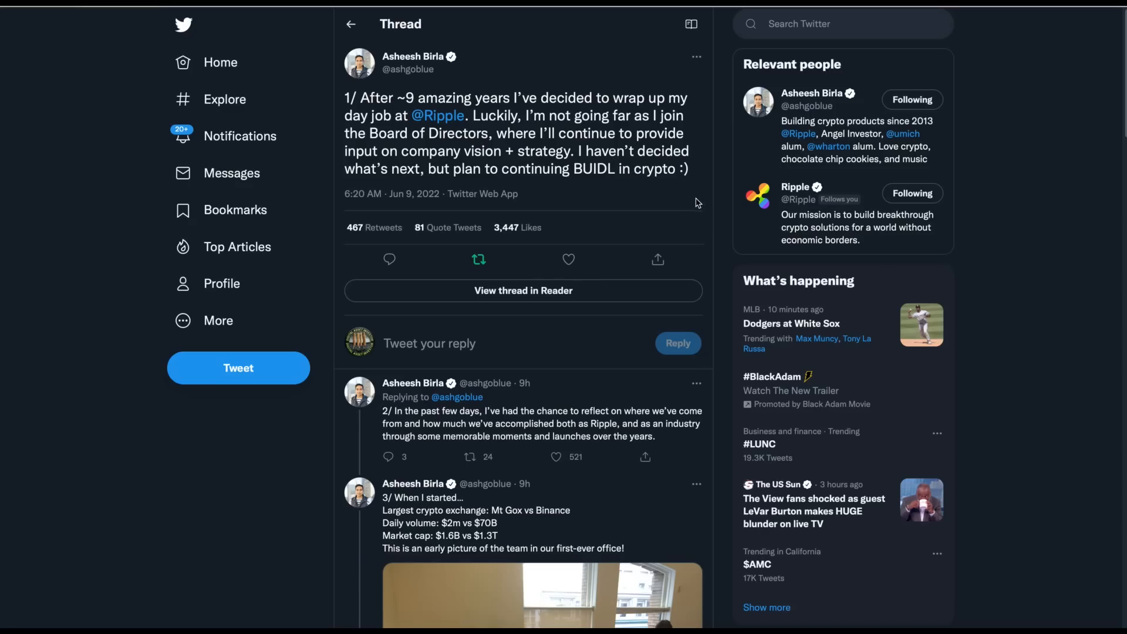
# - Scroll past tweet 2 until tweet 3 and the early Ripple office photo appear
pyautogui.scroll(-3)
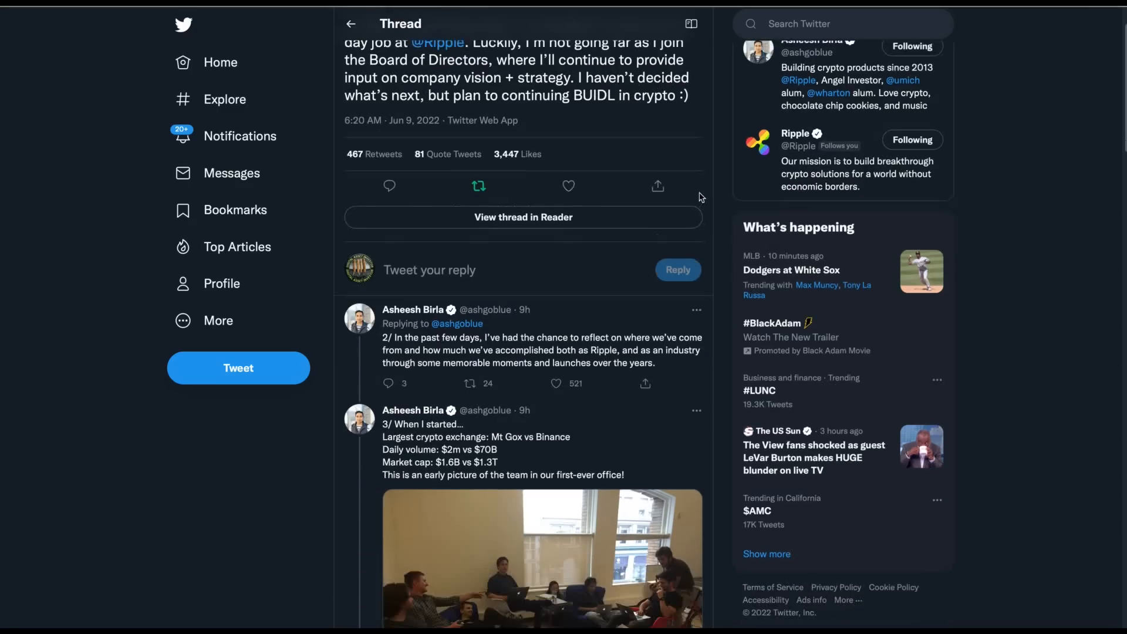
pyautogui.scroll(-3)
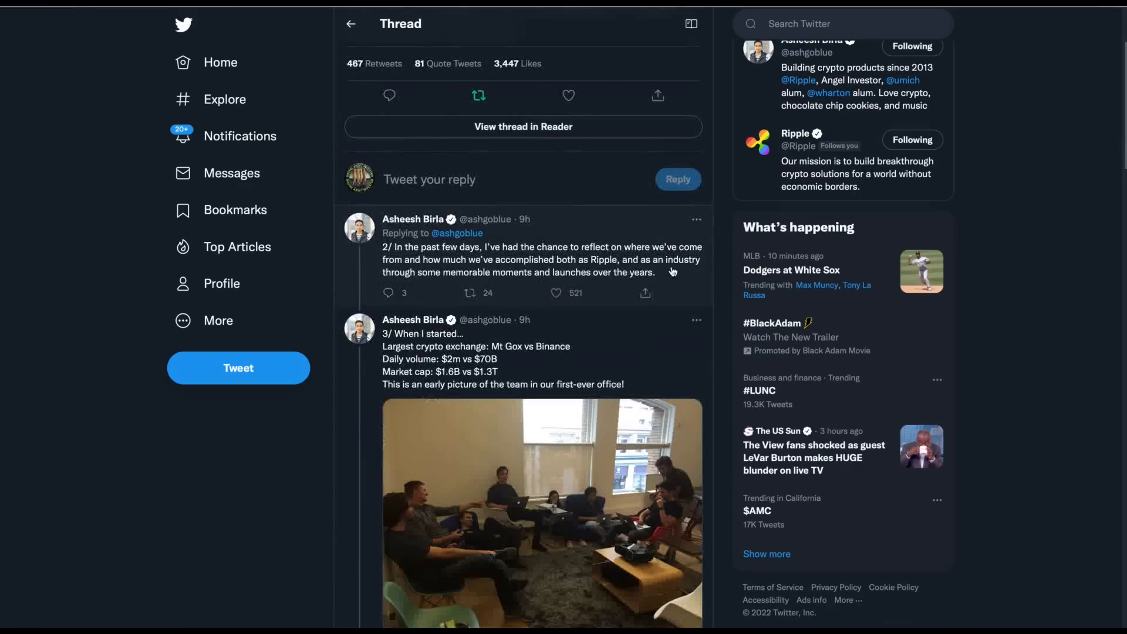
pyautogui.moveTo(691, 284)
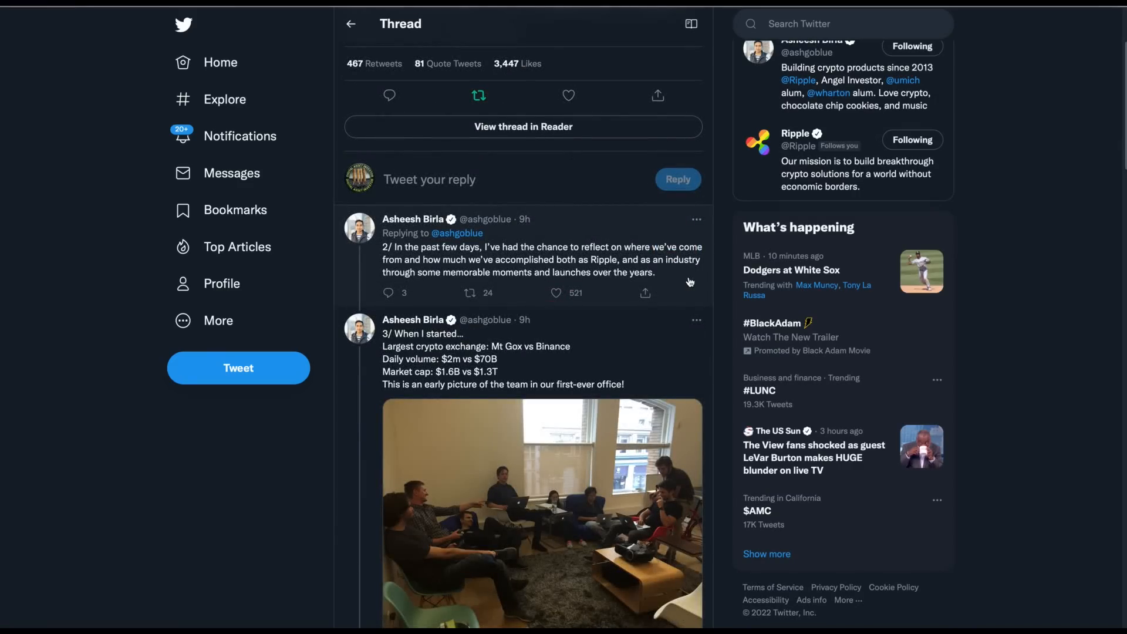
pyautogui.scroll(-3)
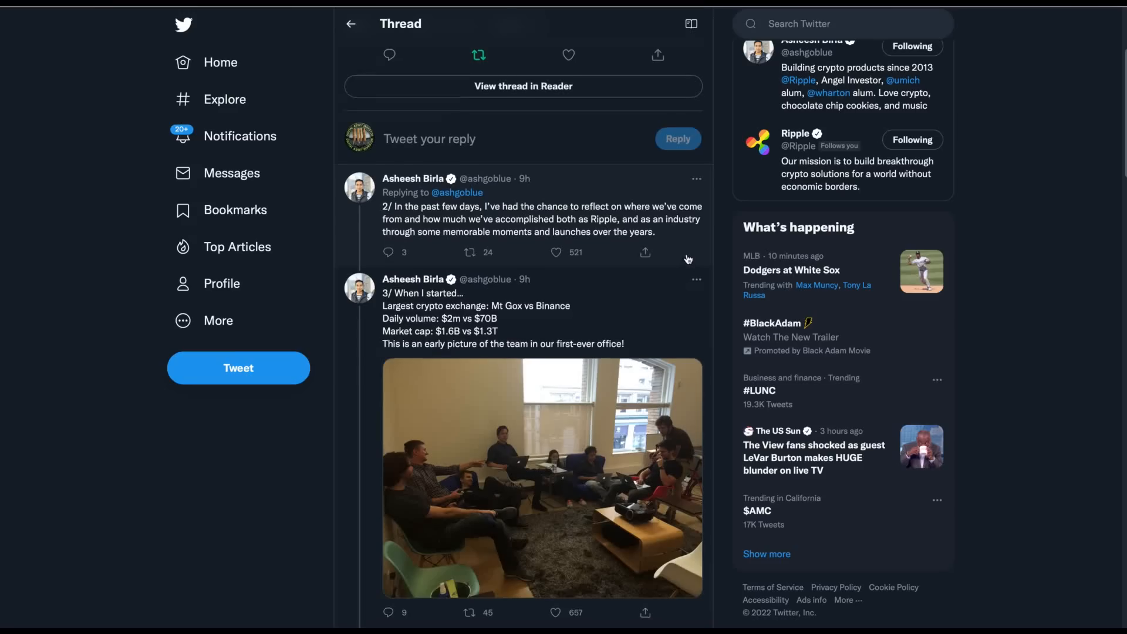
pyautogui.scroll(-3)
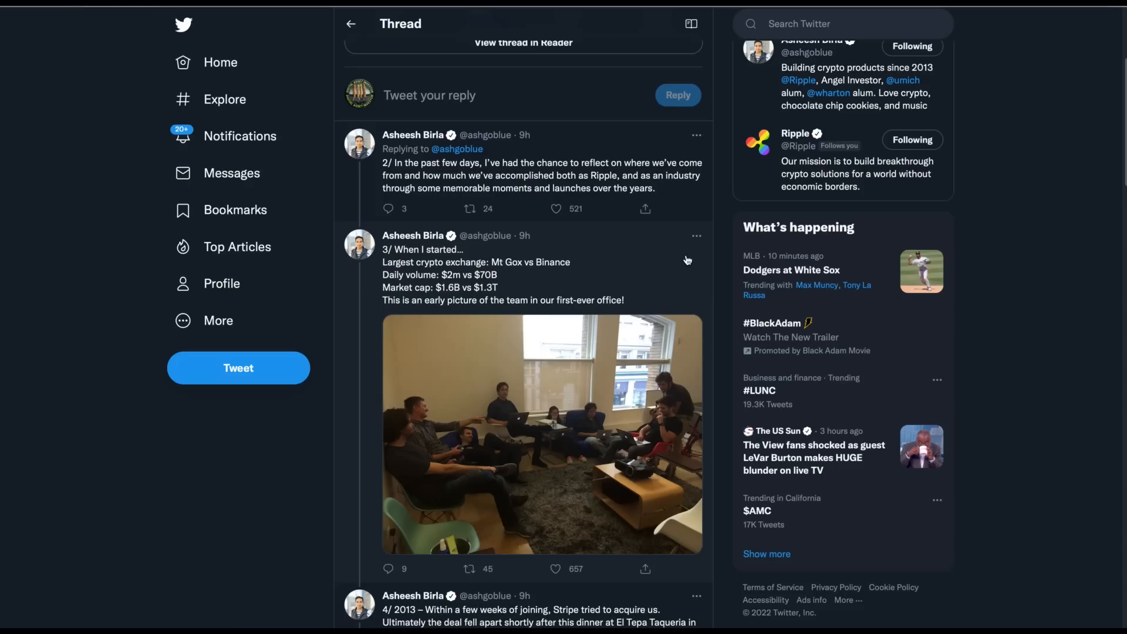
pyautogui.moveTo(674, 283)
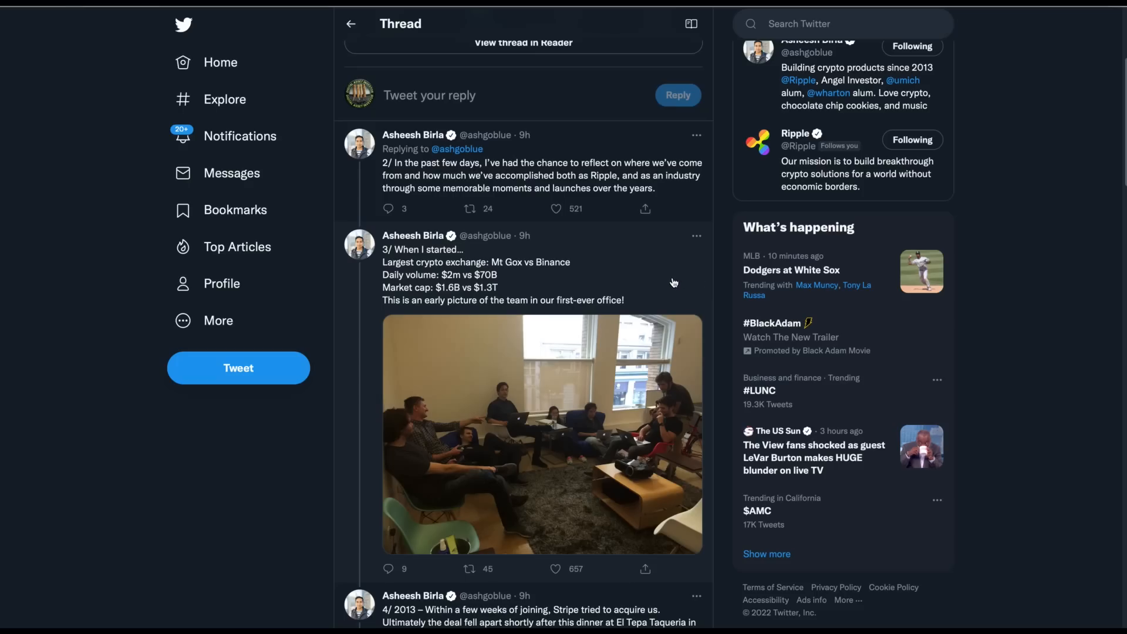
pyautogui.moveTo(573, 298)
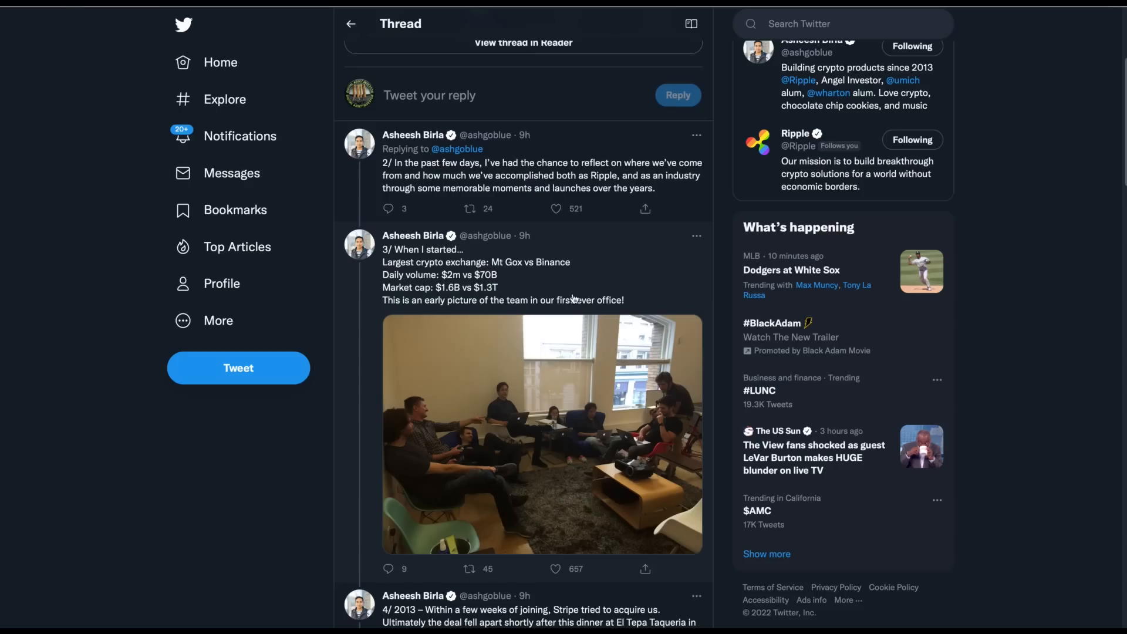
pyautogui.scroll(-3)
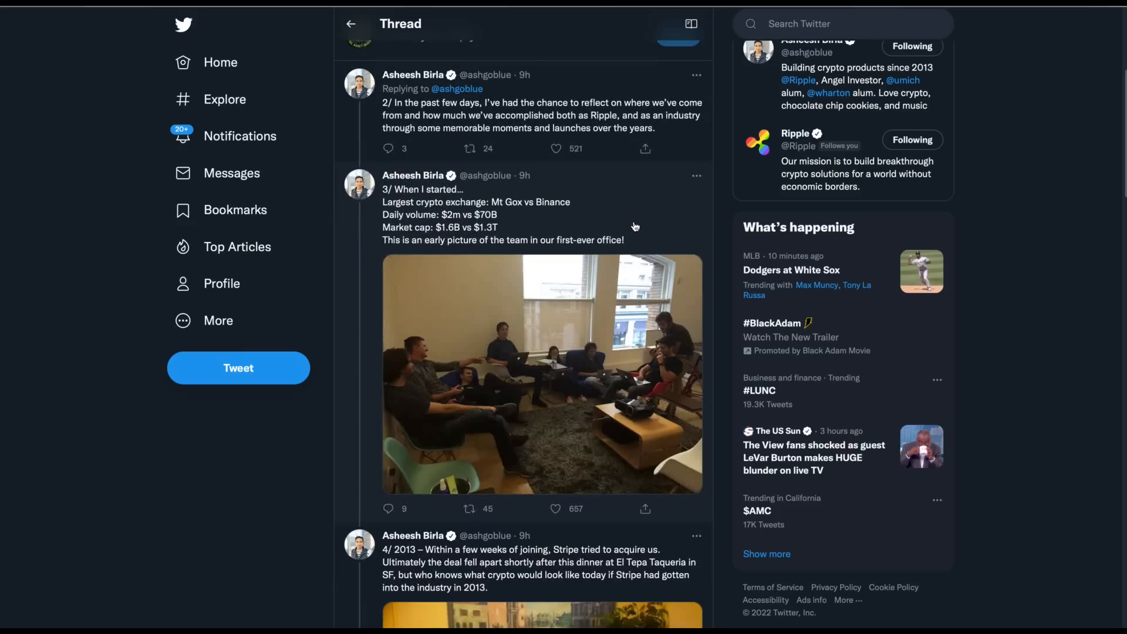
pyautogui.moveTo(481, 228)
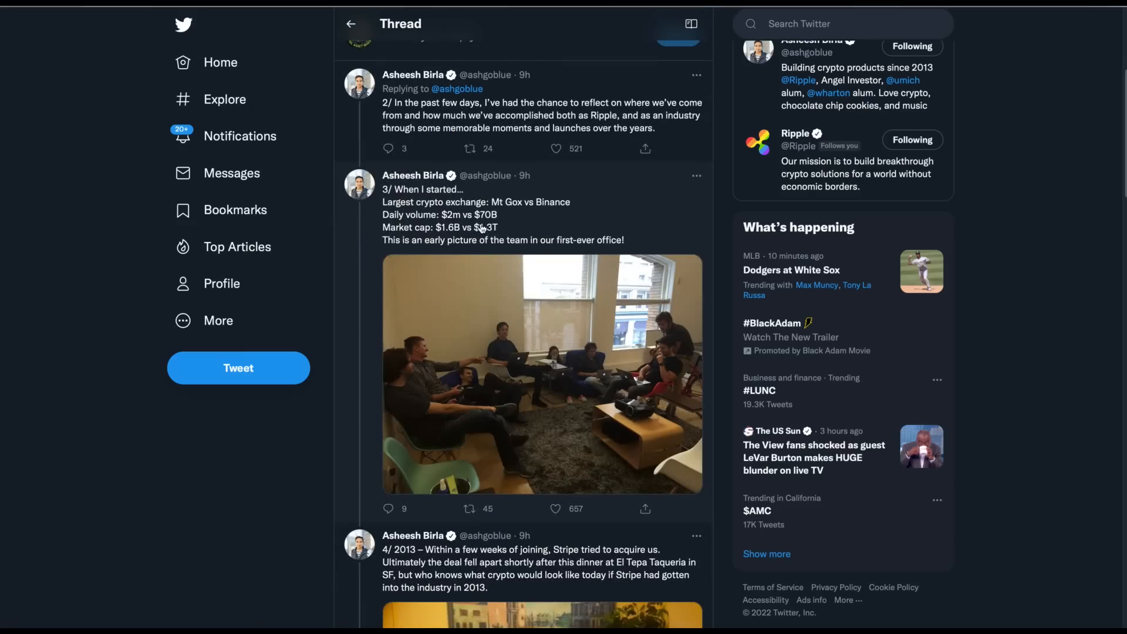
pyautogui.moveTo(482, 240)
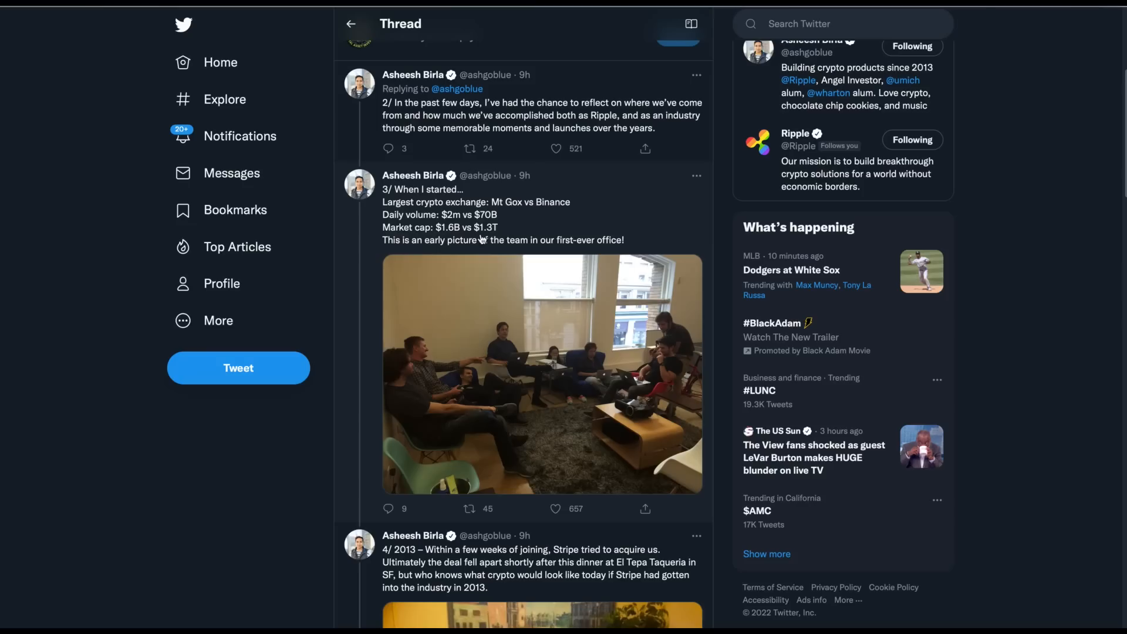
pyautogui.moveTo(690, 254)
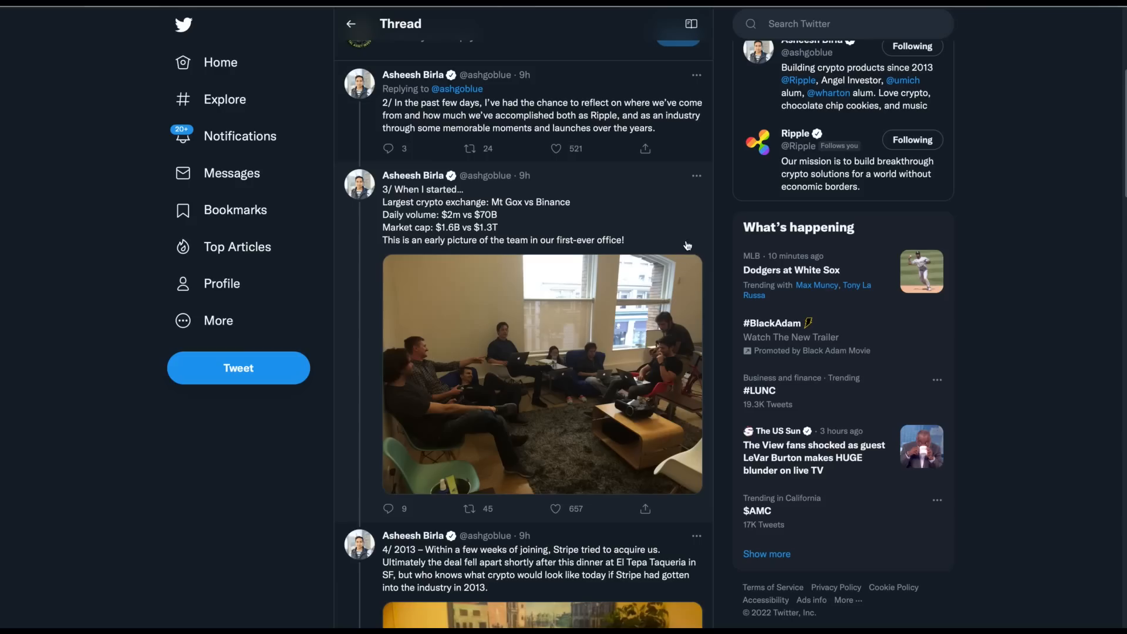
pyautogui.moveTo(560, 321)
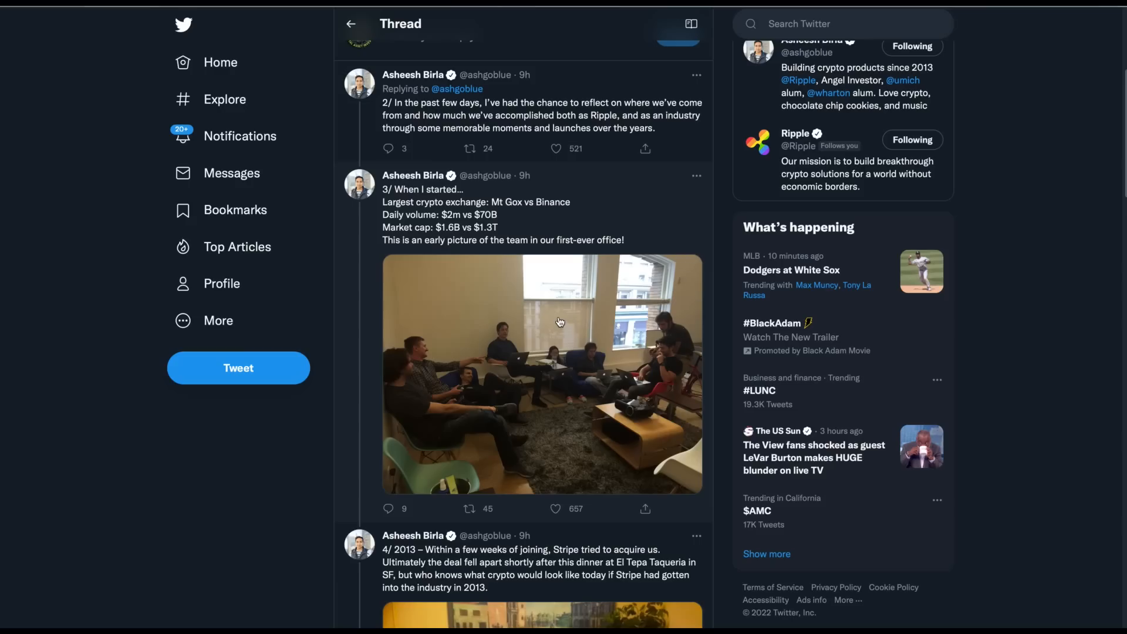
pyautogui.click(542, 374)
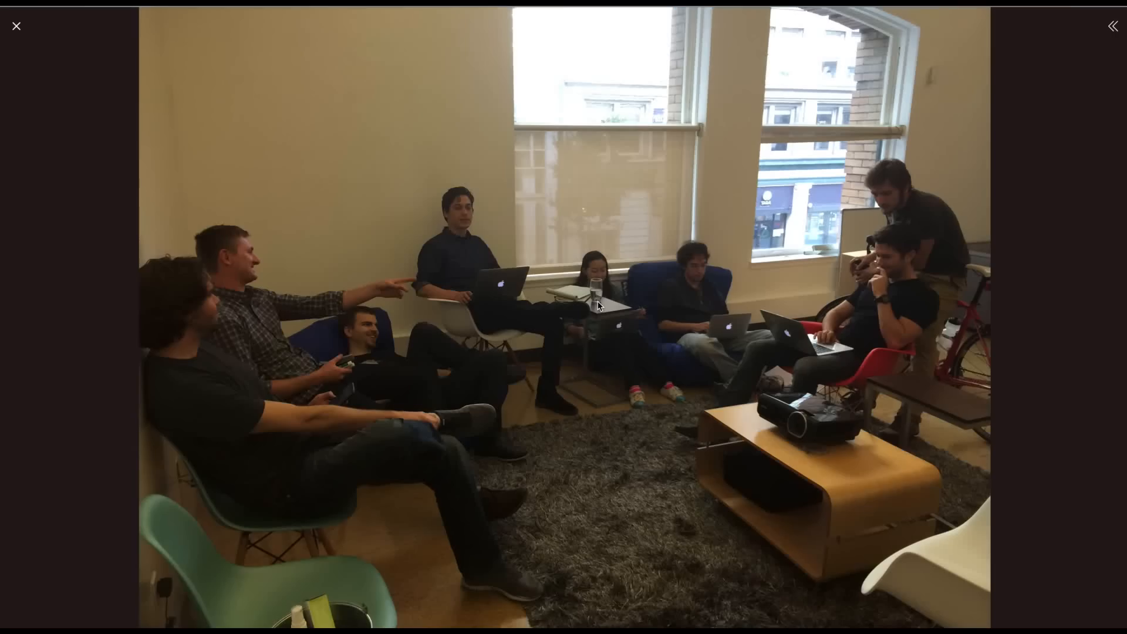
pyautogui.moveTo(609, 497)
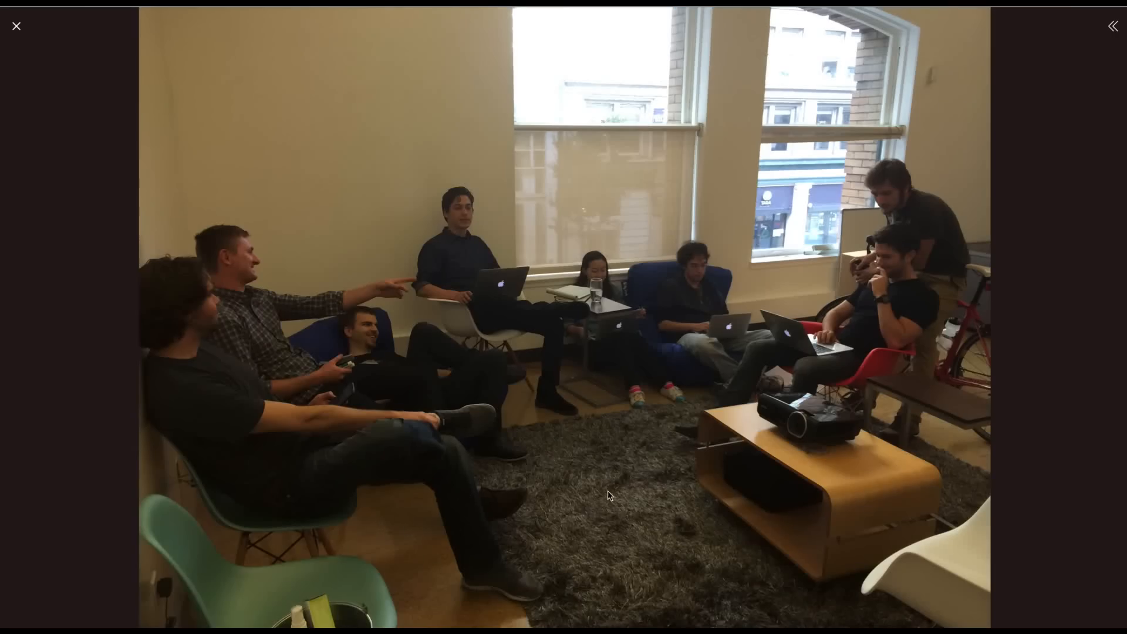
pyautogui.moveTo(725, 461)
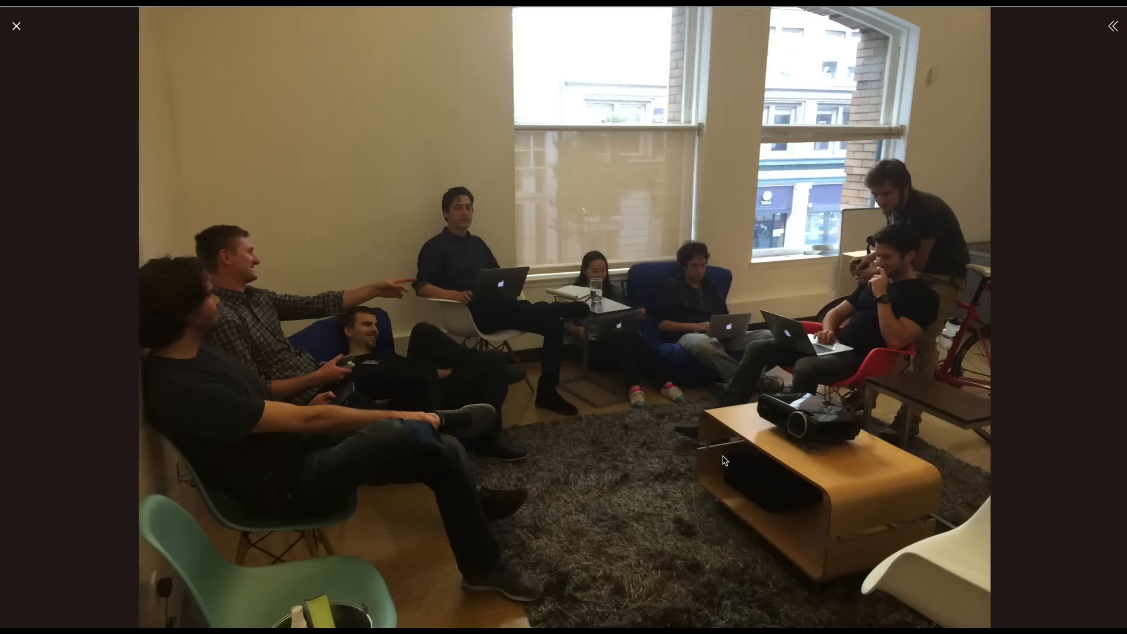
pyautogui.moveTo(395, 365)
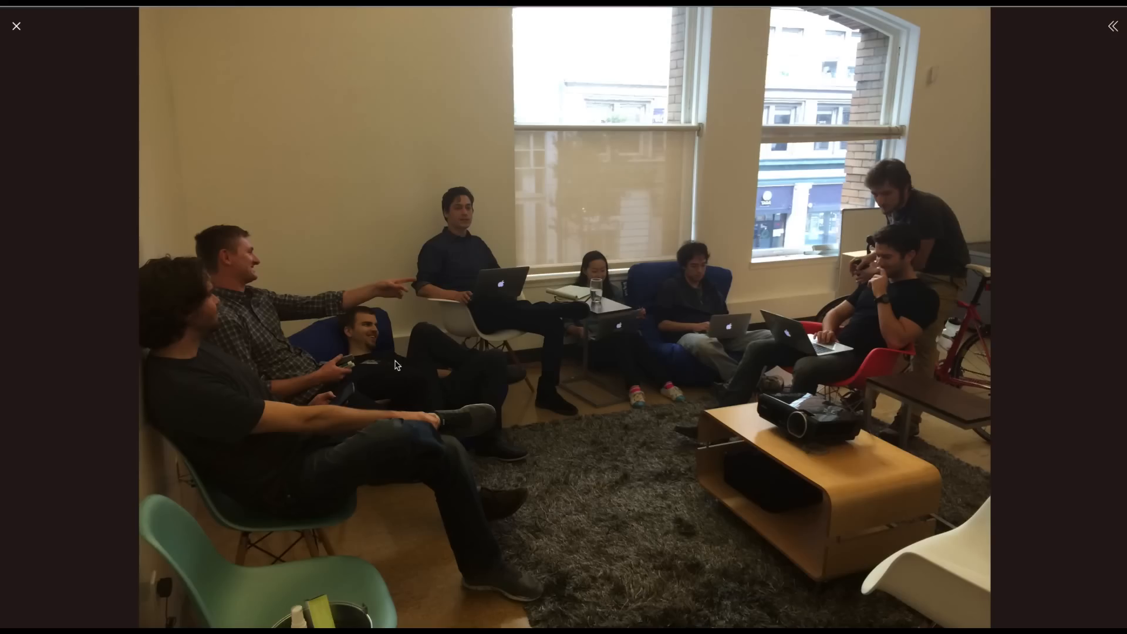
pyautogui.moveTo(599, 520)
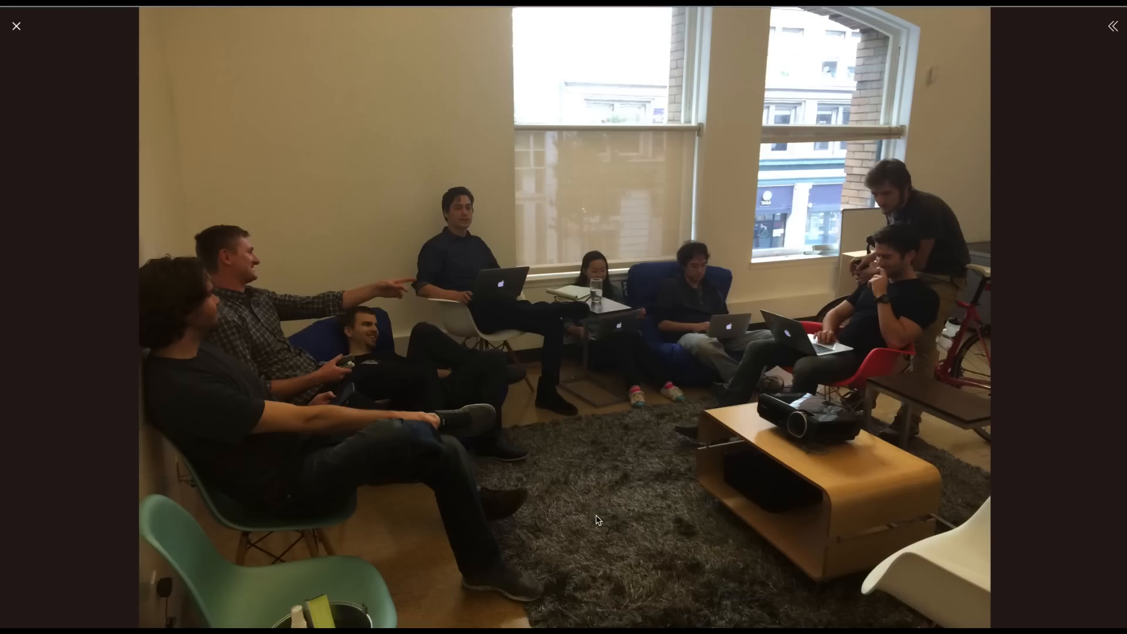
pyautogui.moveTo(581, 331)
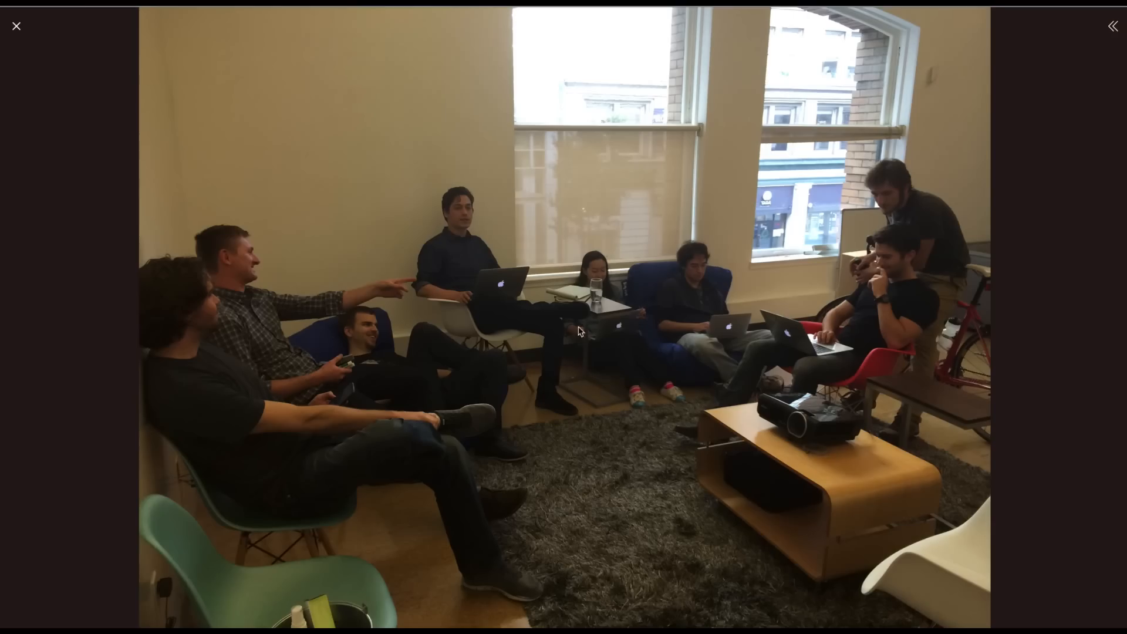
pyautogui.moveTo(665, 404)
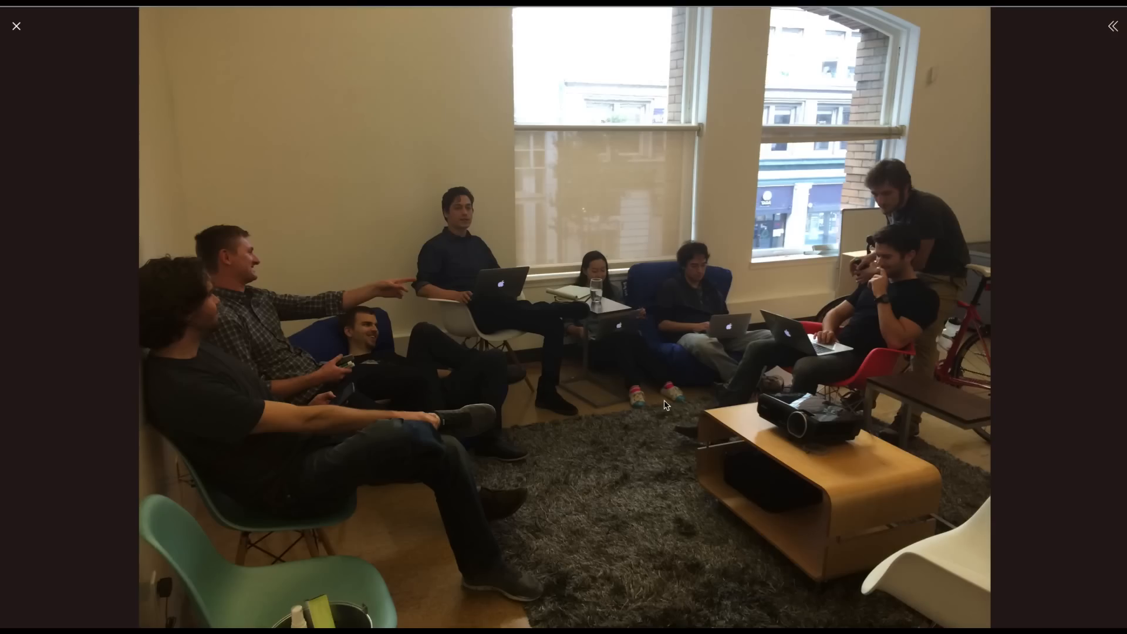
pyautogui.moveTo(670, 279)
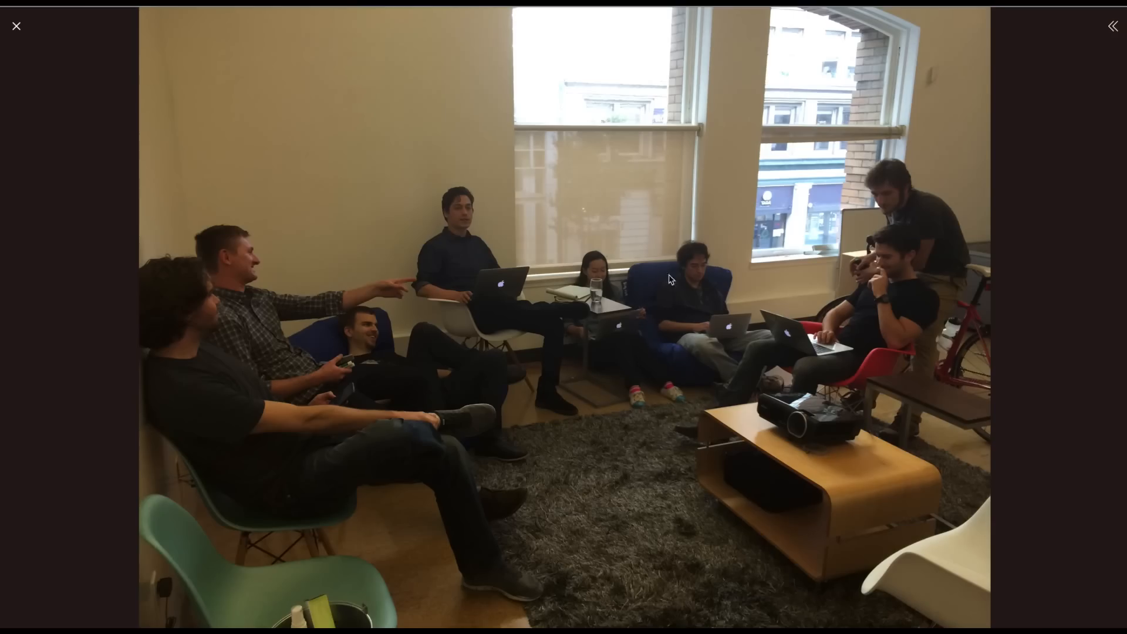
pyautogui.moveTo(669, 452)
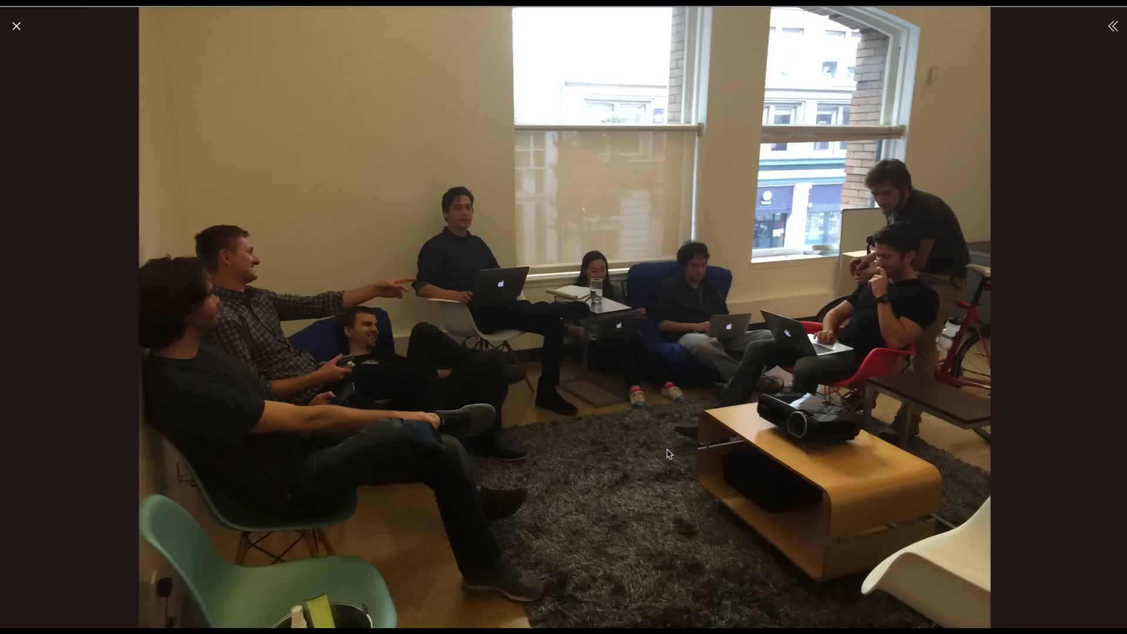
pyautogui.moveTo(673, 279)
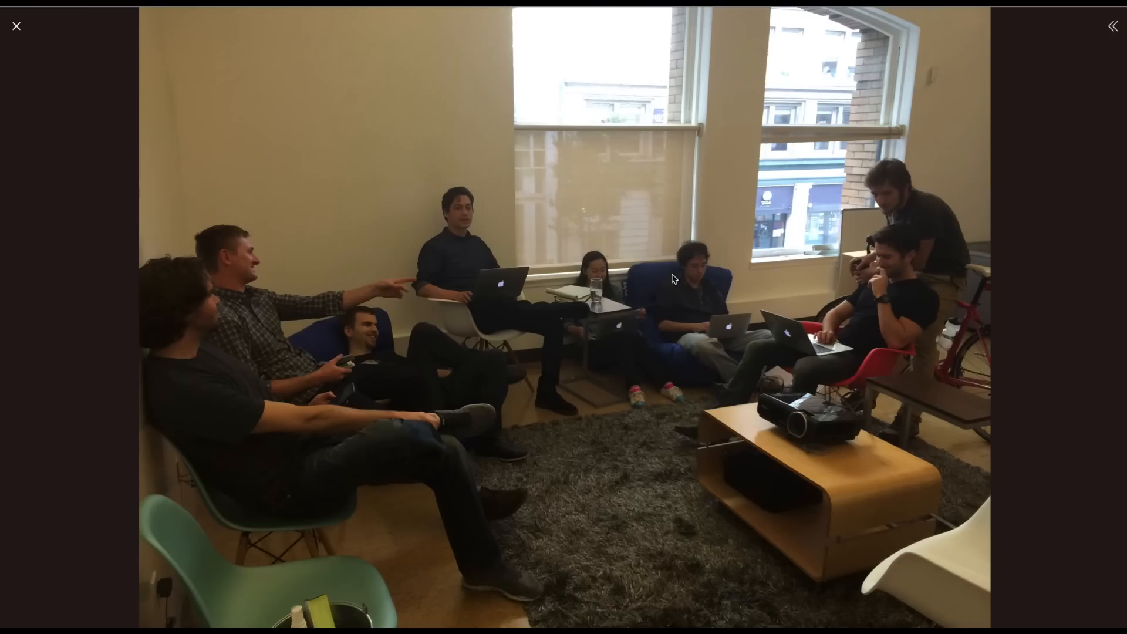
pyautogui.moveTo(617, 358)
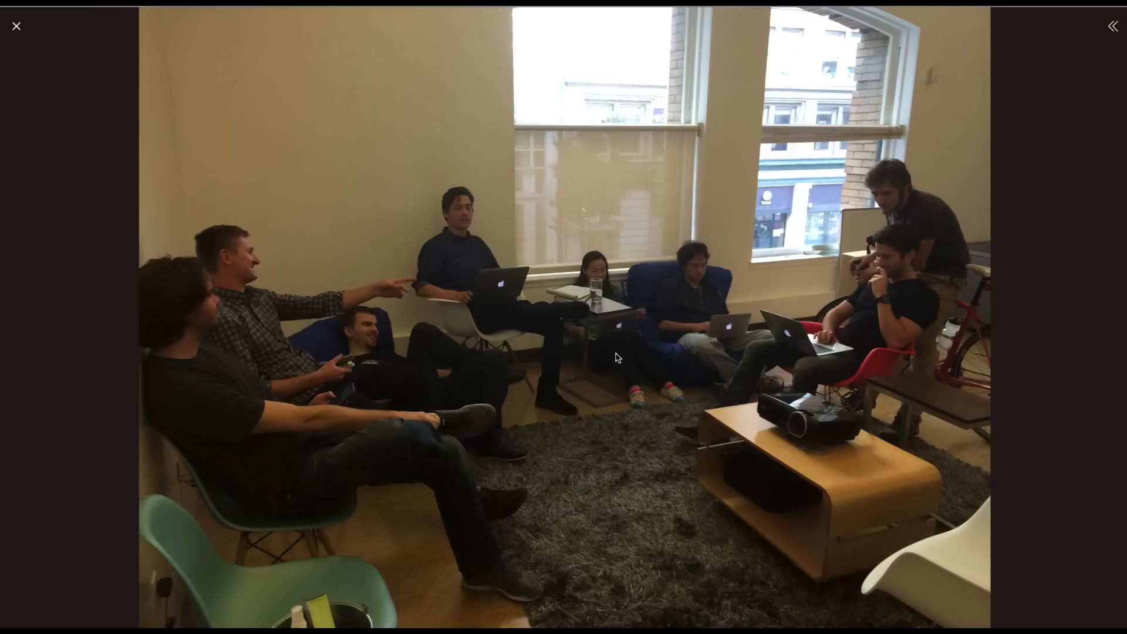
pyautogui.moveTo(59, 49)
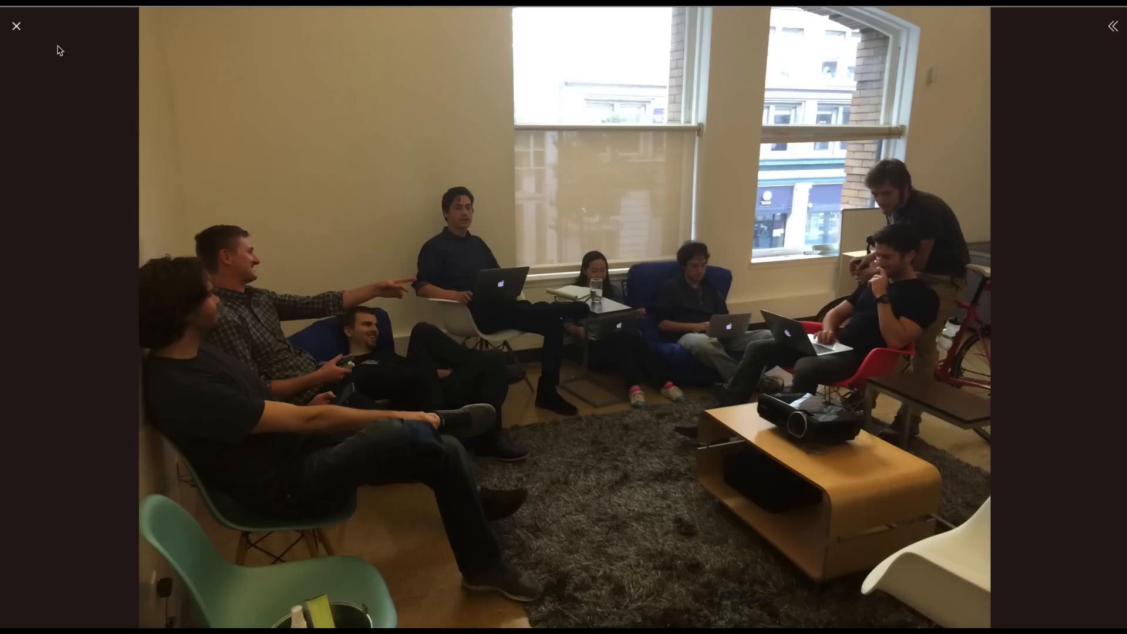
# - Close the office photo and read past tweets 4/ and 5/ to the RipplePay tweet 6/
pyautogui.click(16, 26)
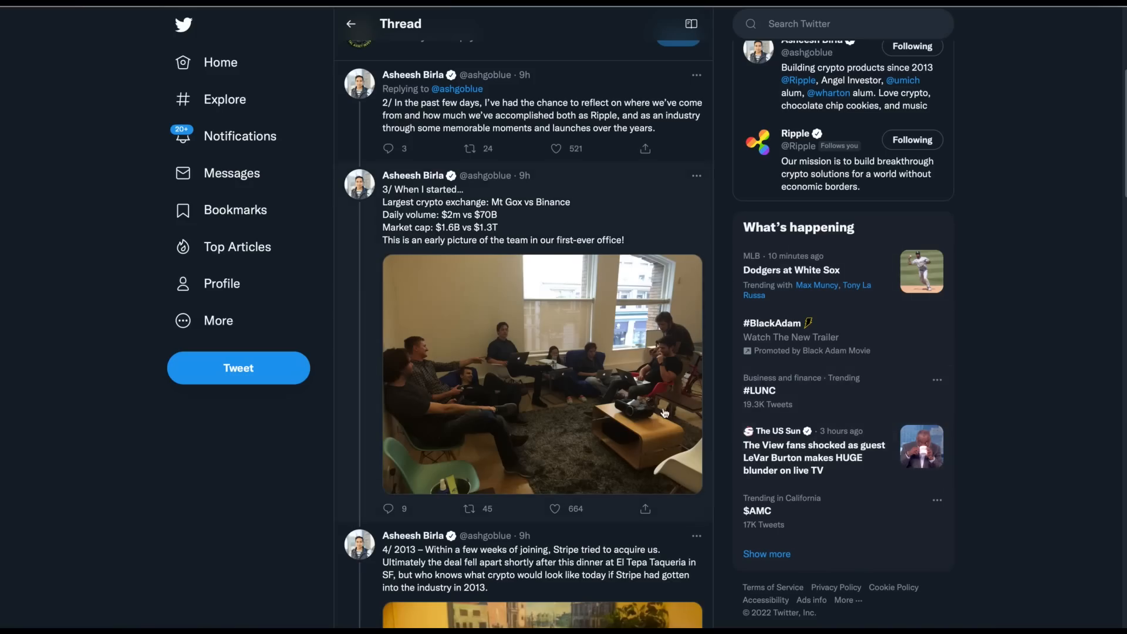
pyautogui.scroll(-3)
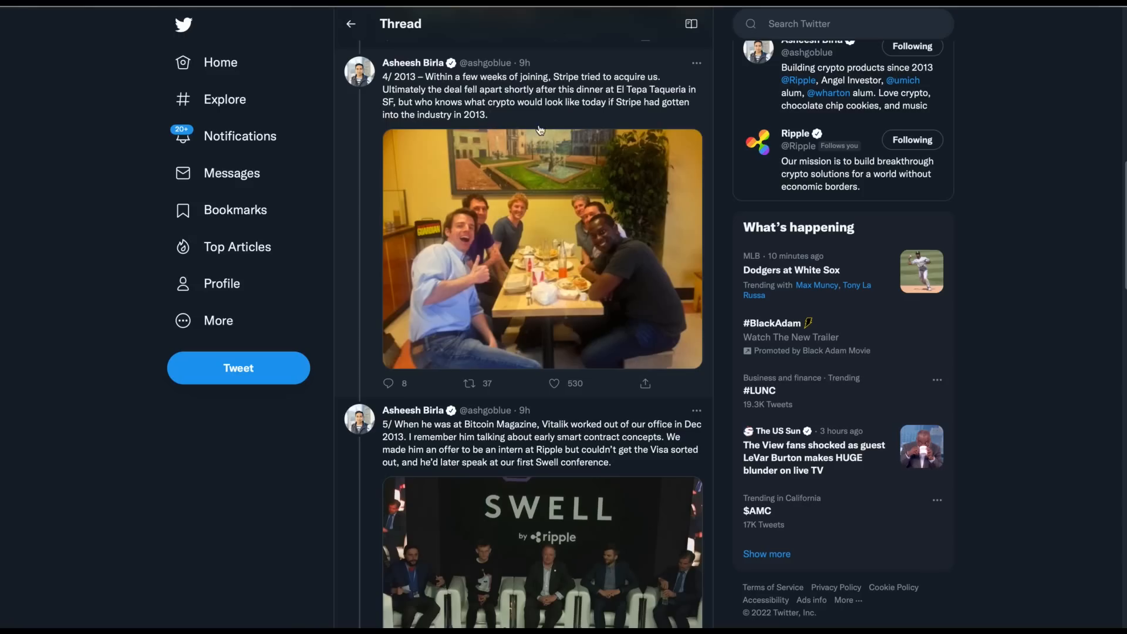
pyautogui.moveTo(567, 127)
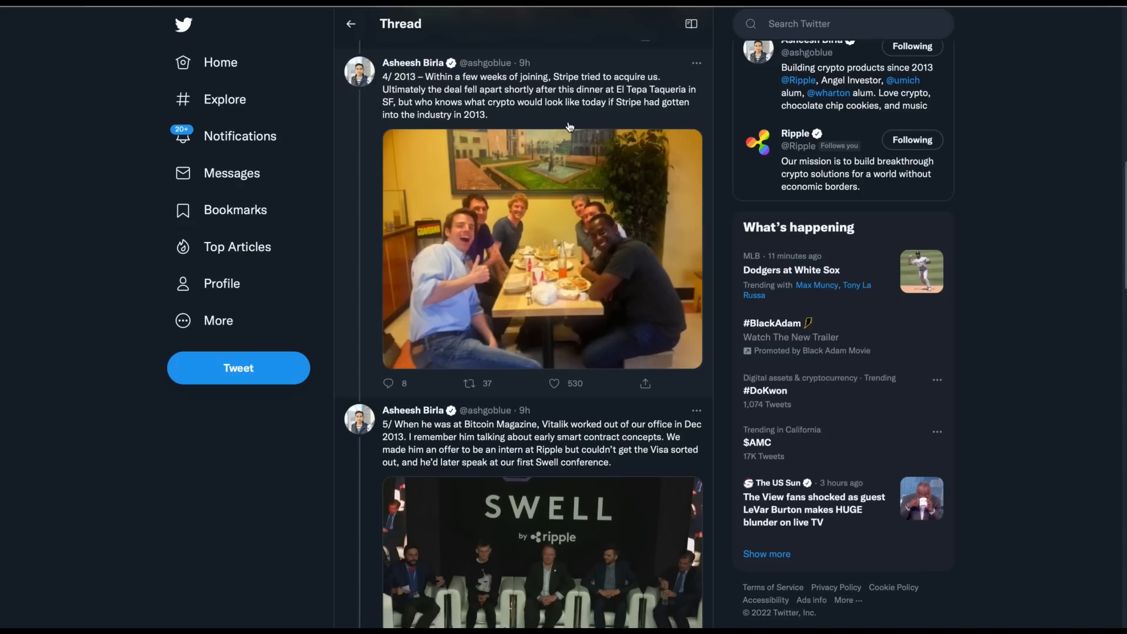
pyautogui.moveTo(600, 157)
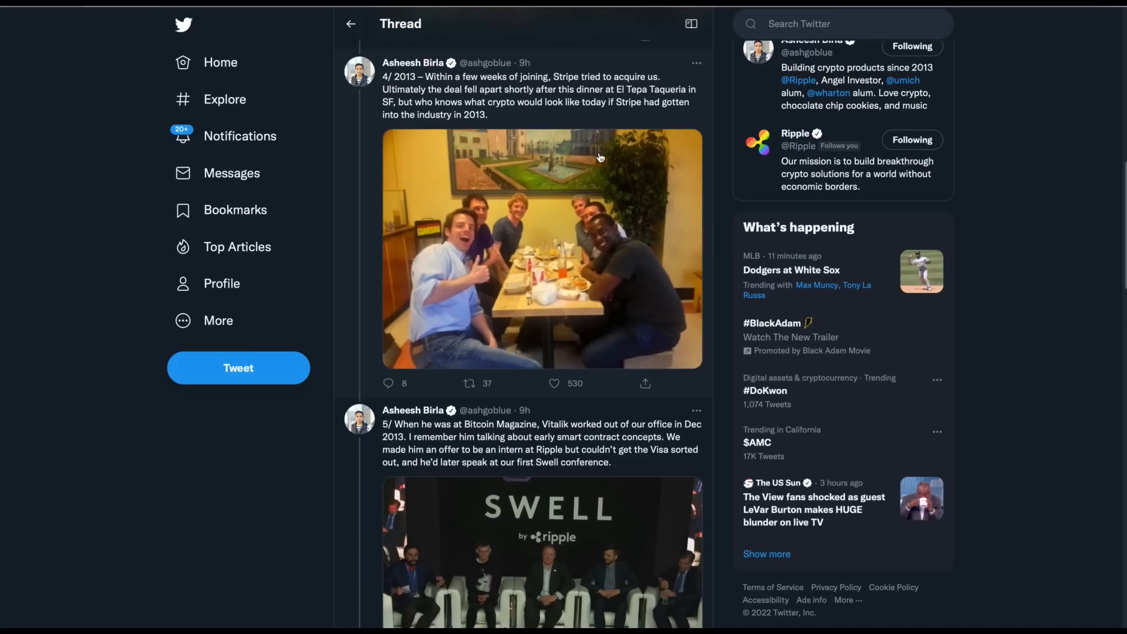
pyautogui.moveTo(543, 251)
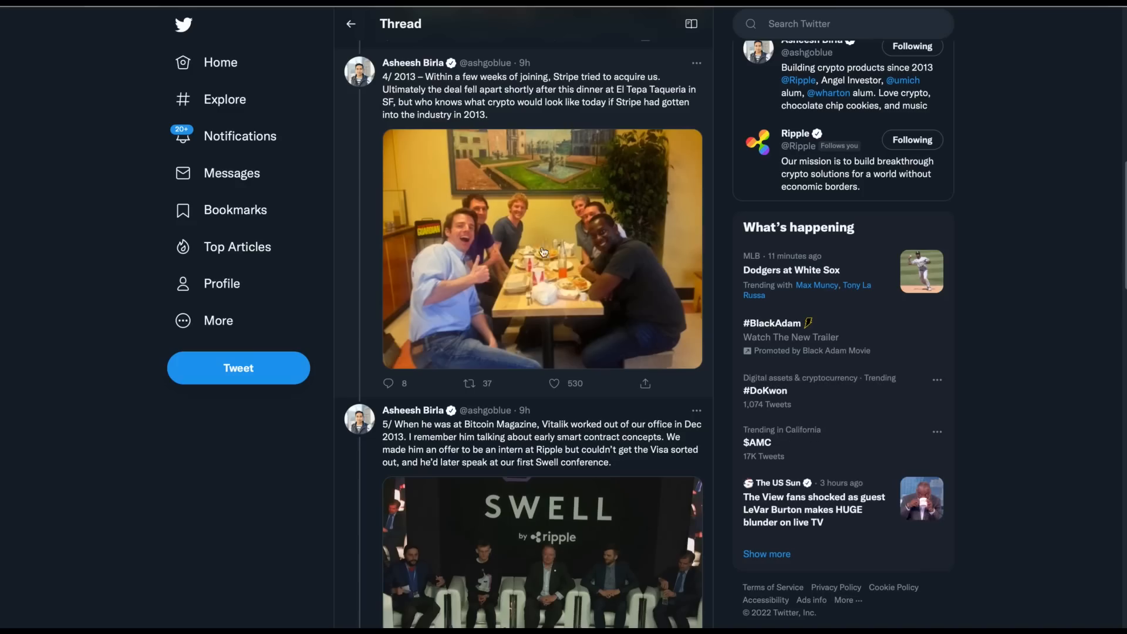
pyautogui.moveTo(575, 257)
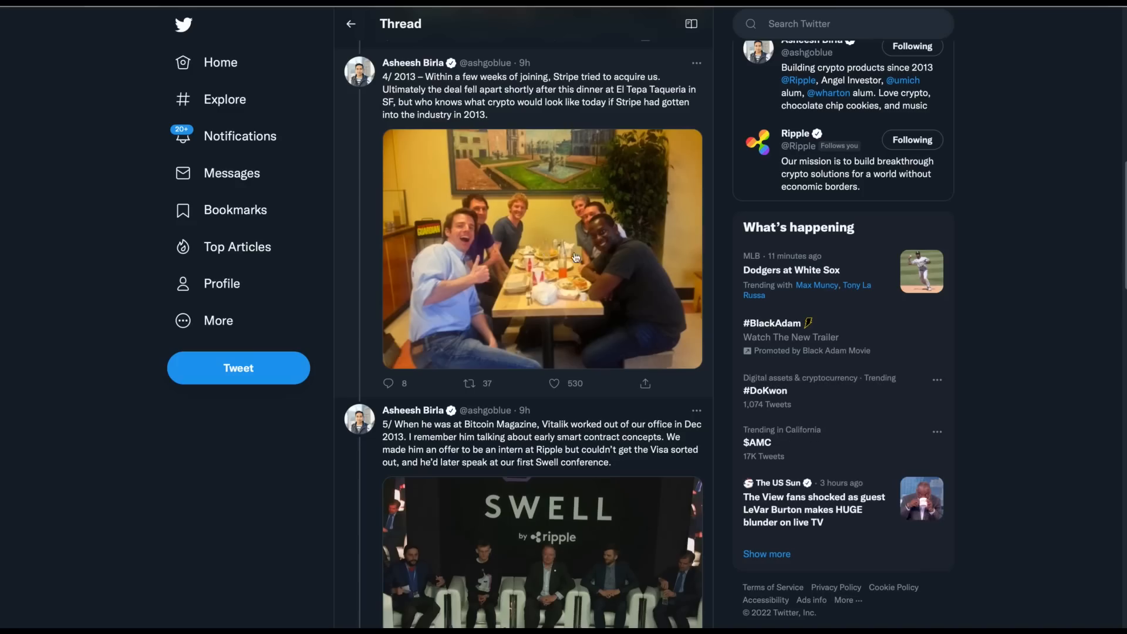
pyautogui.moveTo(676, 365)
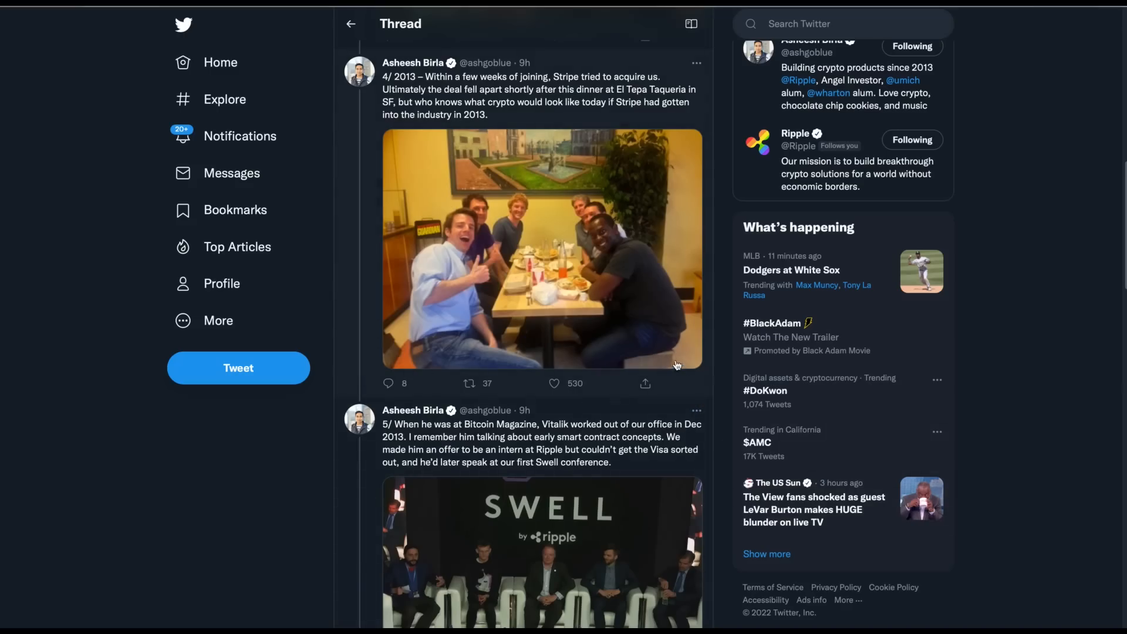
pyautogui.scroll(-3)
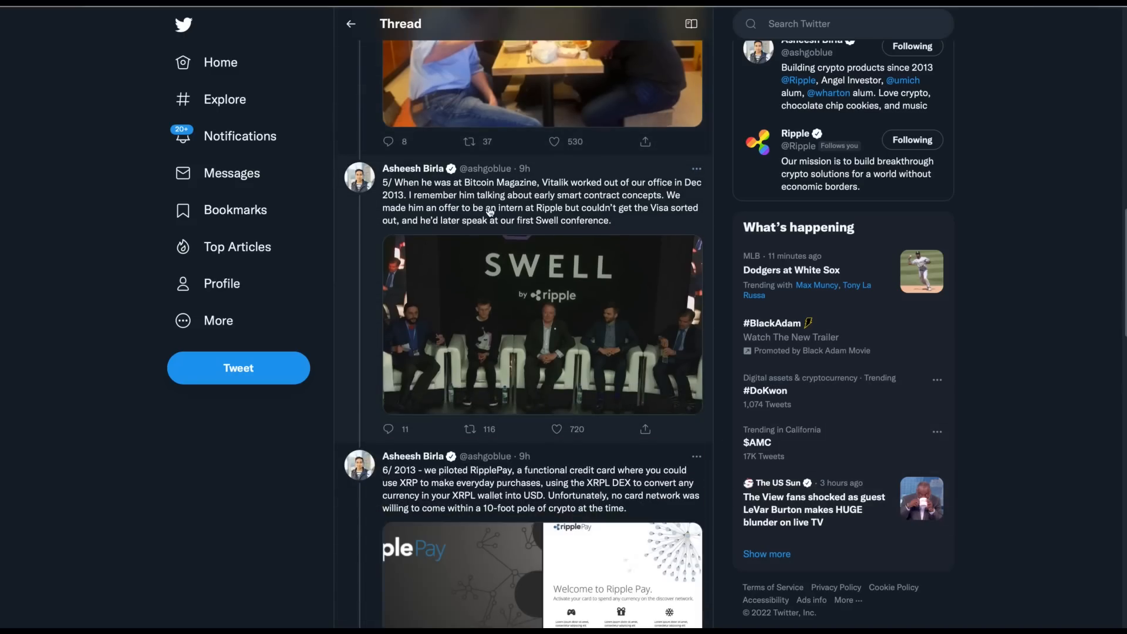
pyautogui.moveTo(624, 225)
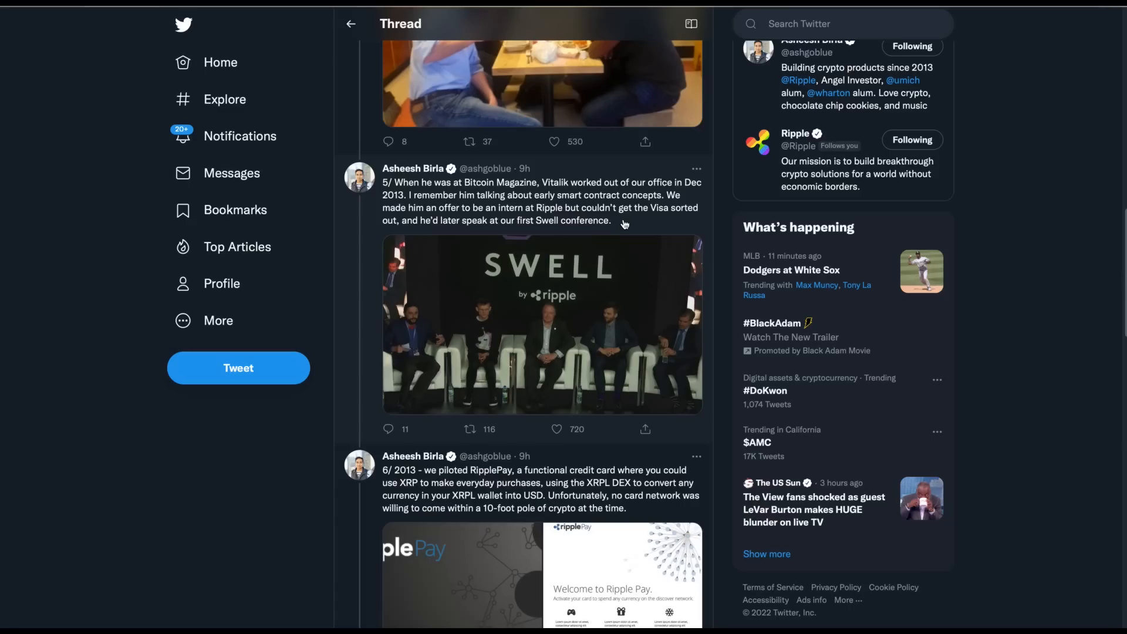
pyautogui.moveTo(655, 230)
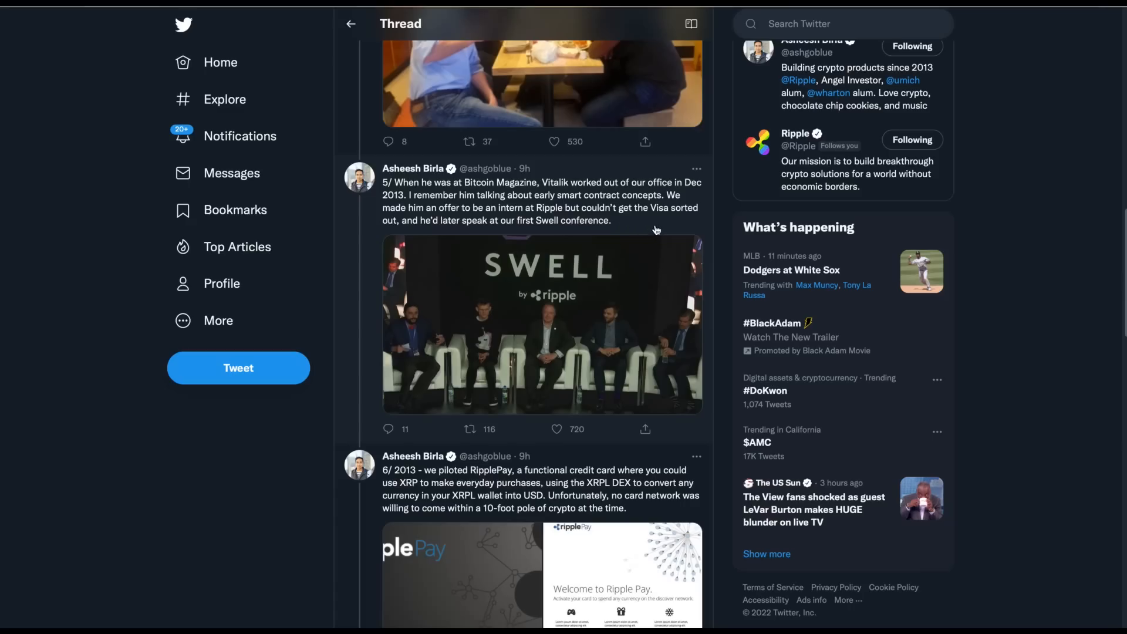
pyautogui.moveTo(685, 230)
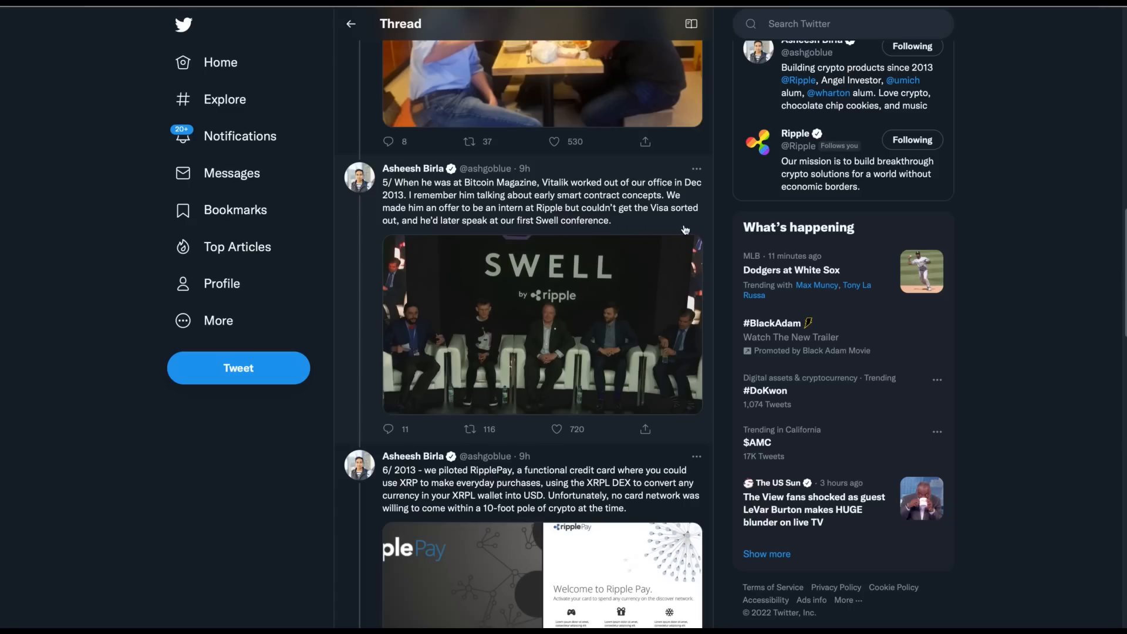
pyautogui.moveTo(656, 236)
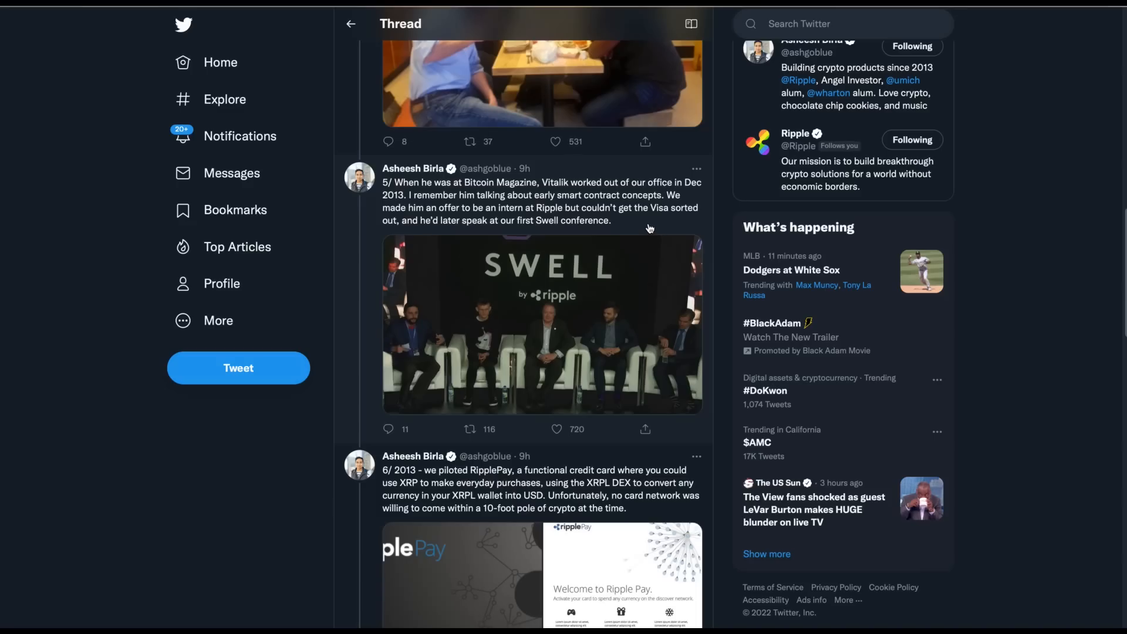
pyautogui.moveTo(626, 230)
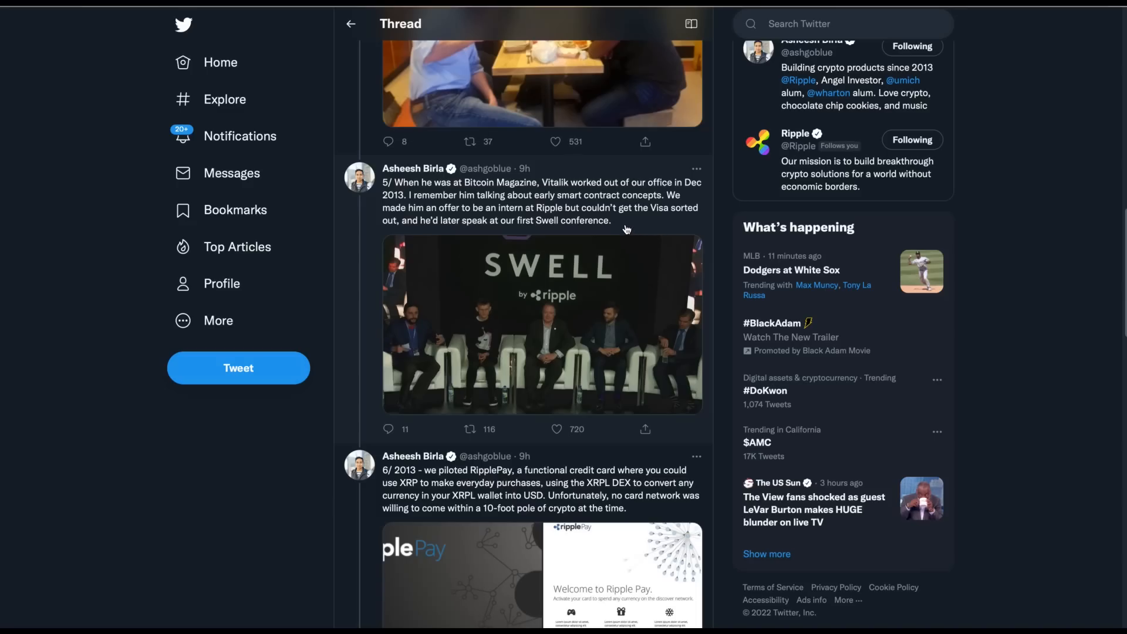
pyautogui.moveTo(472, 237)
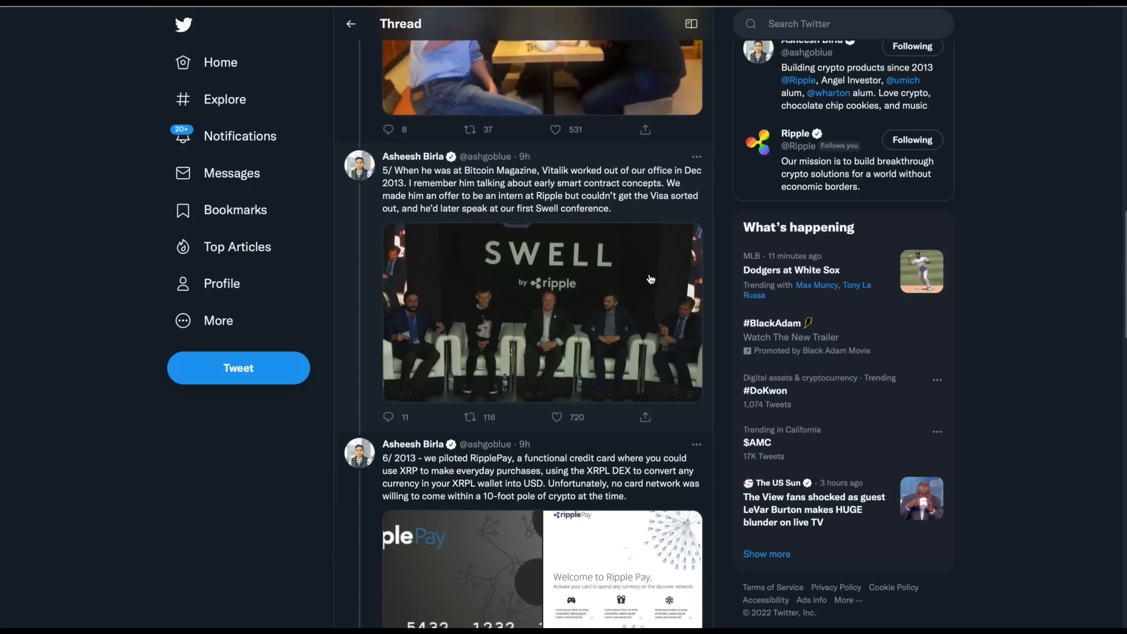
pyautogui.scroll(-3)
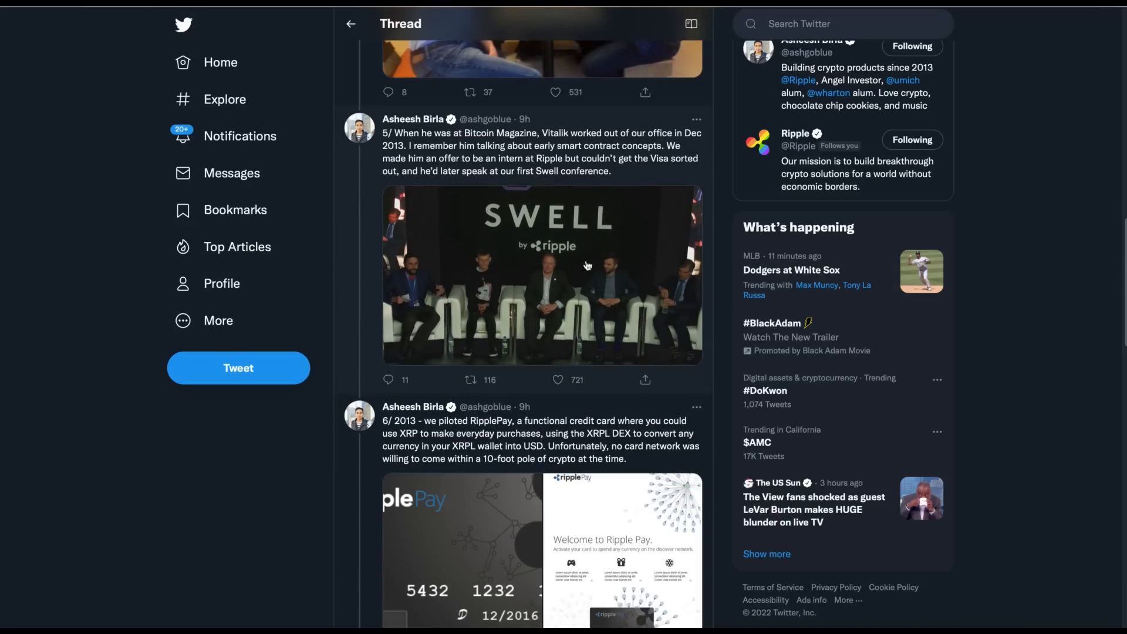
pyautogui.moveTo(602, 173)
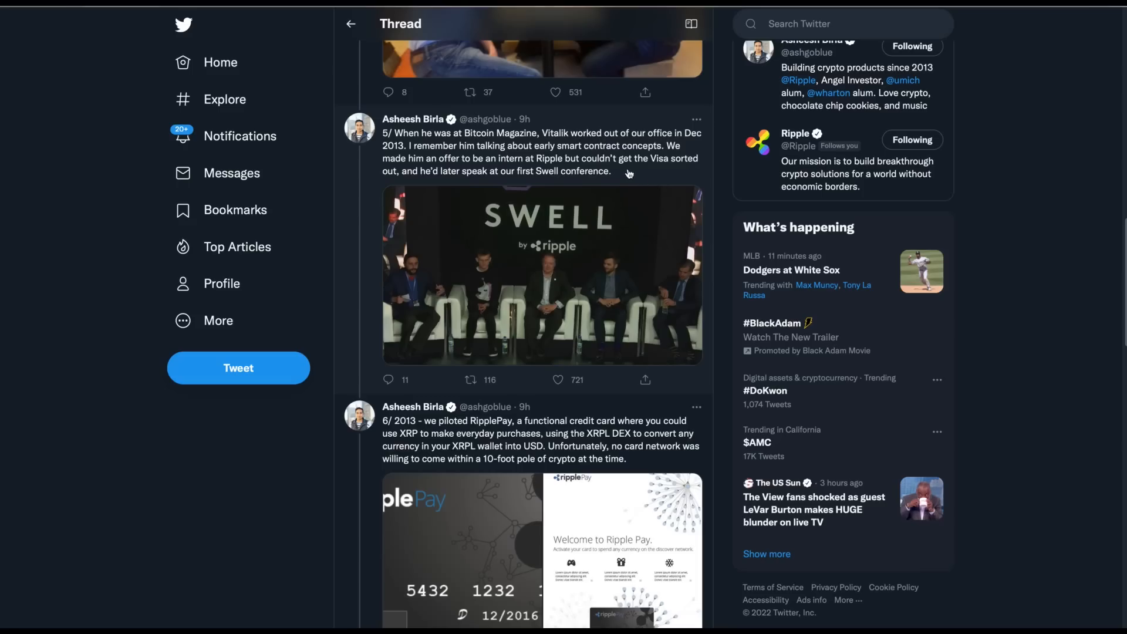
pyautogui.moveTo(622, 171)
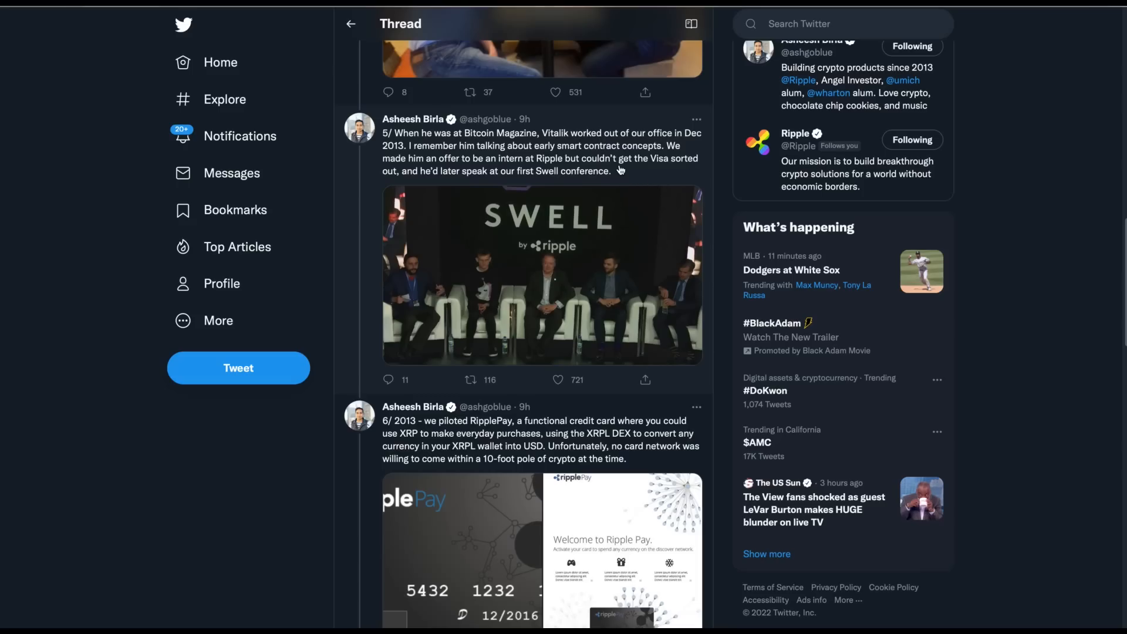
pyautogui.moveTo(631, 194)
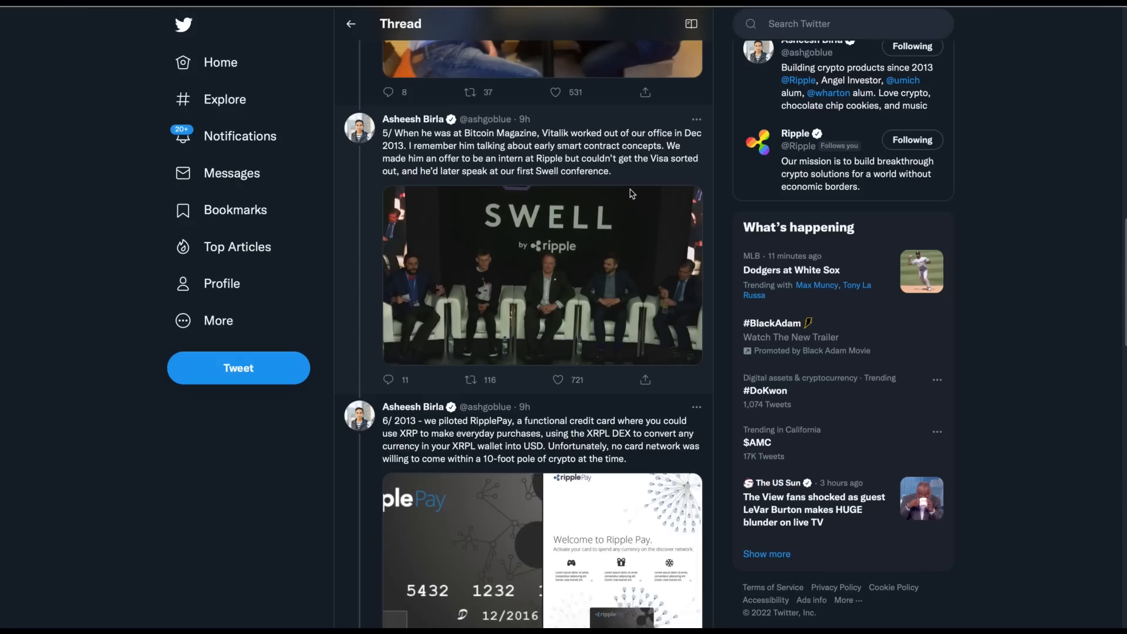
pyautogui.click(554, 379)
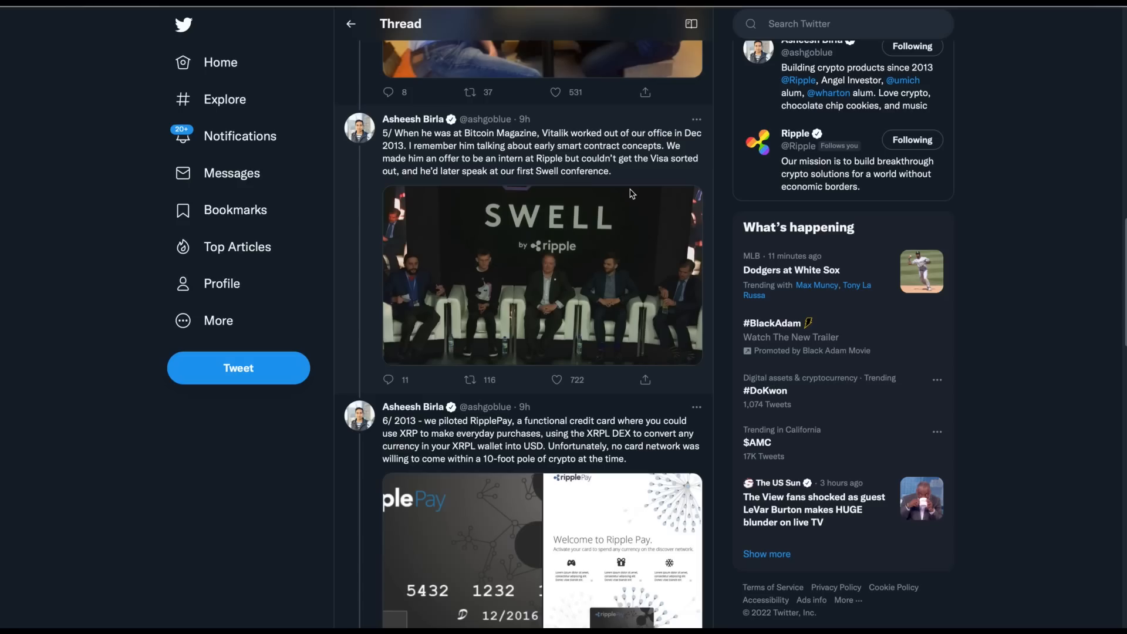
pyautogui.click(471, 380)
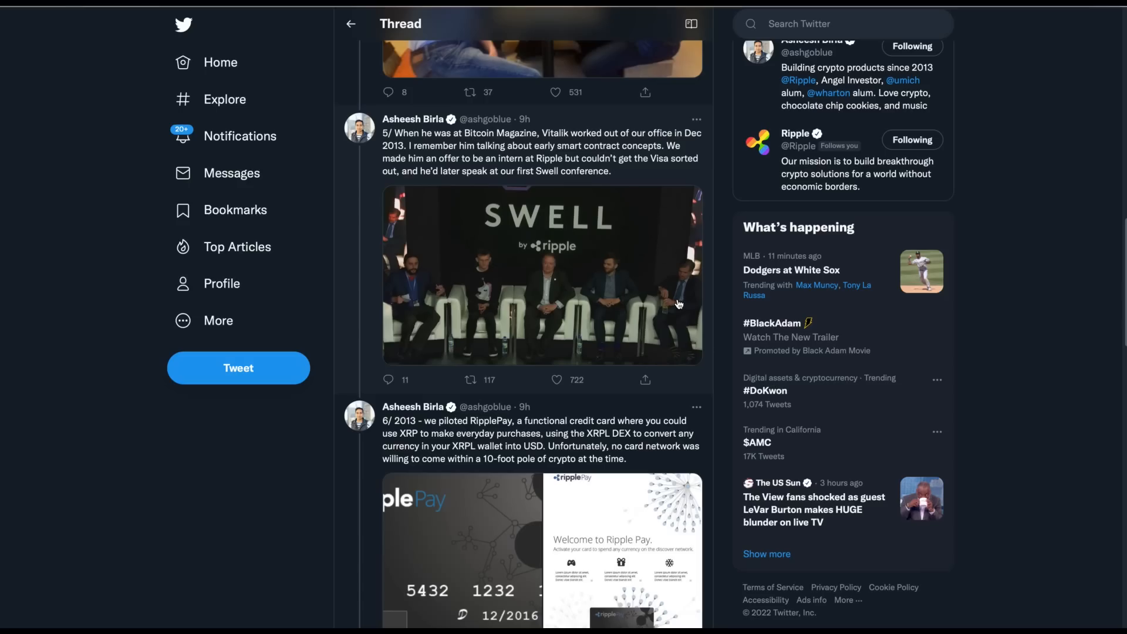
pyautogui.scroll(-3)
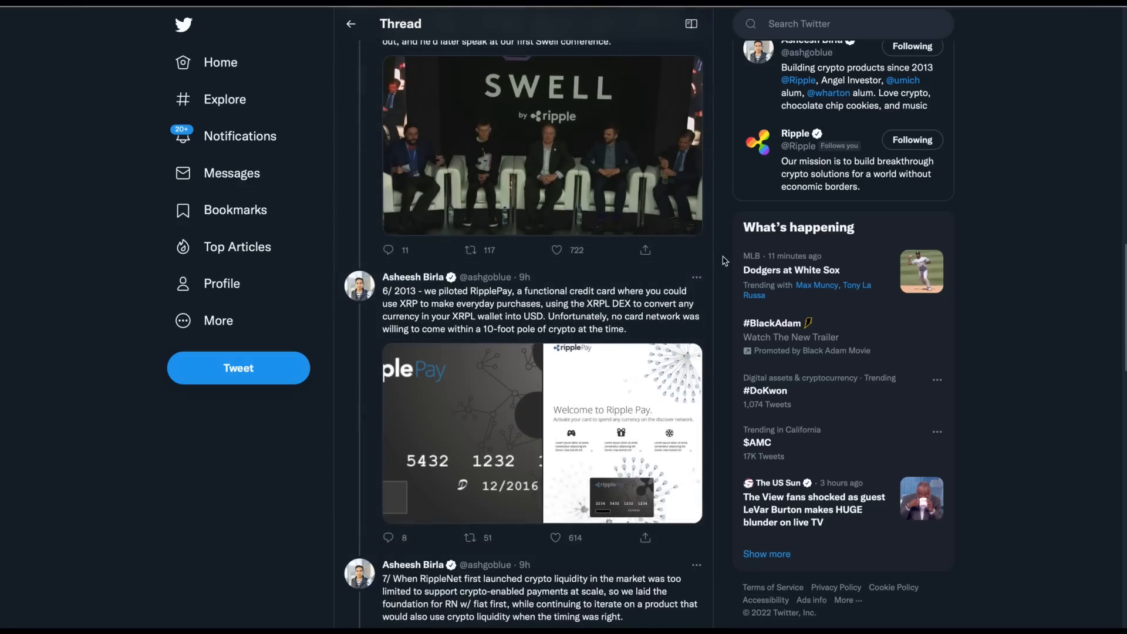
pyautogui.moveTo(720, 332)
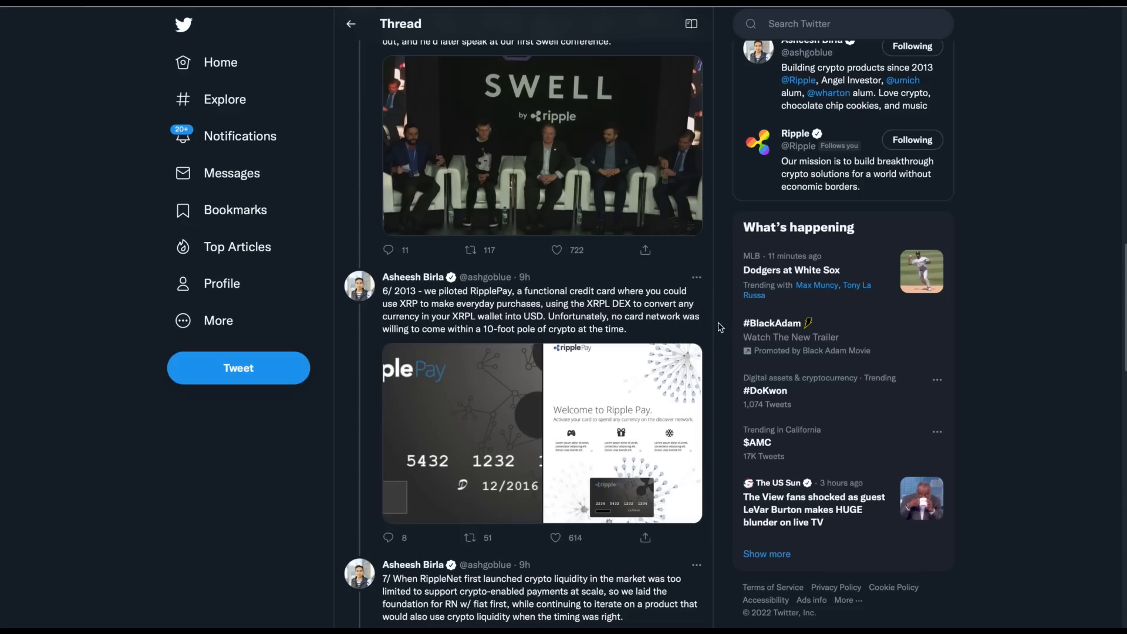
pyautogui.moveTo(664, 381)
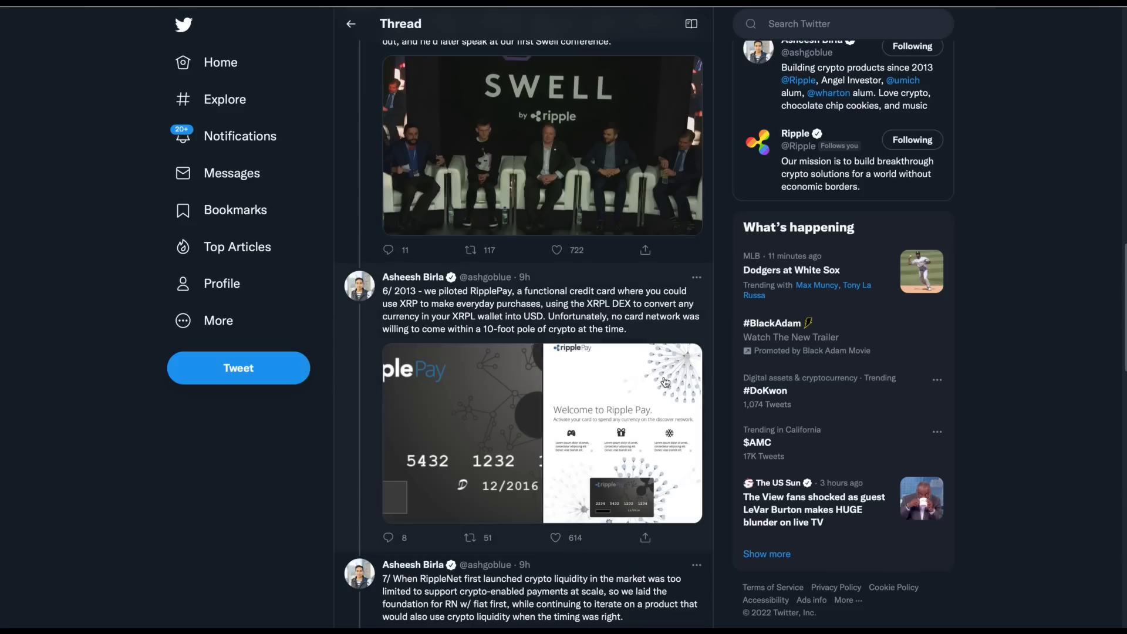
# - Read through tweets 7/ and 8/ on RippleNet and the first ODL transaction to tweet 9/'s dinner photo
pyautogui.scroll(-3)
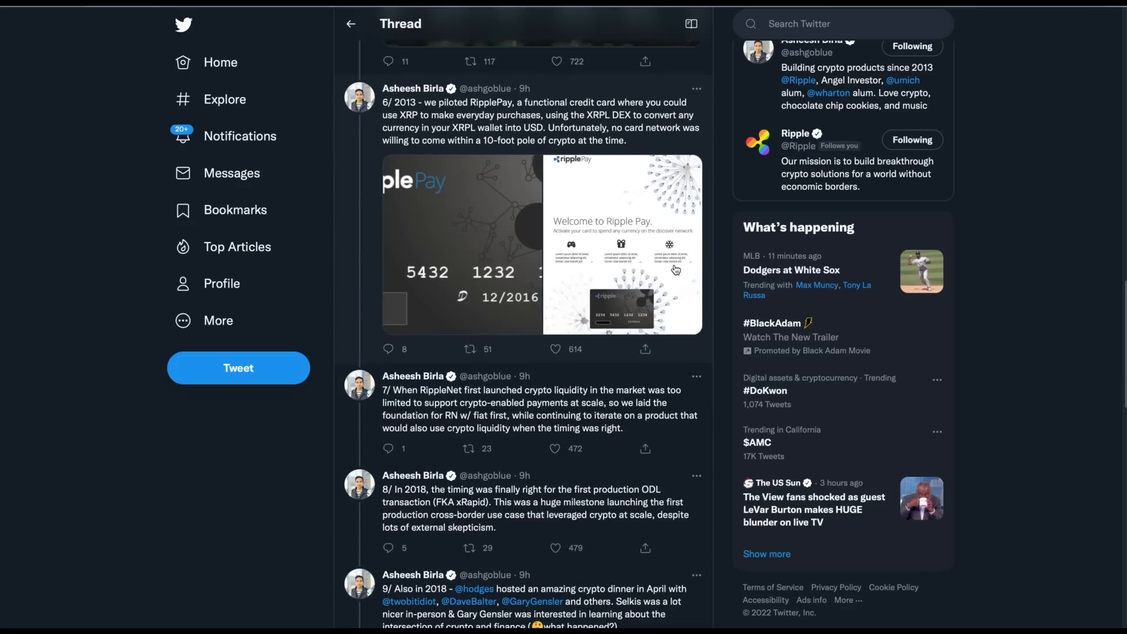
pyautogui.moveTo(680, 192)
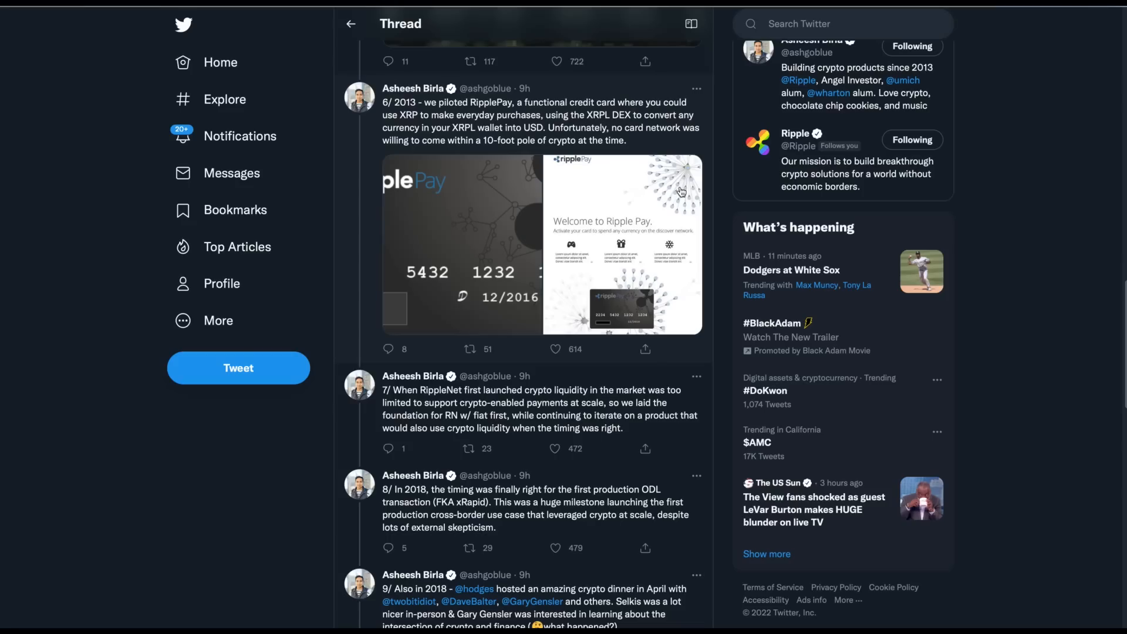
pyautogui.moveTo(678, 147)
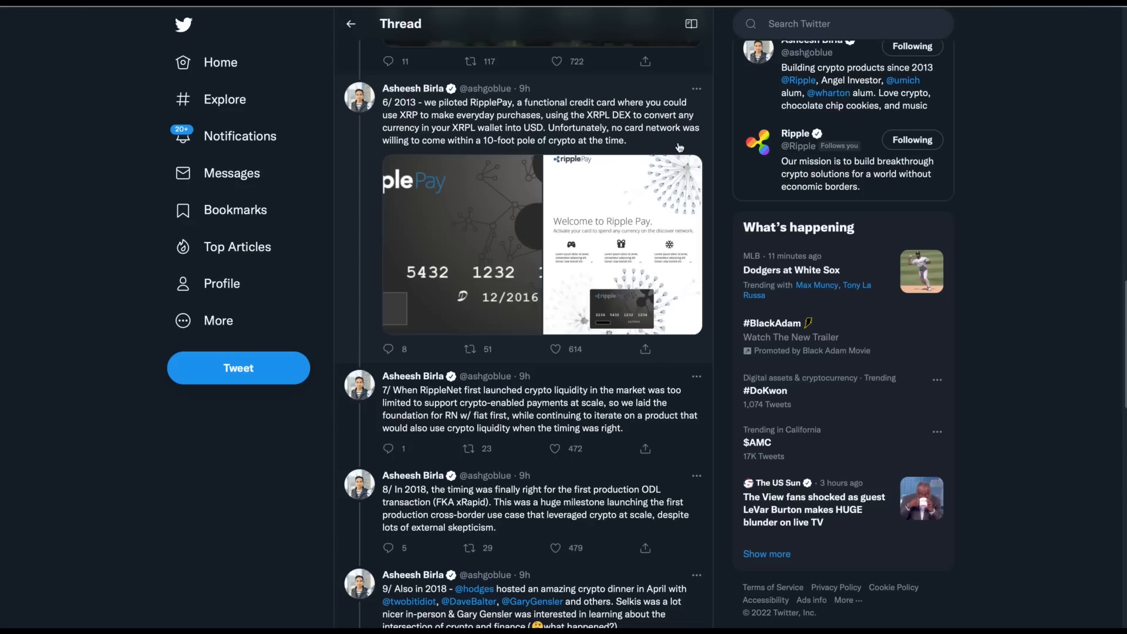
pyautogui.moveTo(676, 143)
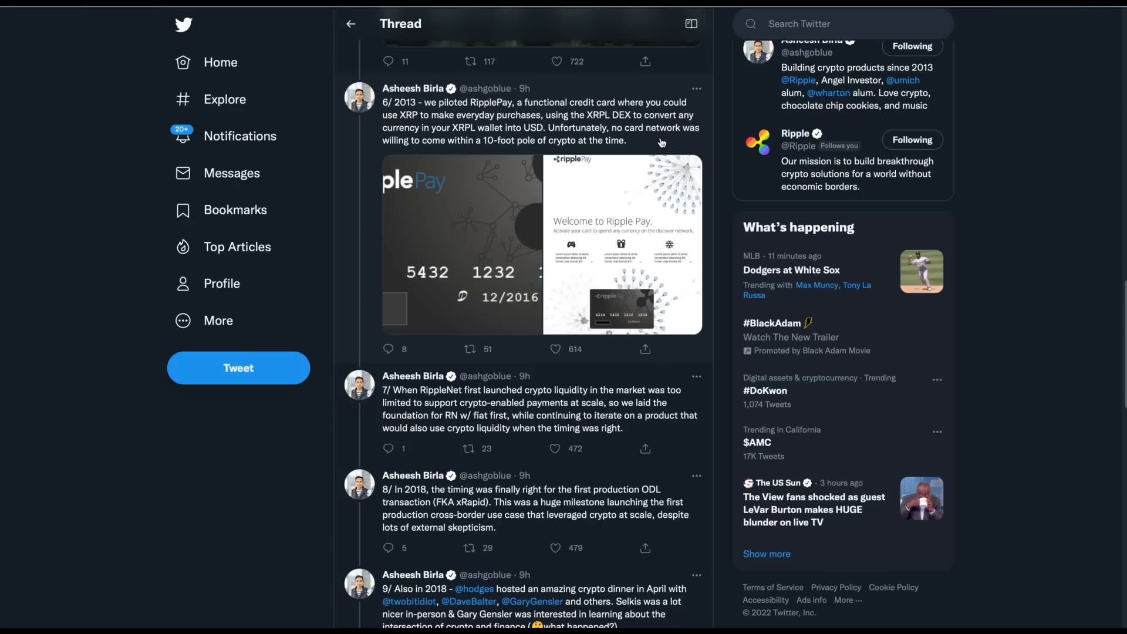
pyautogui.moveTo(595, 144)
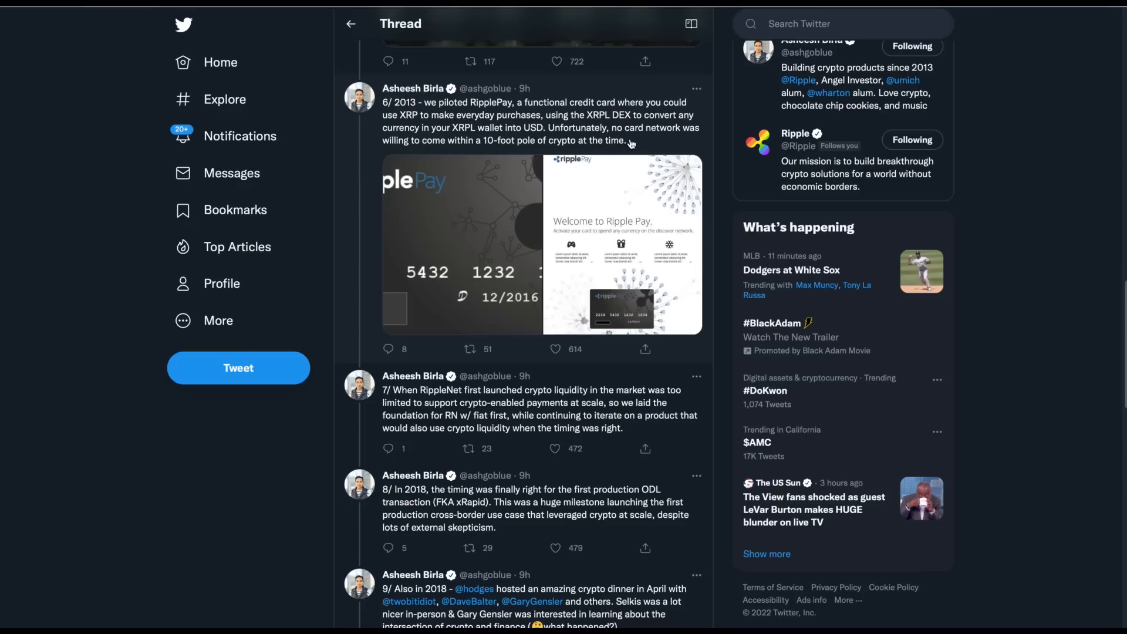
pyautogui.moveTo(644, 147)
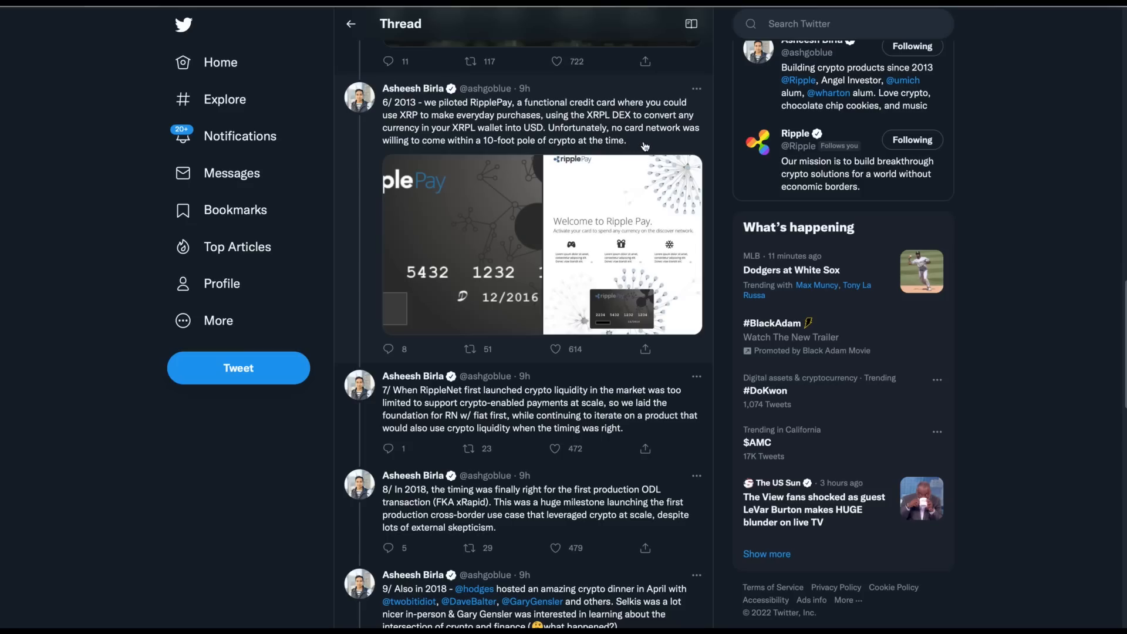
pyautogui.click(555, 349)
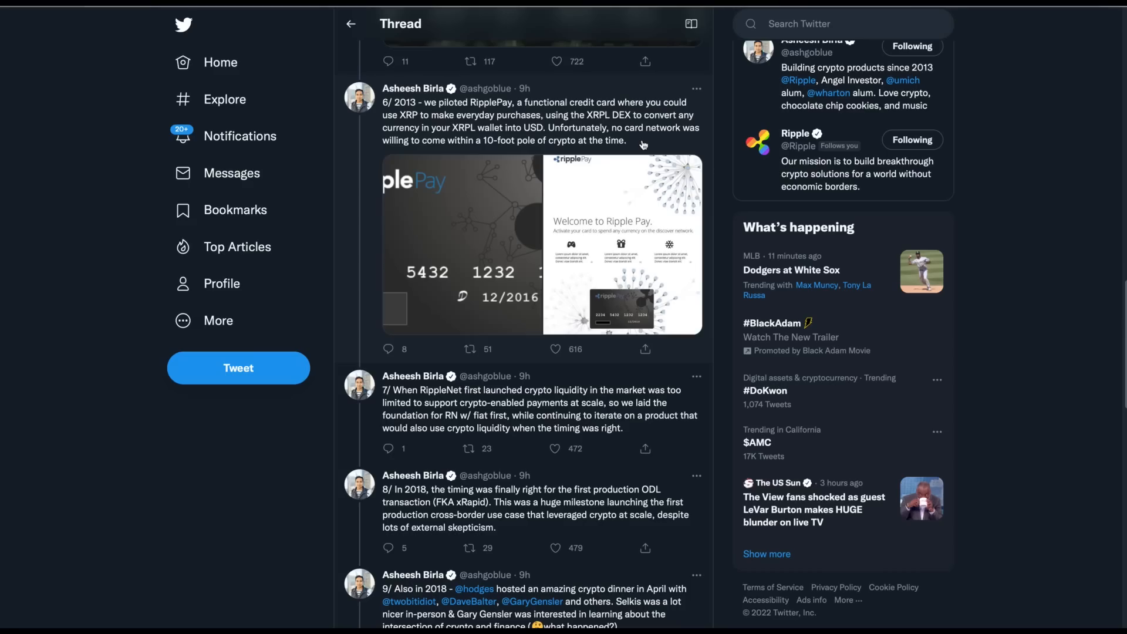
pyautogui.moveTo(510, 156)
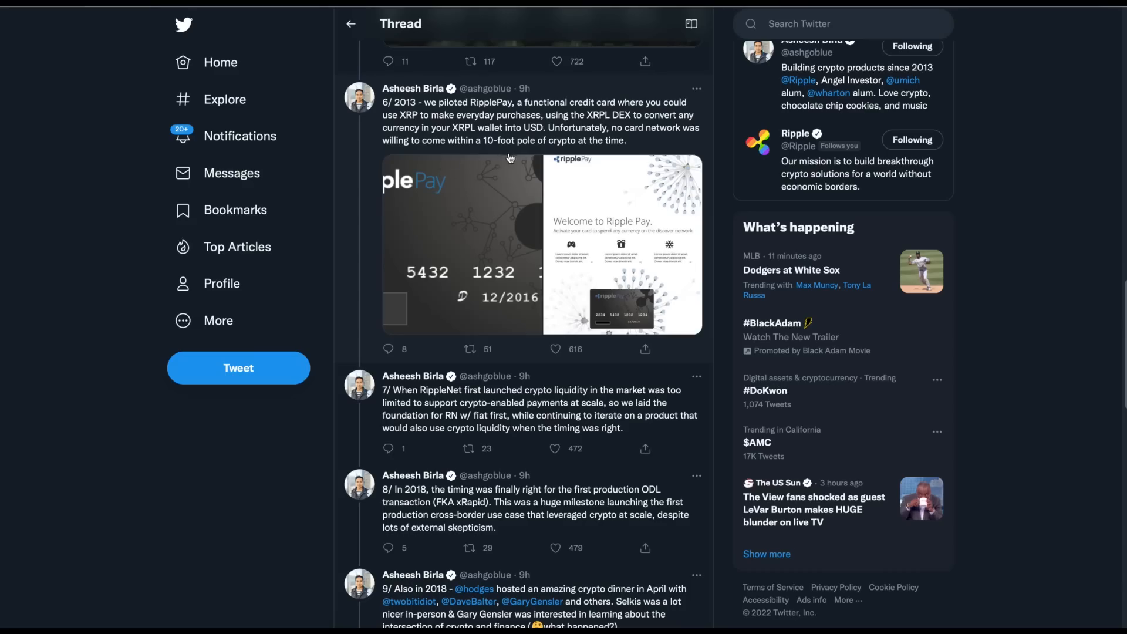
pyautogui.moveTo(688, 334)
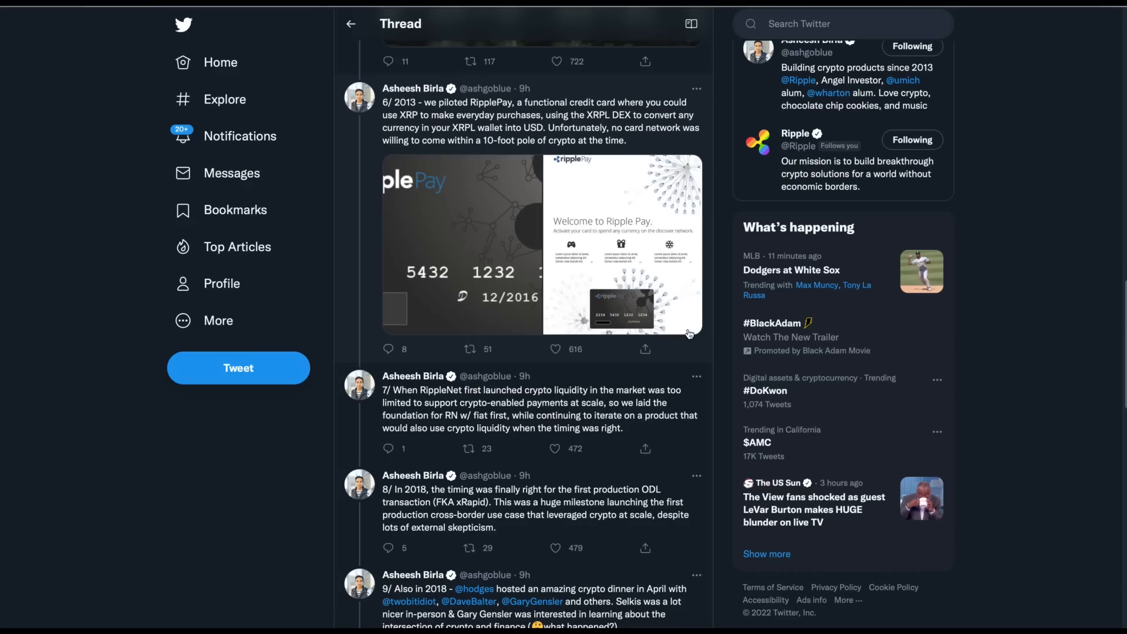
pyautogui.scroll(-3)
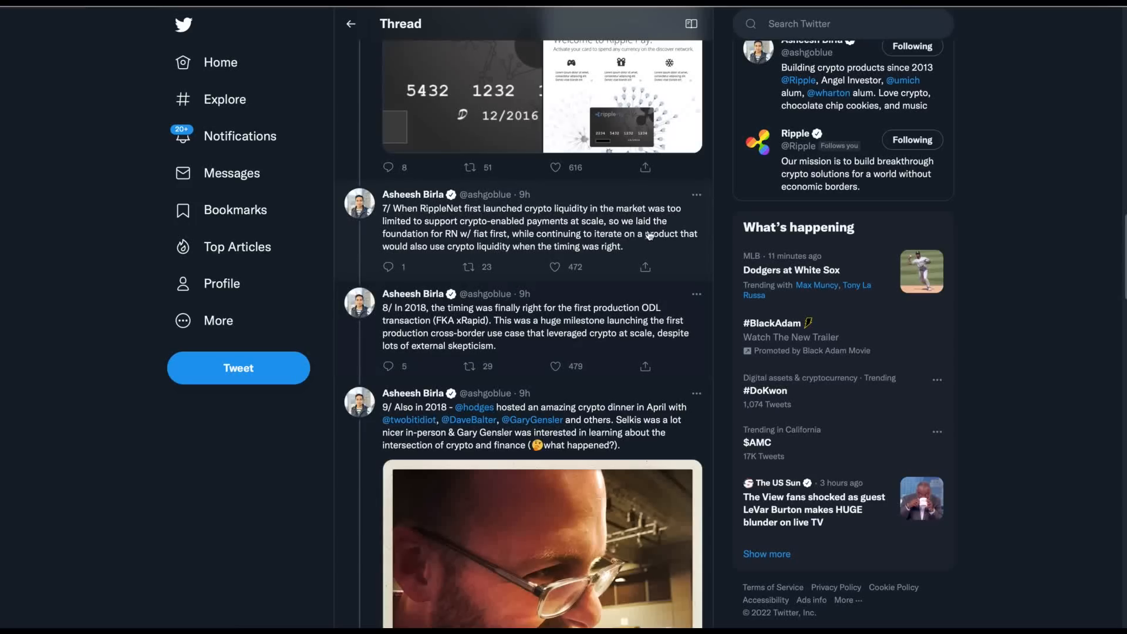
pyautogui.moveTo(688, 252)
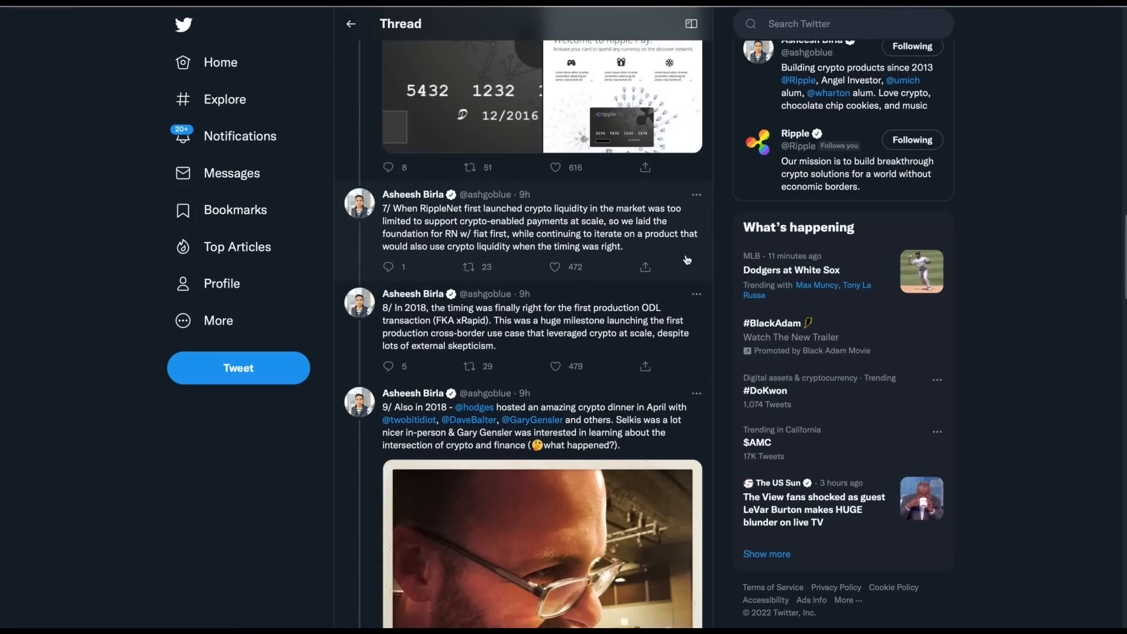
pyautogui.moveTo(646, 266)
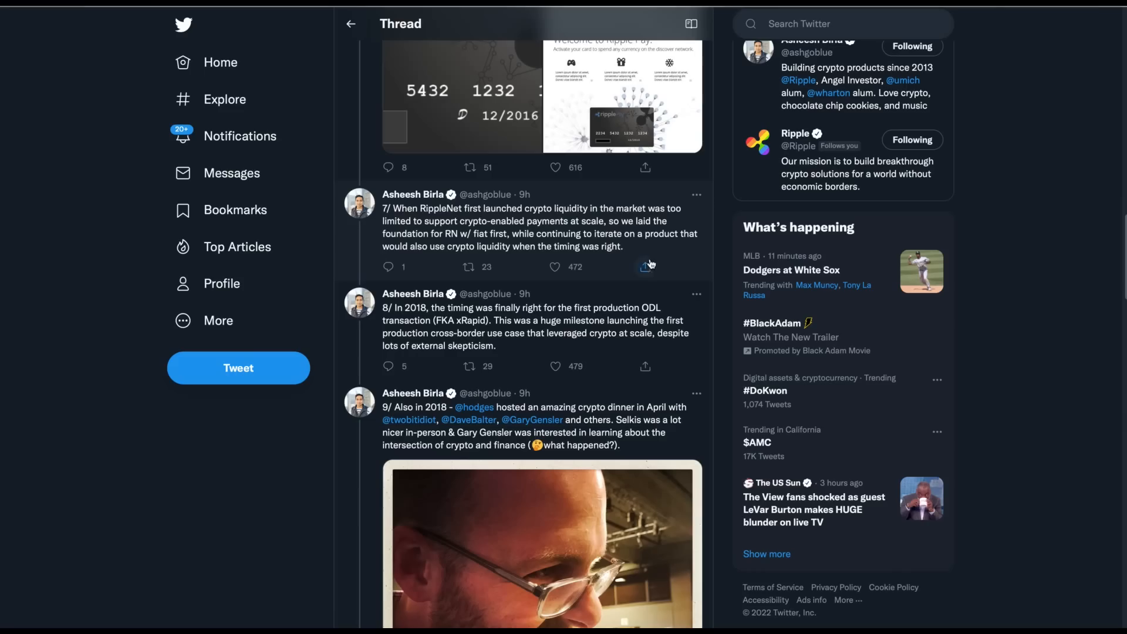
pyautogui.moveTo(489, 341)
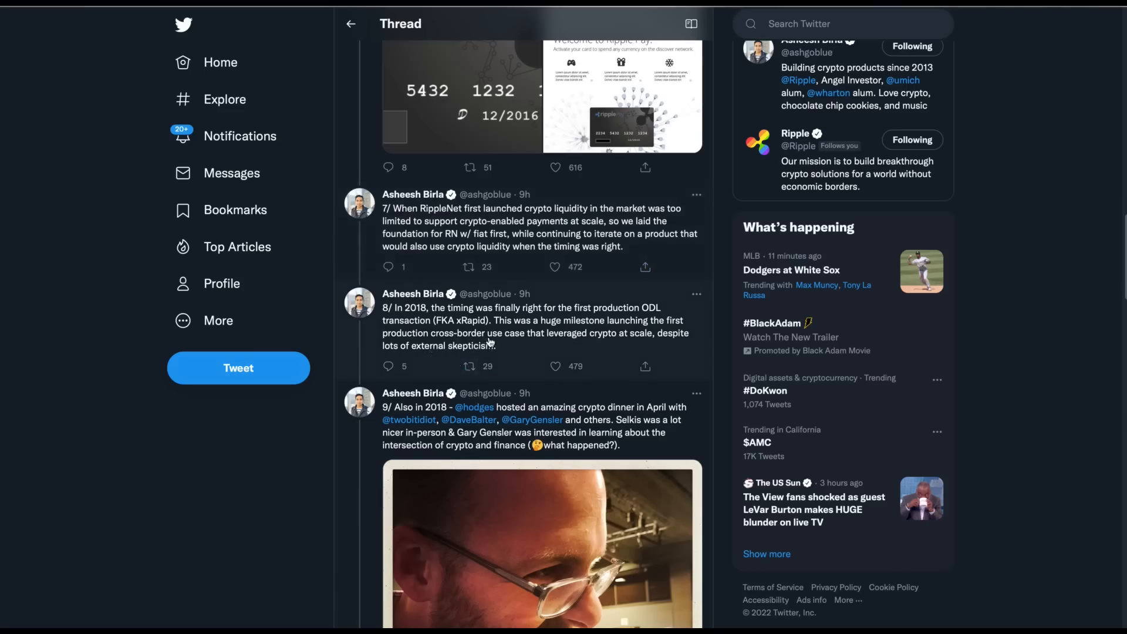
pyautogui.scroll(-3)
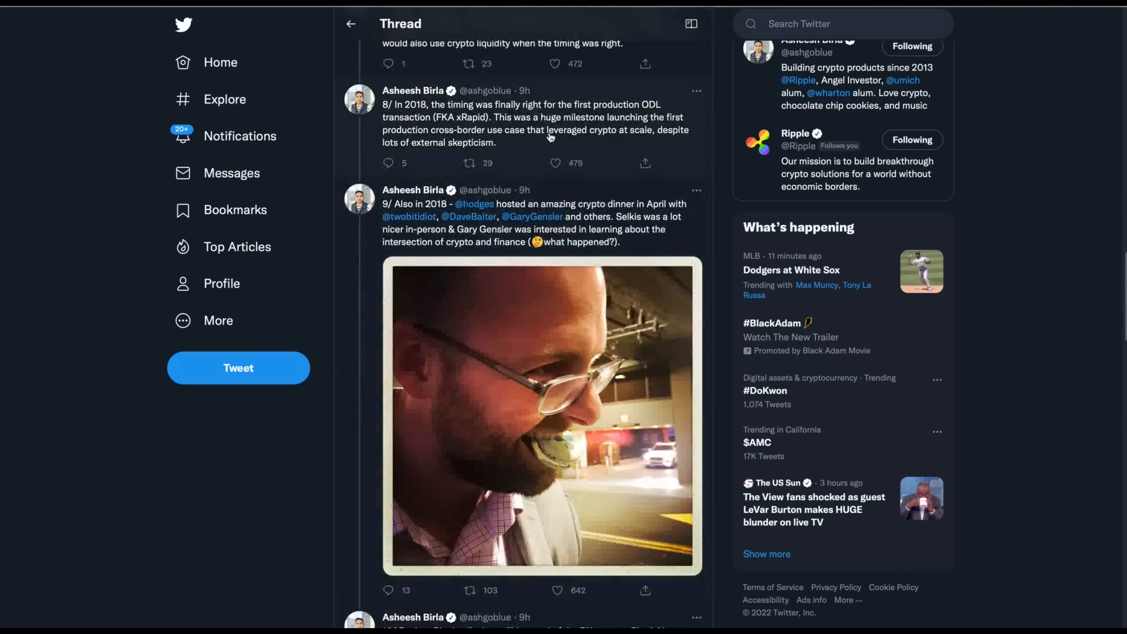
pyautogui.click(554, 63)
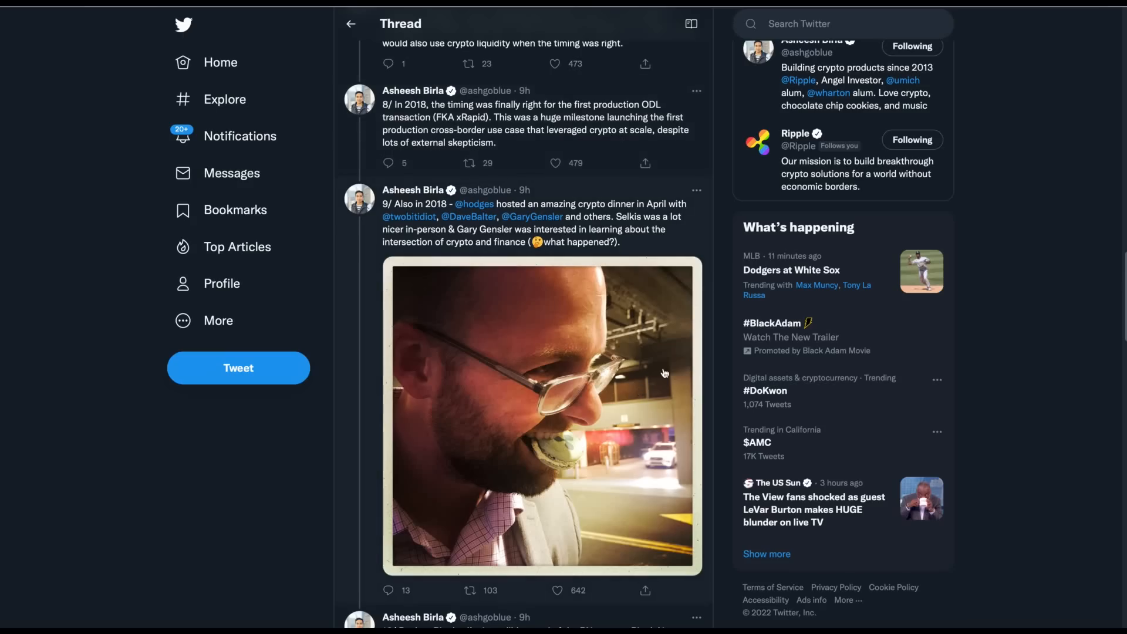
pyautogui.scroll(-3)
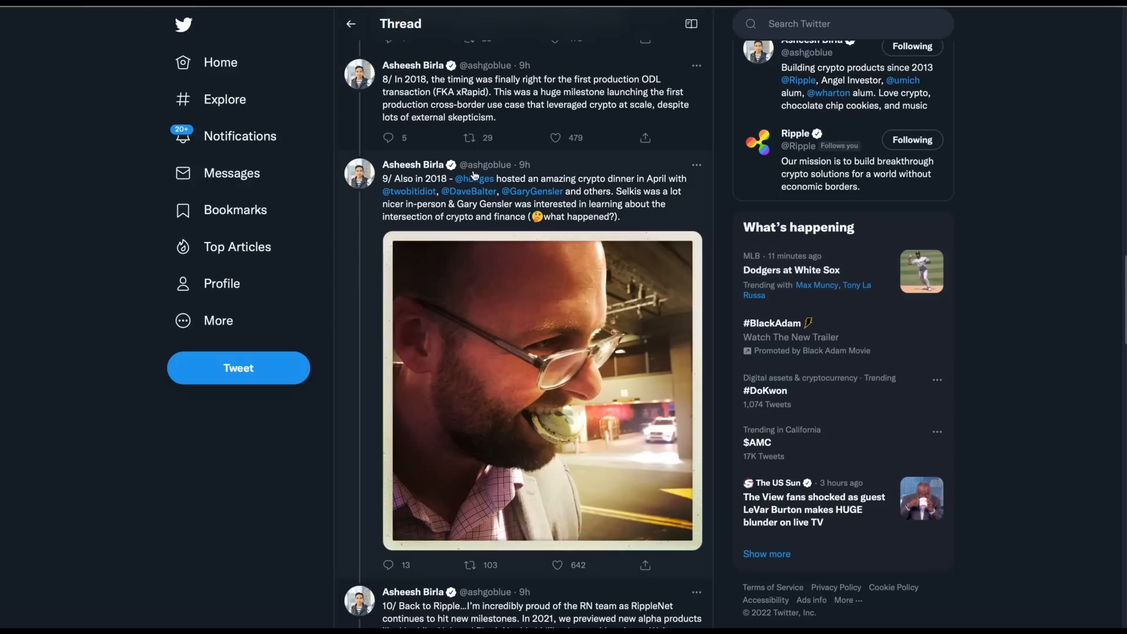
pyautogui.moveTo(636, 195)
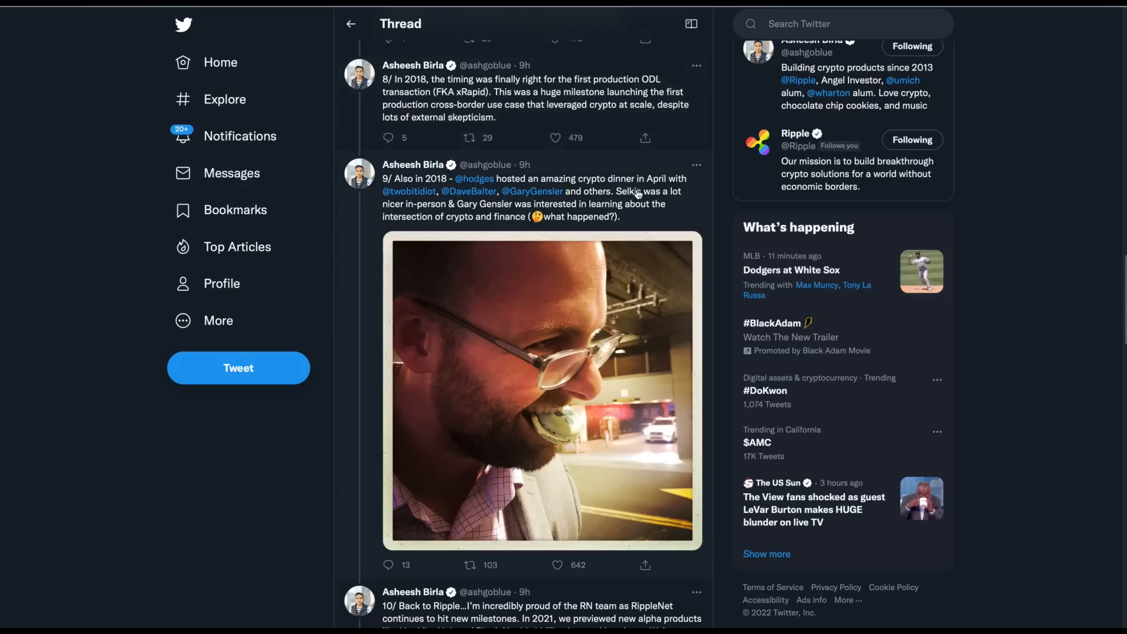
pyautogui.moveTo(454, 243)
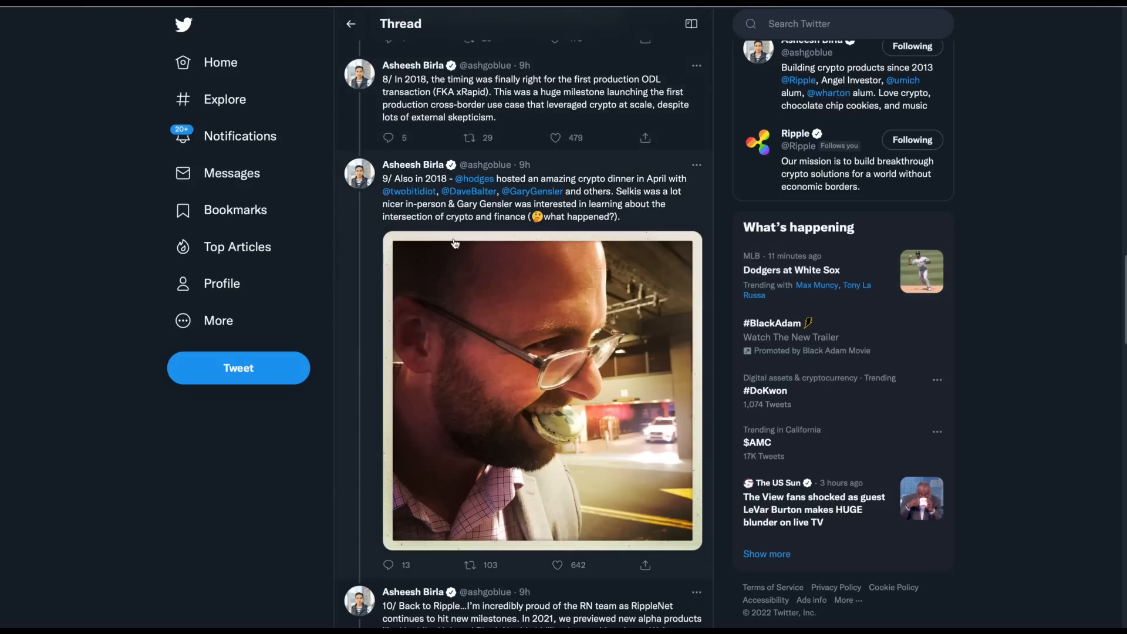
pyautogui.moveTo(408, 191)
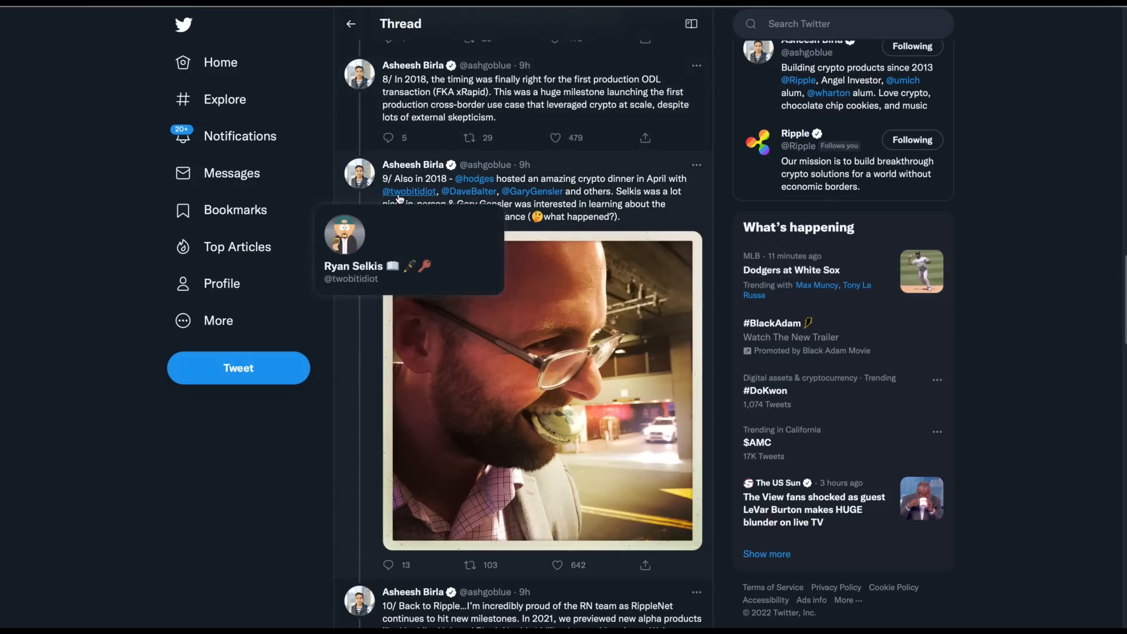
pyautogui.moveTo(395, 198)
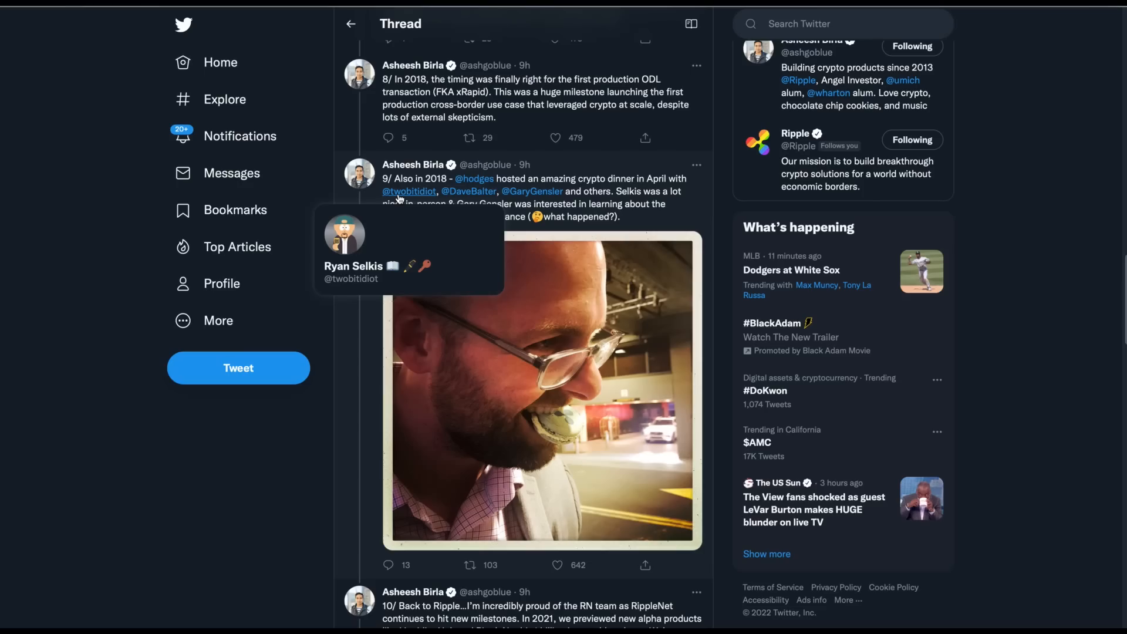
pyautogui.moveTo(493, 204)
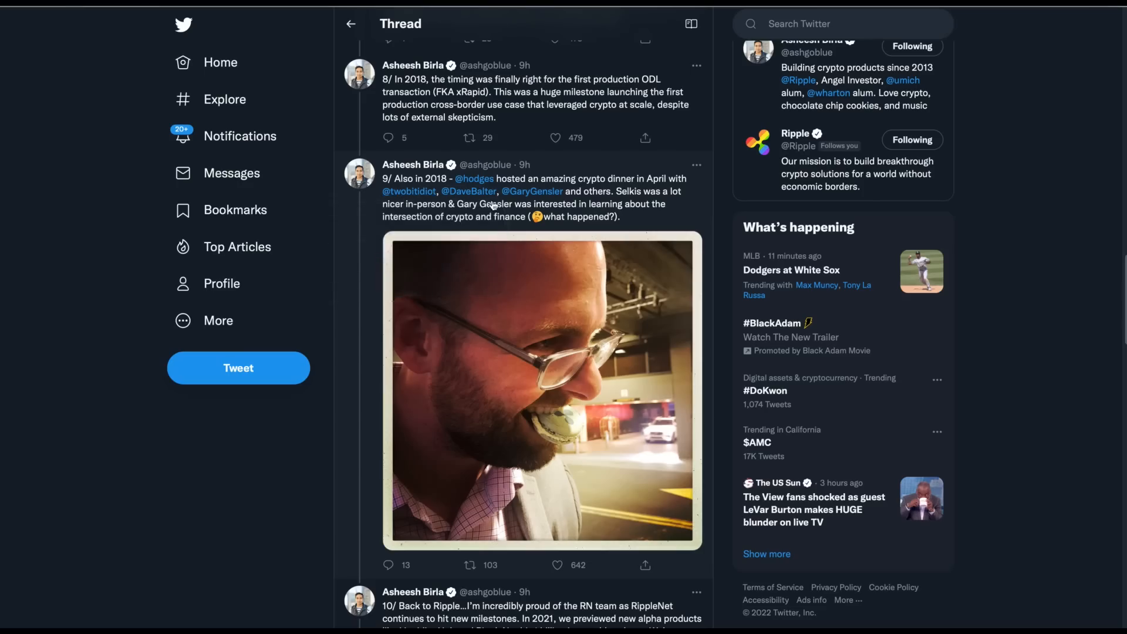
pyautogui.moveTo(532, 191)
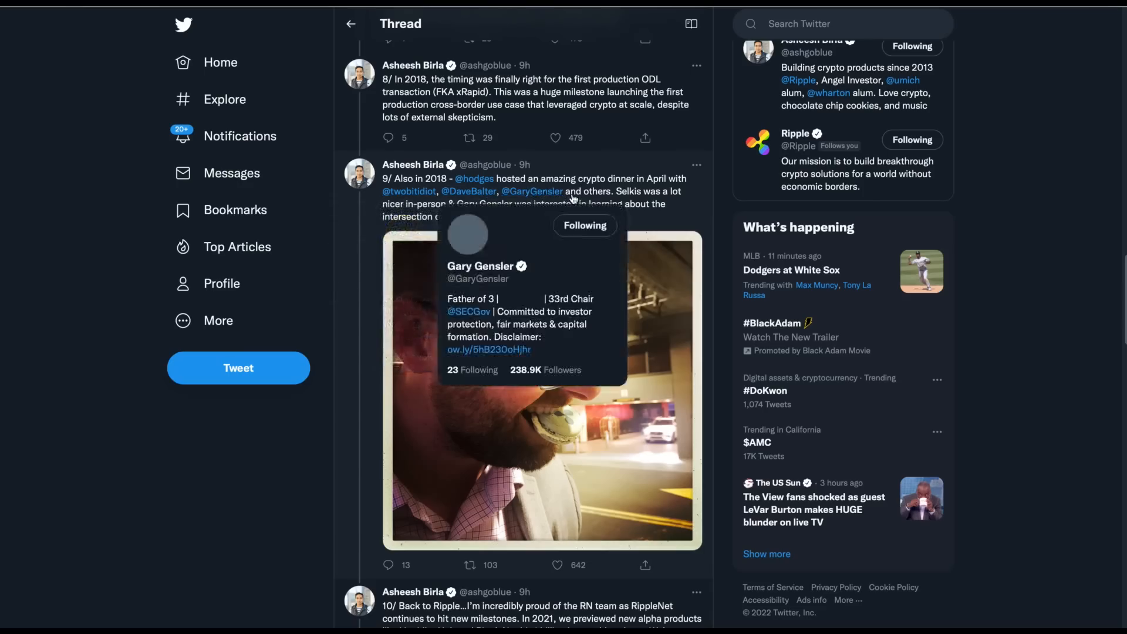
pyautogui.moveTo(673, 192)
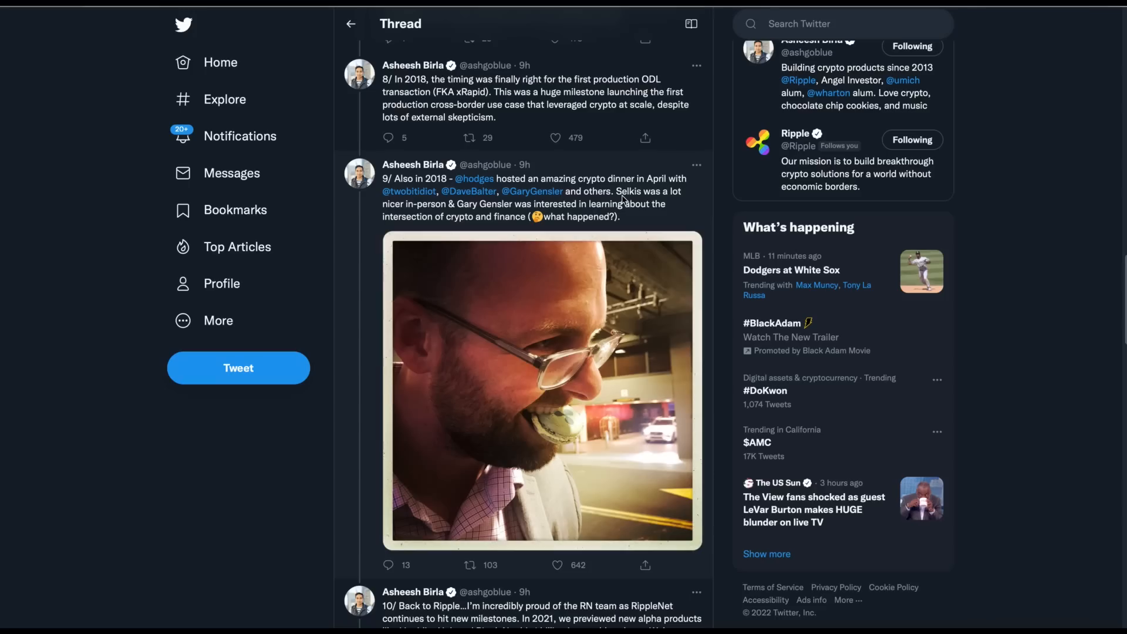
pyautogui.moveTo(622, 223)
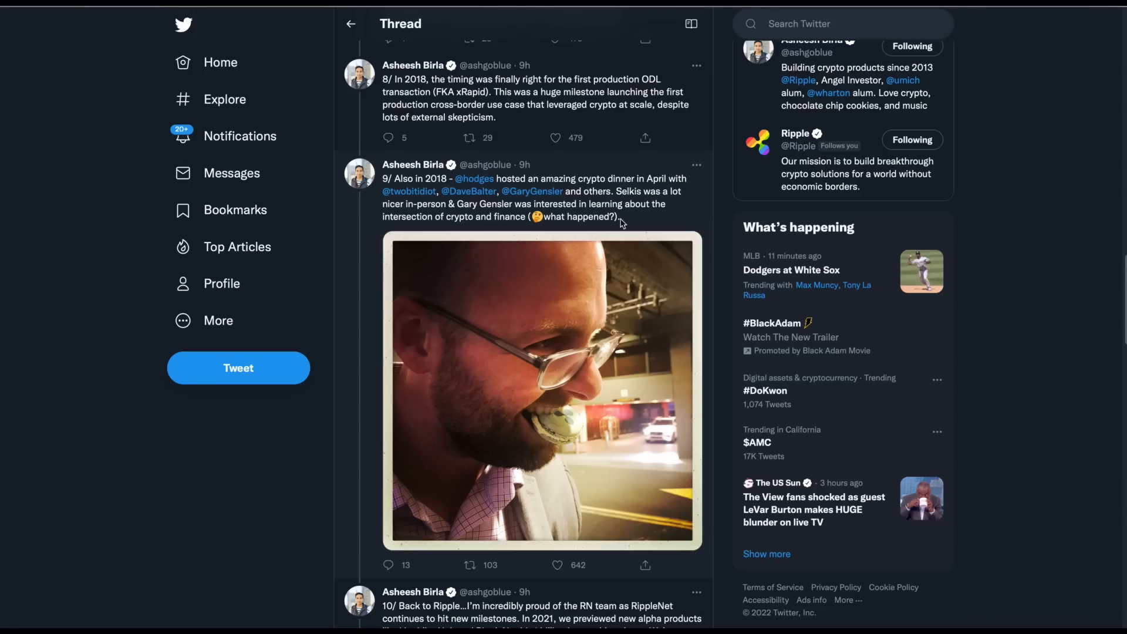
pyautogui.moveTo(629, 219)
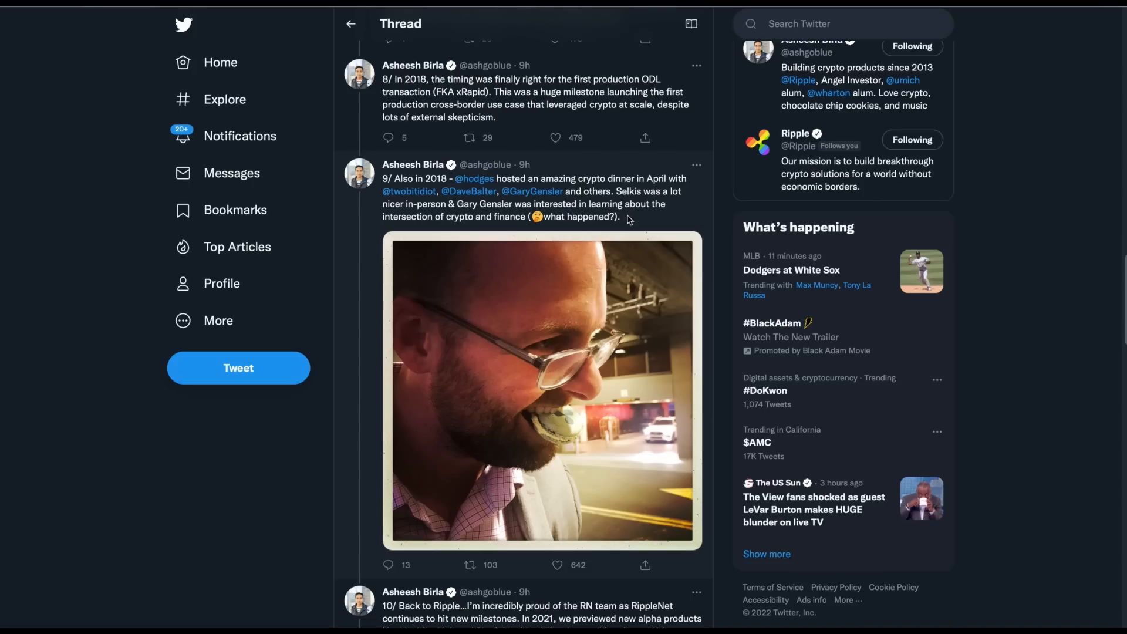
pyautogui.moveTo(604, 217)
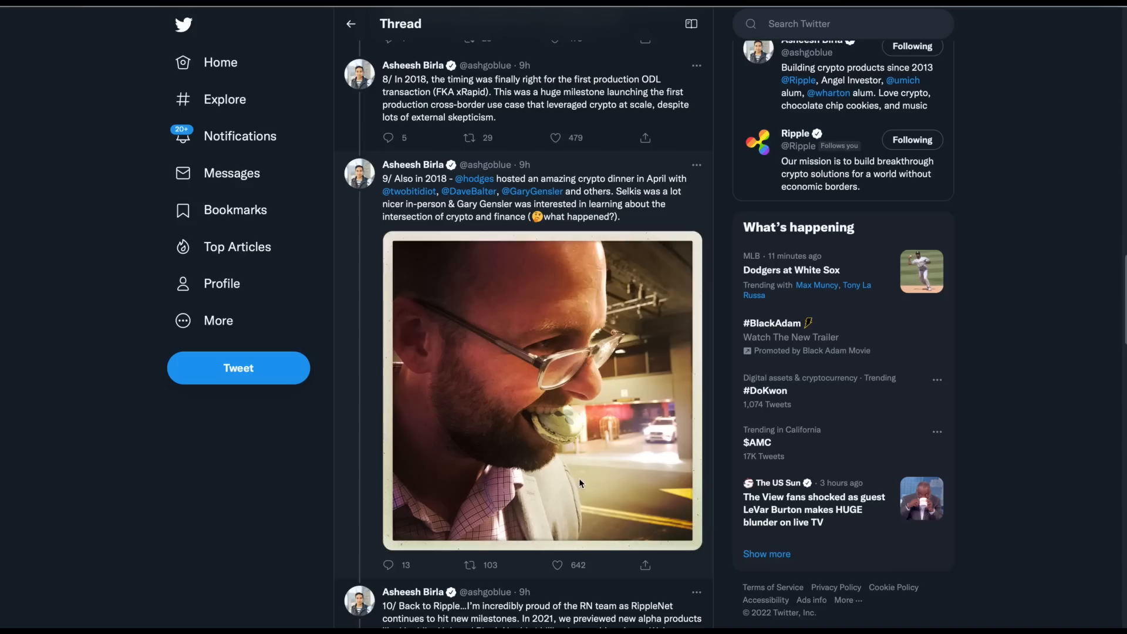
pyautogui.click(557, 565)
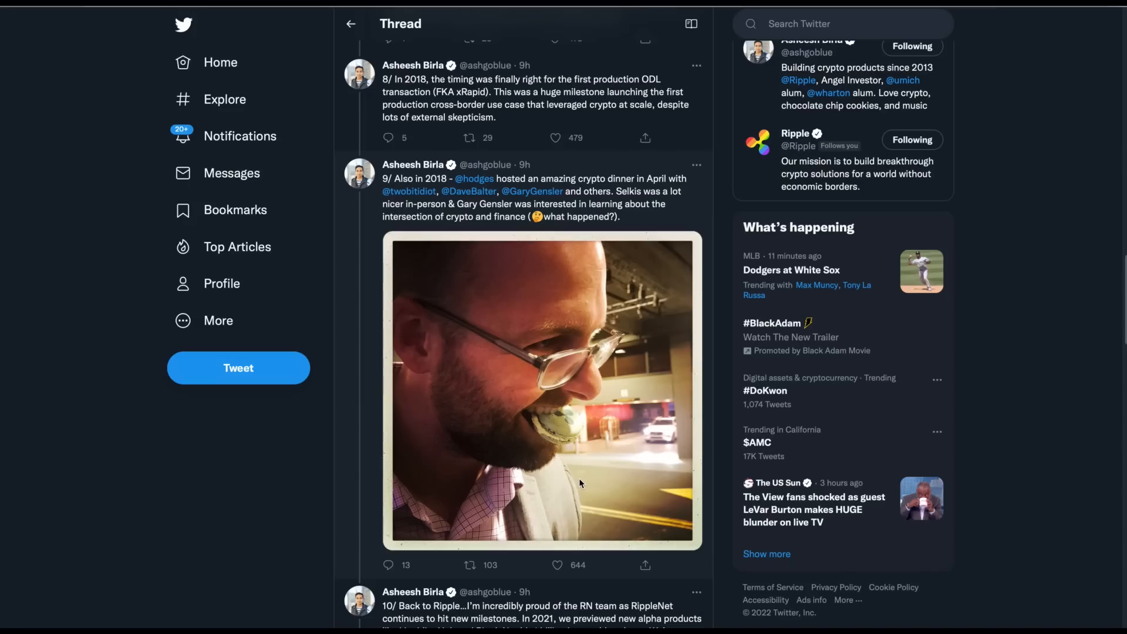
pyautogui.moveTo(580, 483)
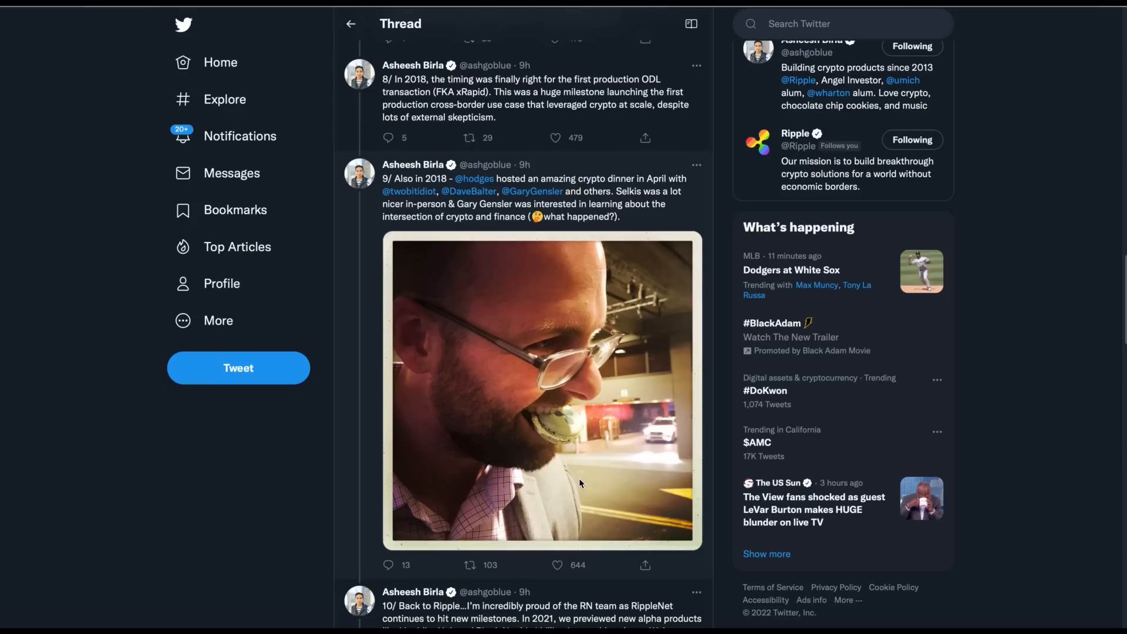
pyautogui.click(471, 565)
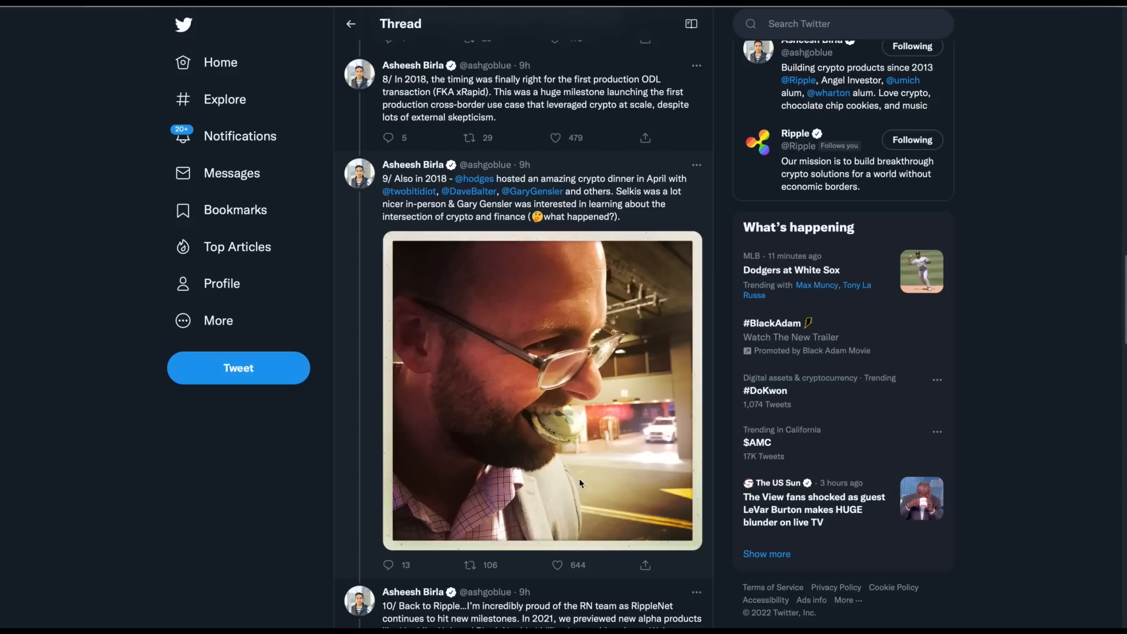
pyautogui.moveTo(580, 429)
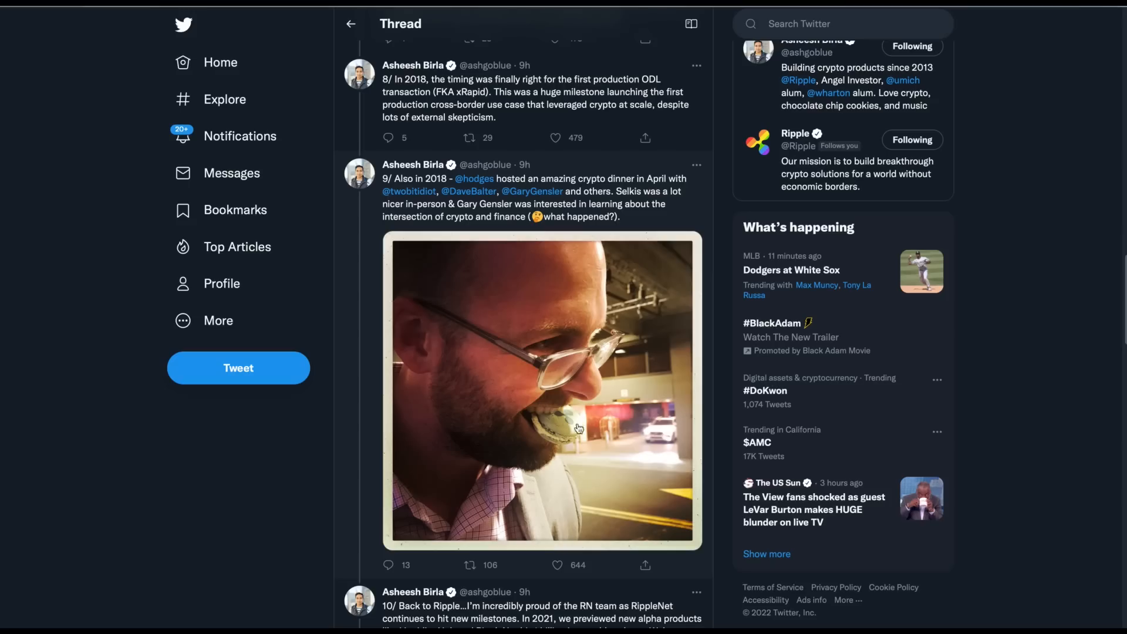
pyautogui.moveTo(720, 353)
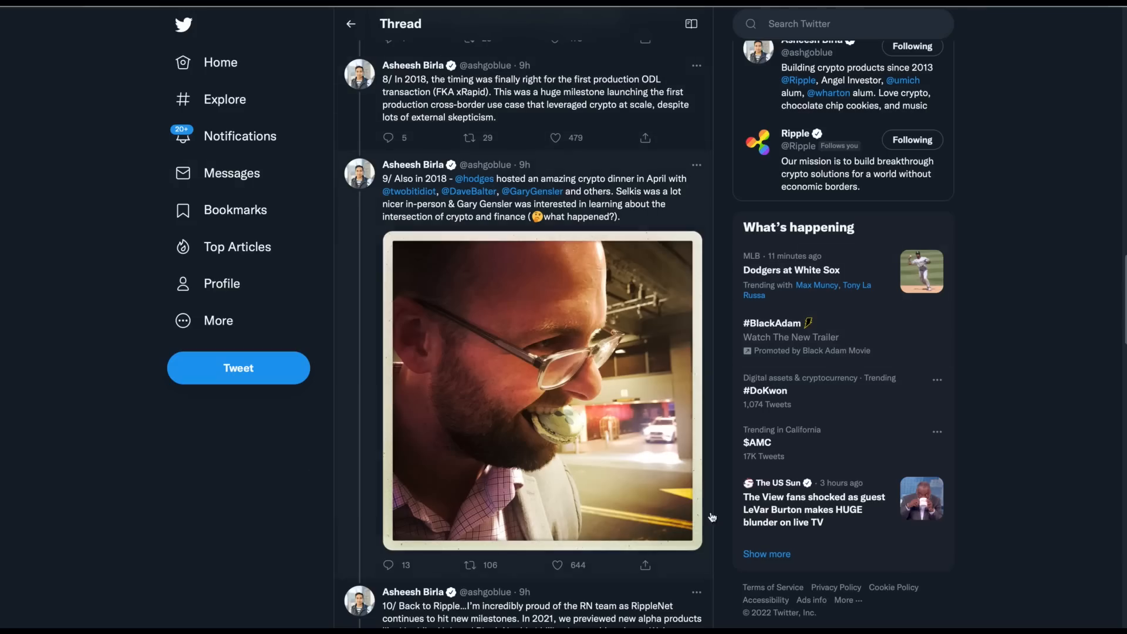
pyautogui.moveTo(524, 331)
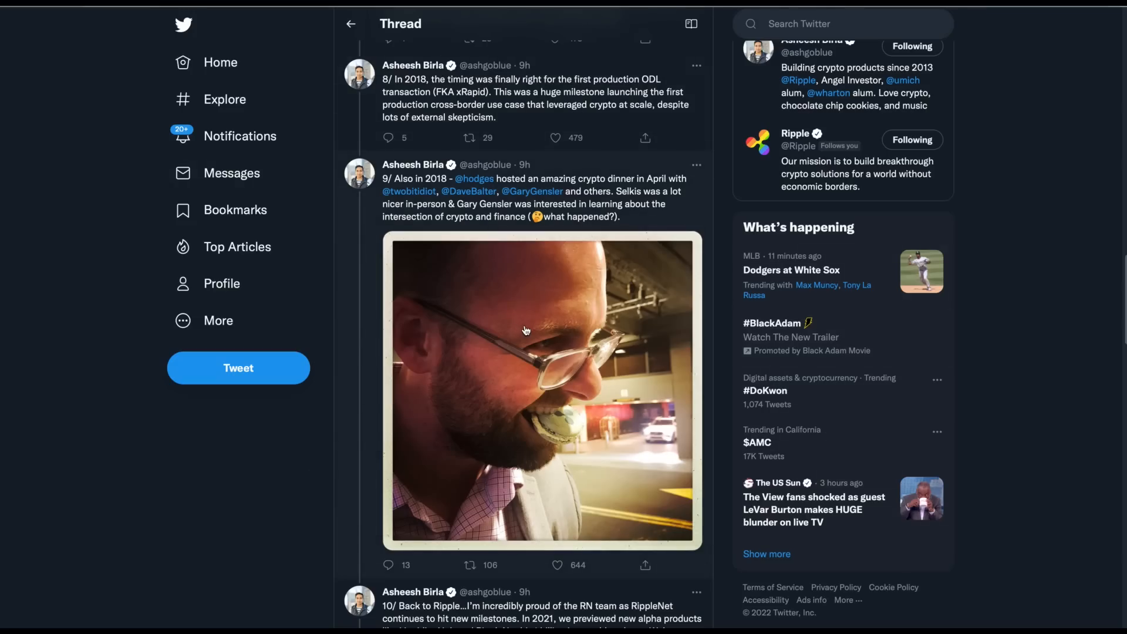
pyautogui.moveTo(486, 159)
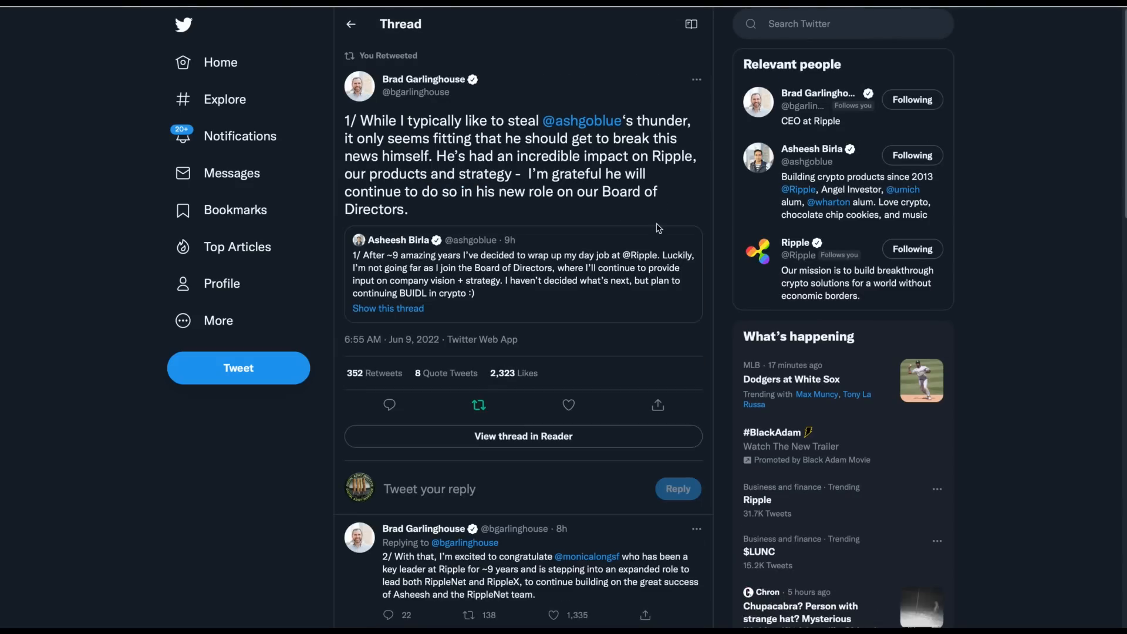
pyautogui.moveTo(620, 195)
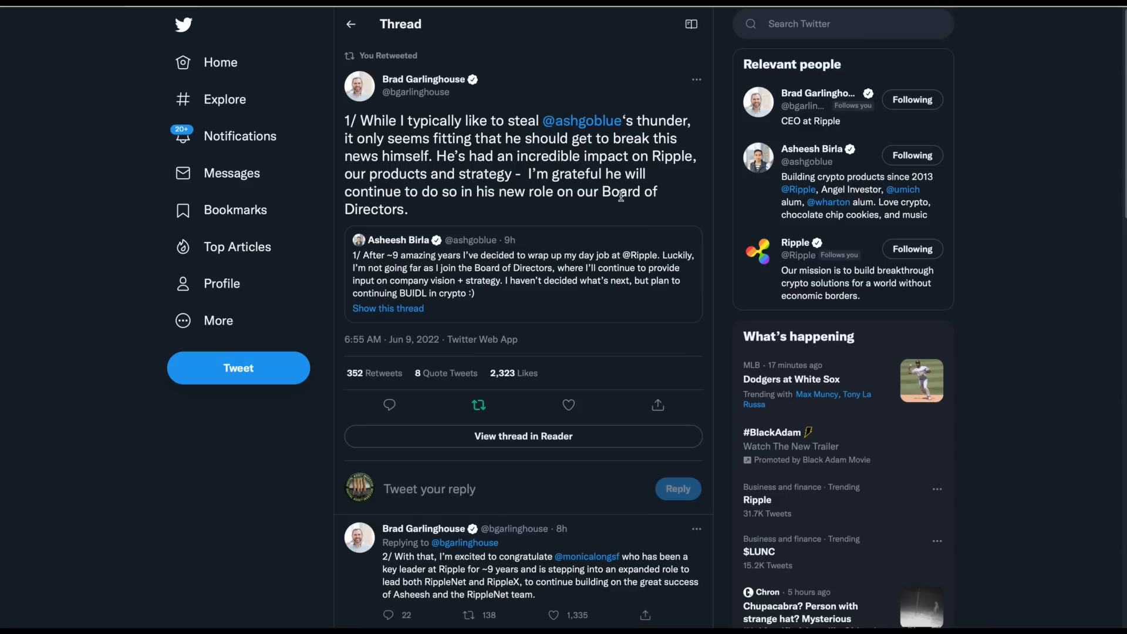
pyautogui.moveTo(656, 185)
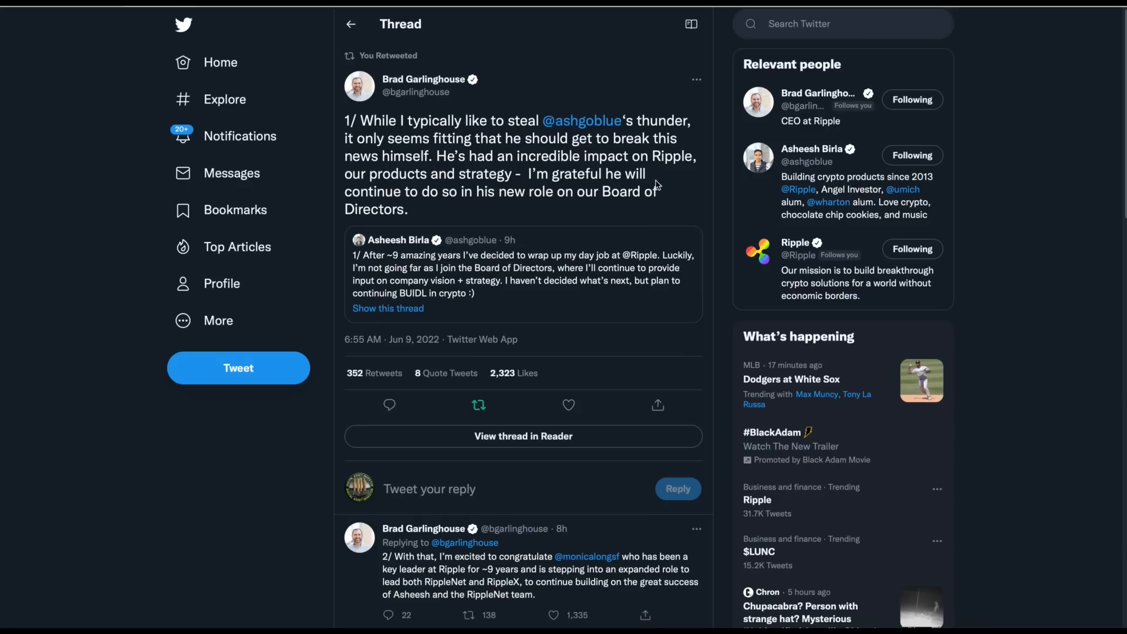
pyautogui.moveTo(650, 213)
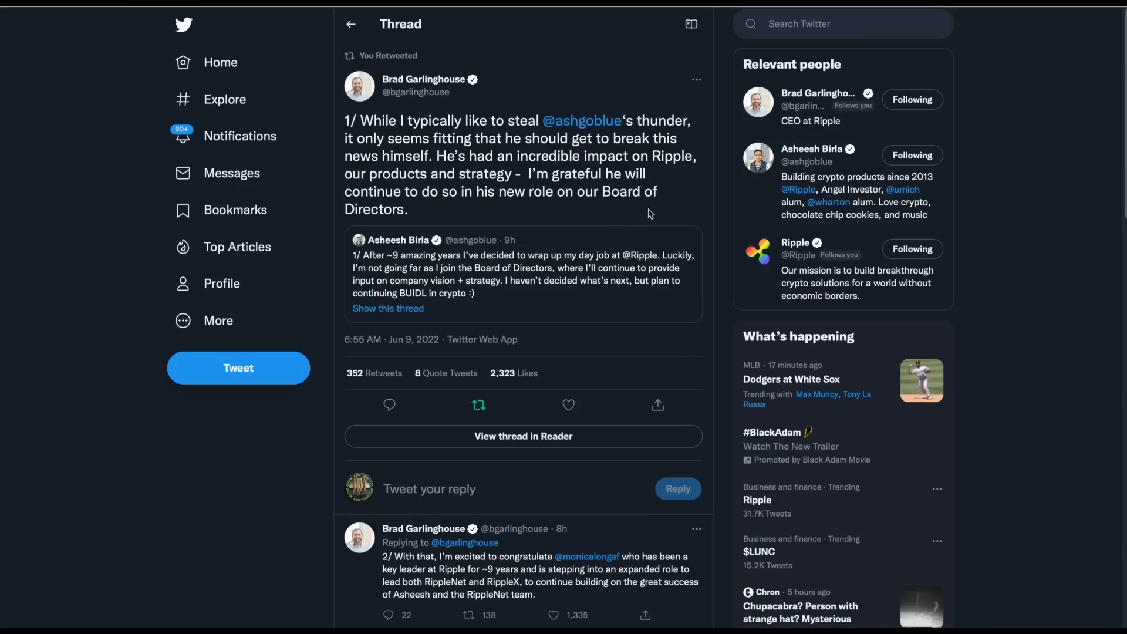
pyautogui.moveTo(499, 214)
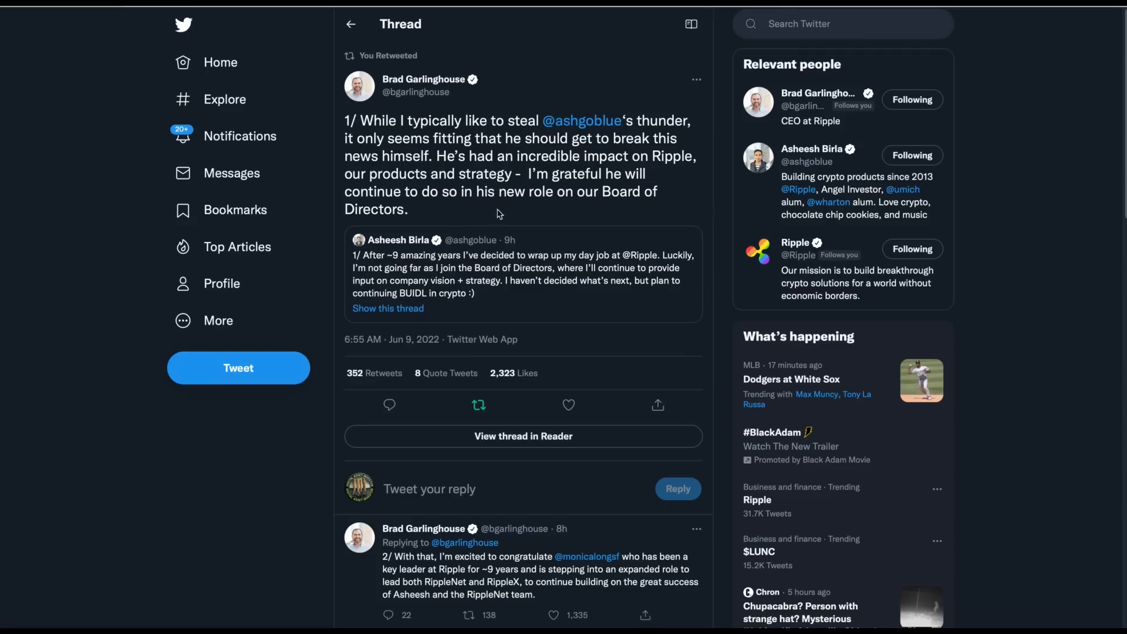
pyautogui.moveTo(533, 219)
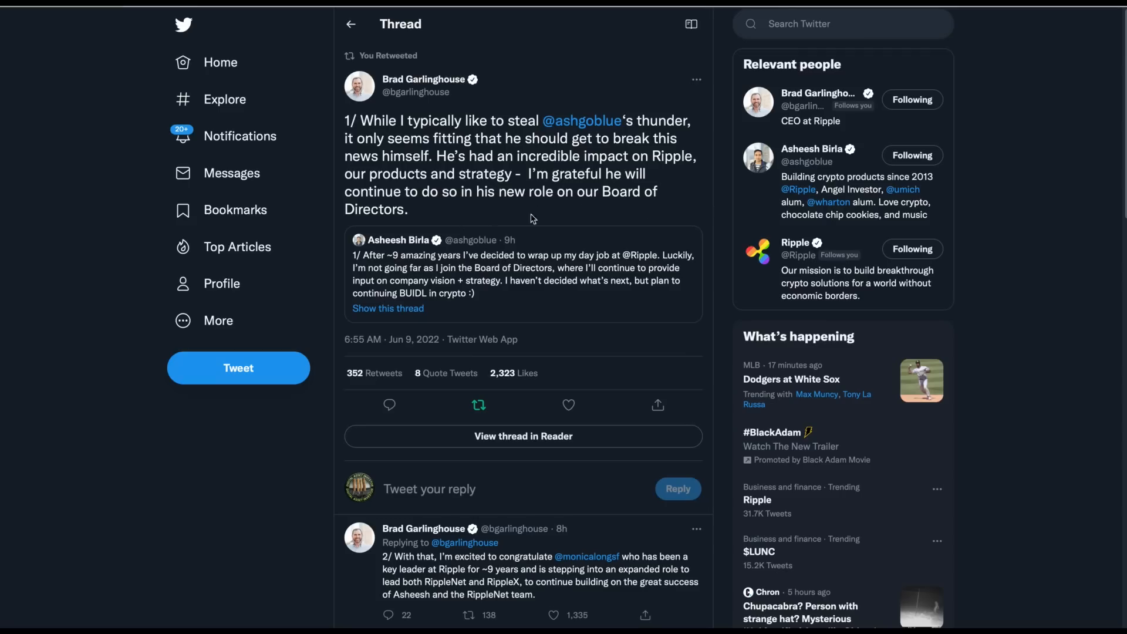
pyautogui.moveTo(656, 209)
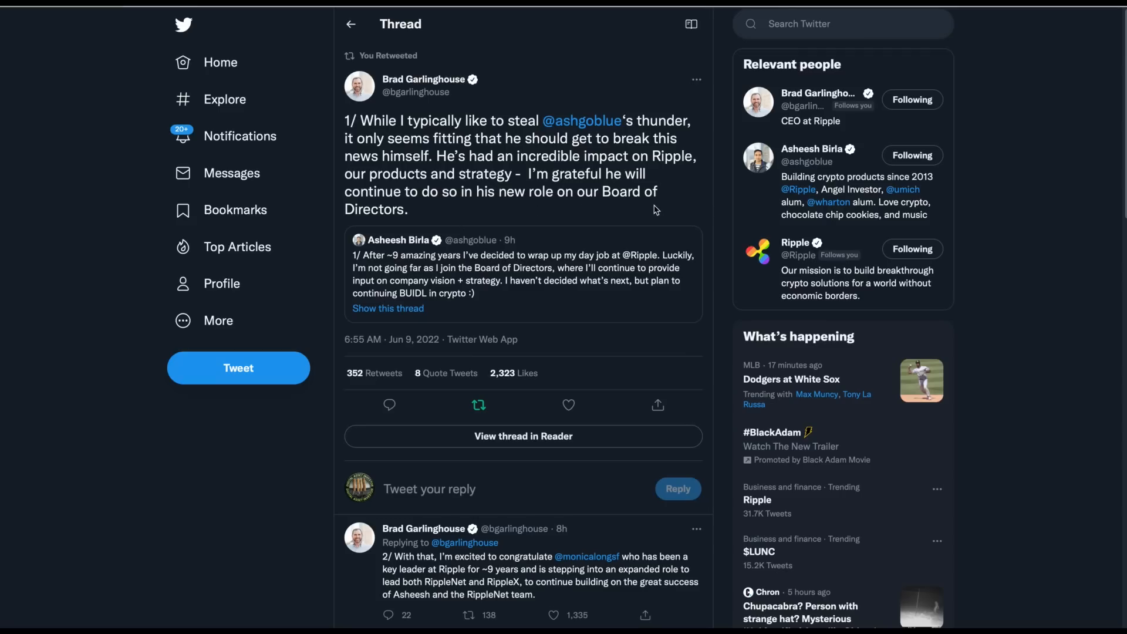
pyautogui.moveTo(632, 531)
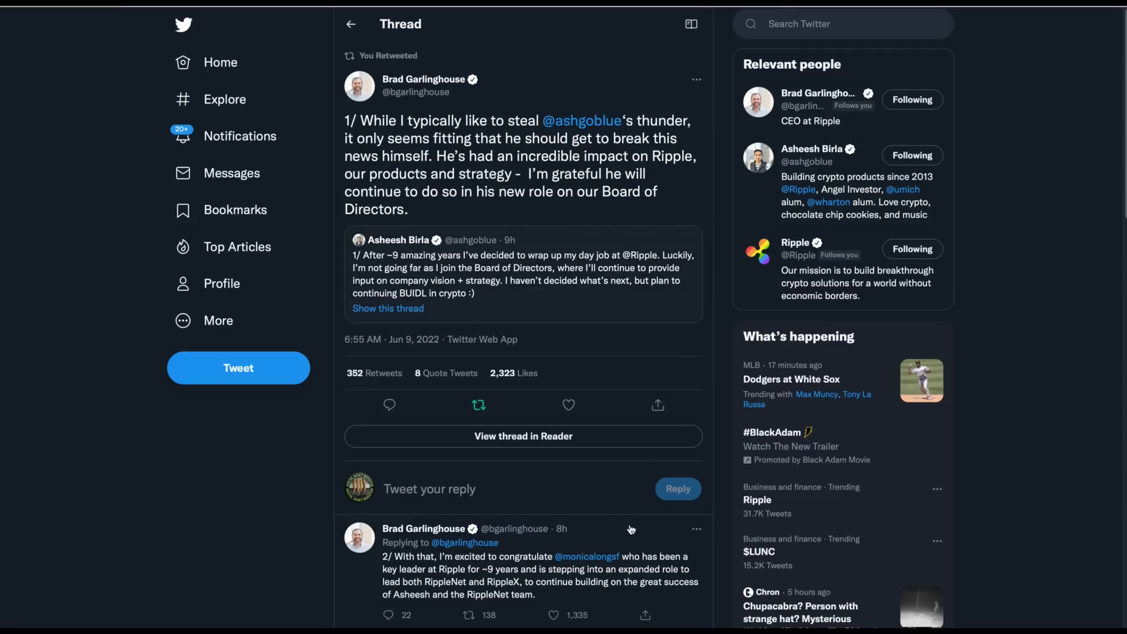
# - Scroll to tweet 2/ and Chris Larsen's quote tweet welcoming Asheesh to Ripple's Board
pyautogui.scroll(-3)
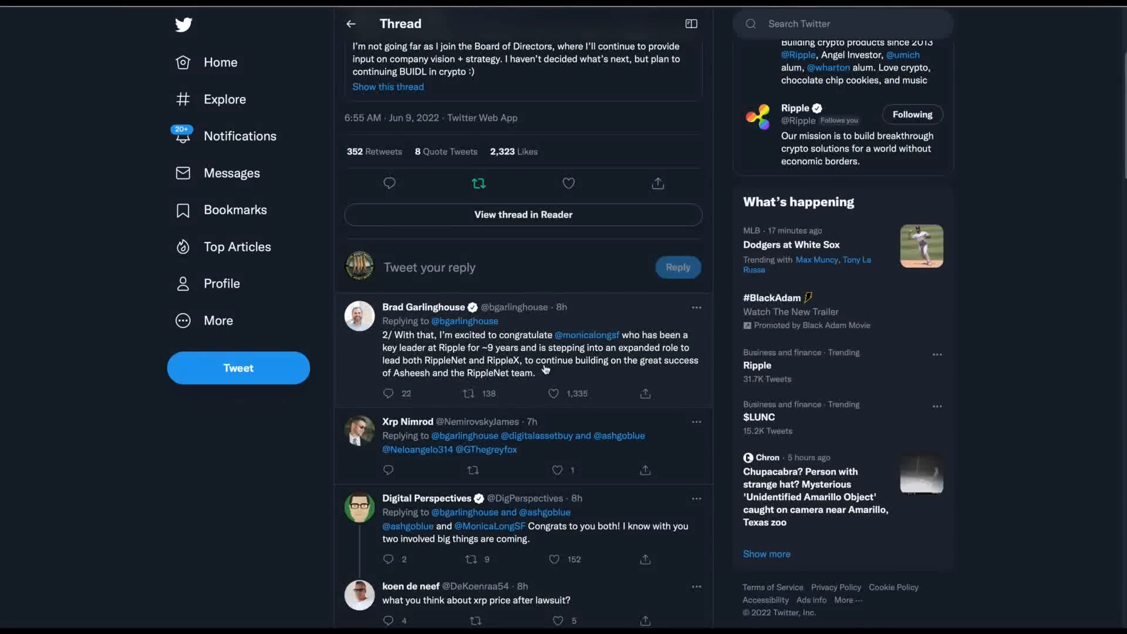
pyautogui.moveTo(675, 351)
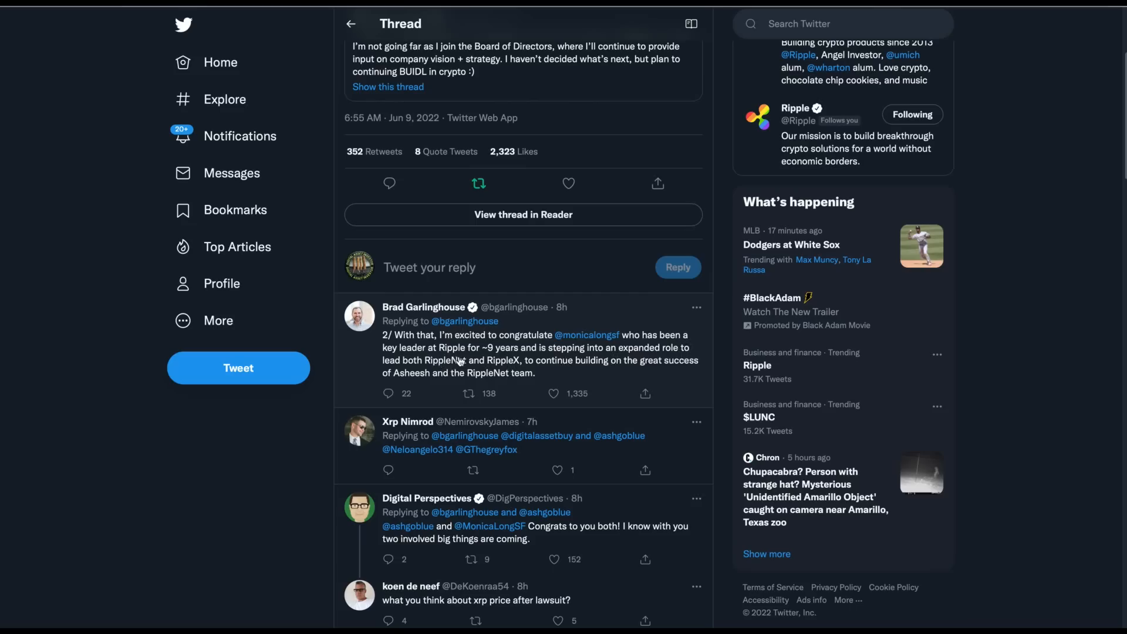
pyautogui.moveTo(681, 365)
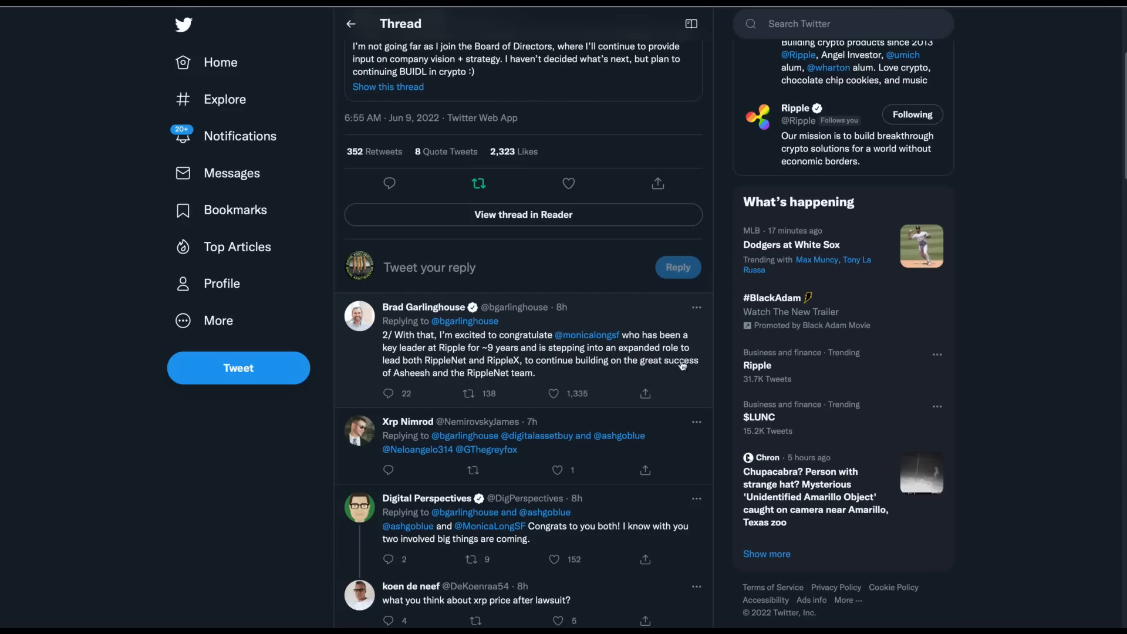
pyautogui.moveTo(564, 315)
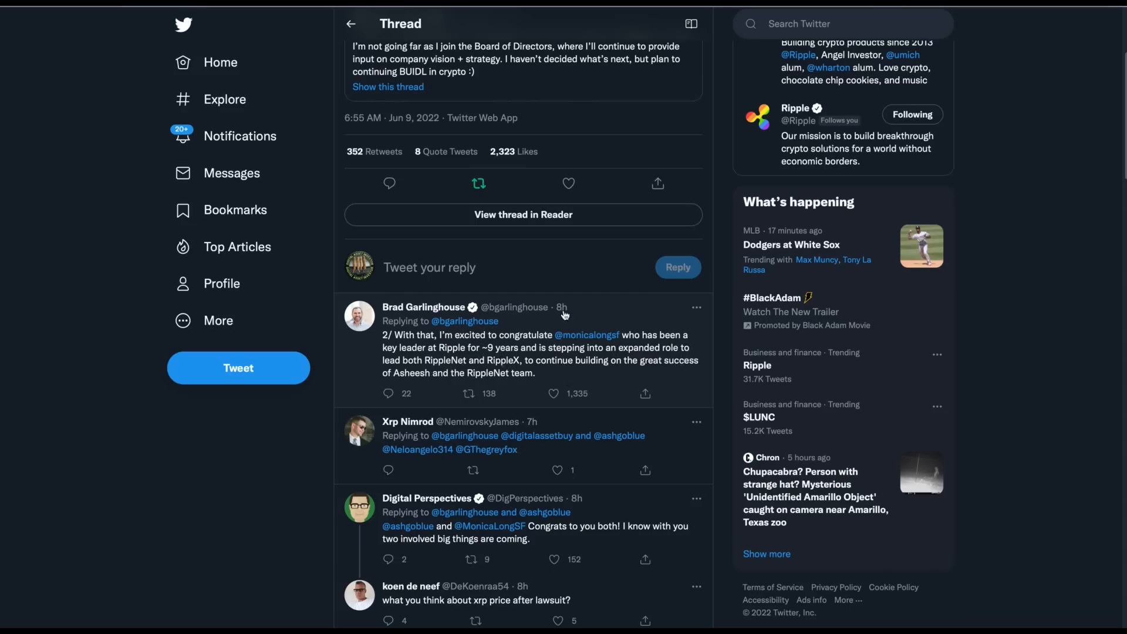
pyautogui.scroll(-3)
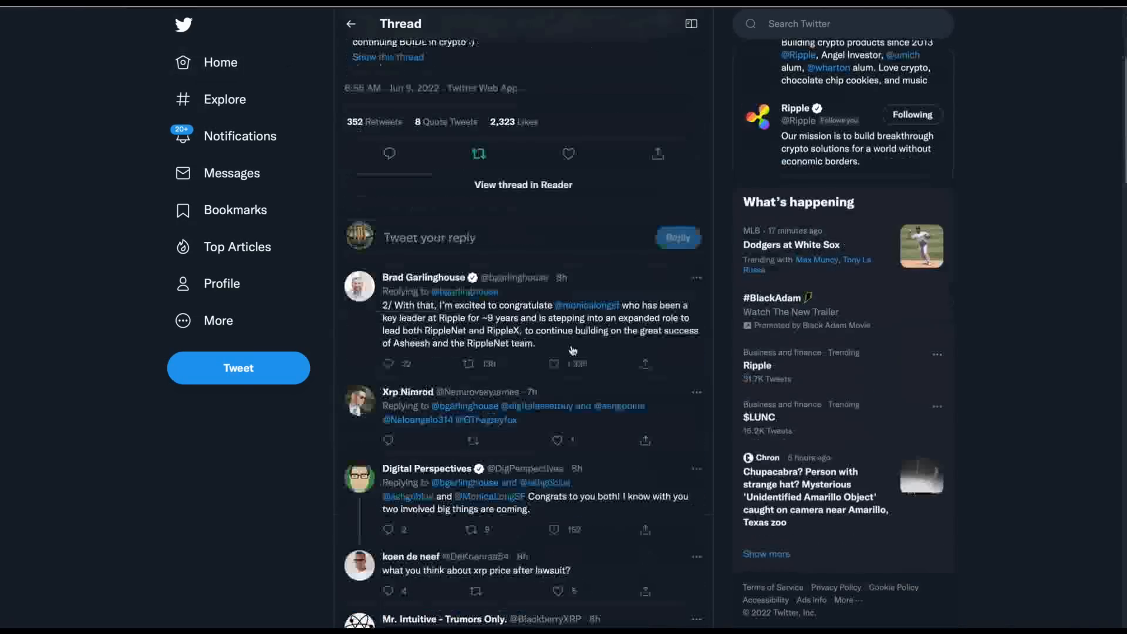
pyautogui.scroll(3)
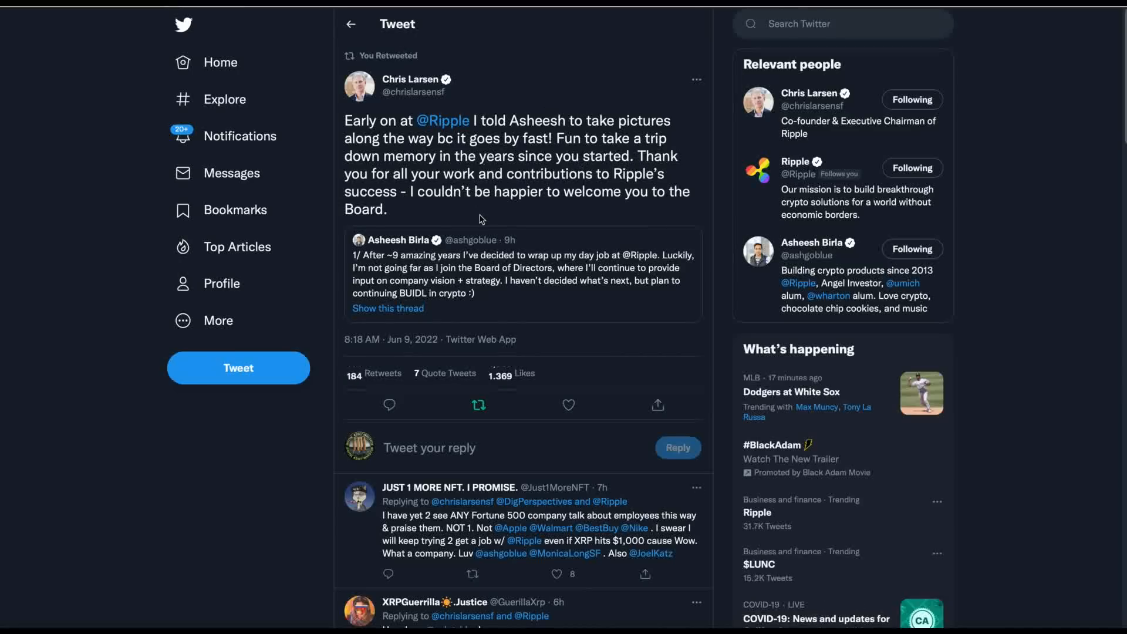
pyautogui.moveTo(543, 209)
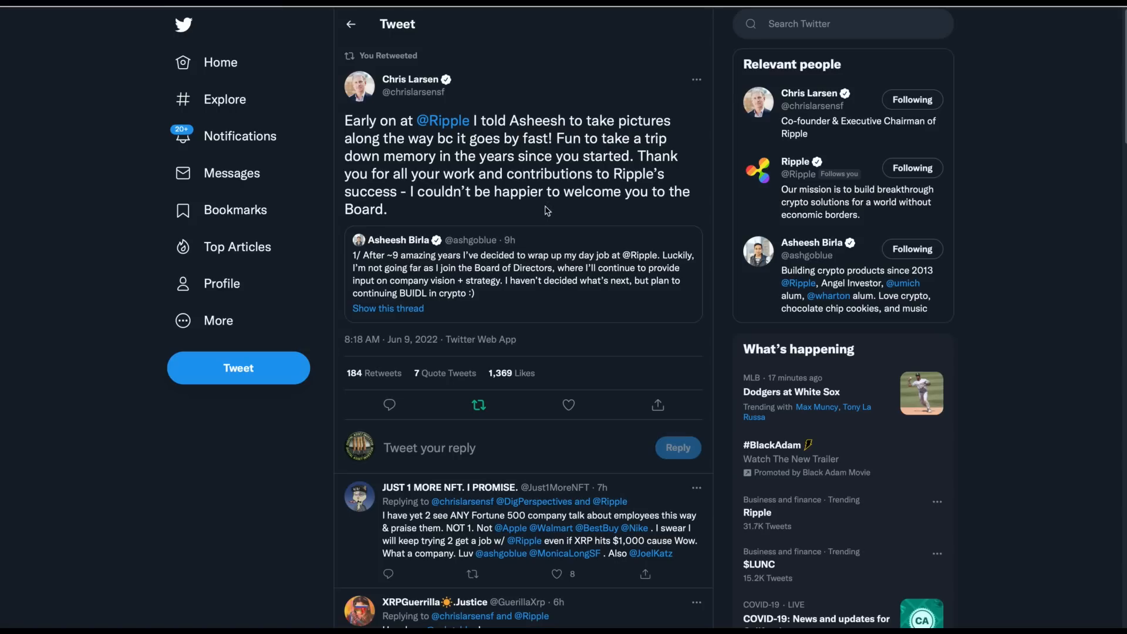
pyautogui.moveTo(550, 208)
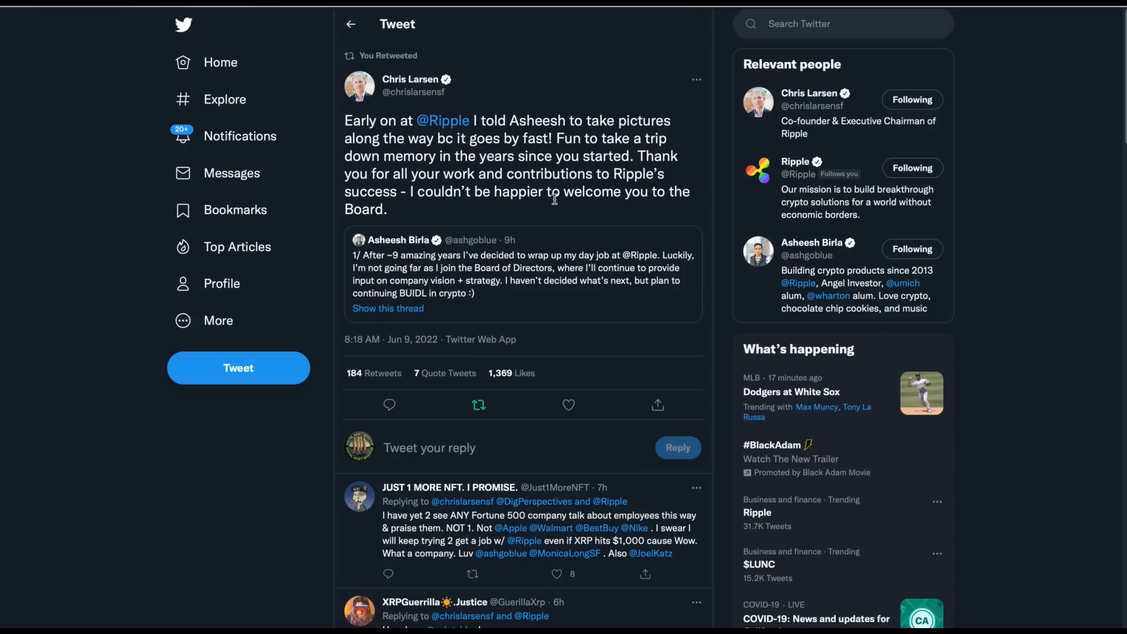
pyautogui.moveTo(599, 214)
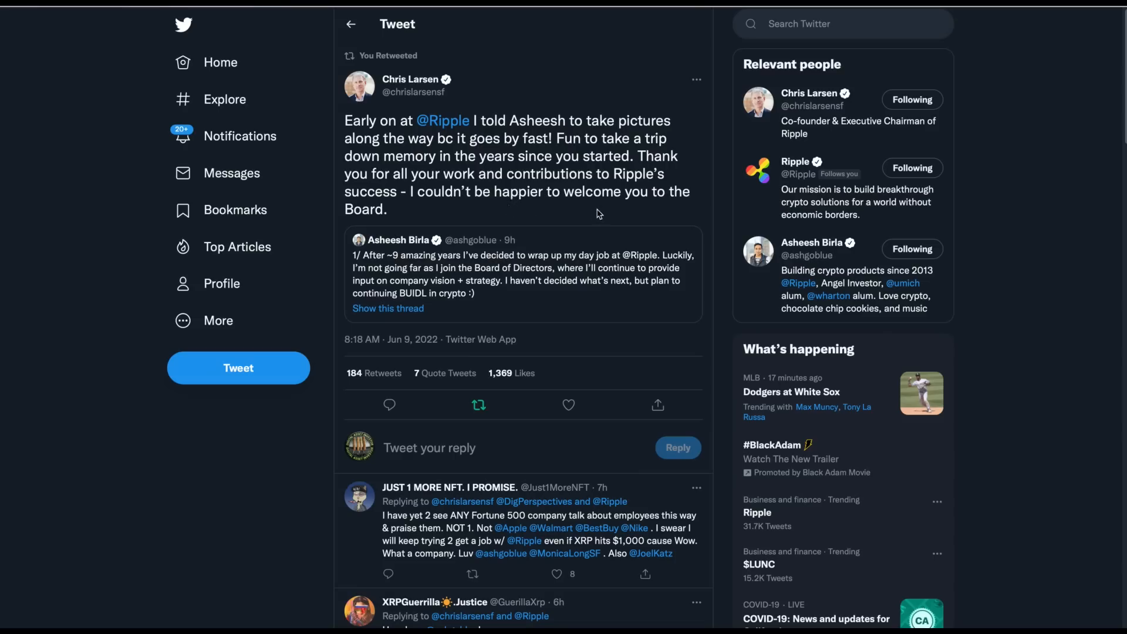
pyautogui.moveTo(474, 220)
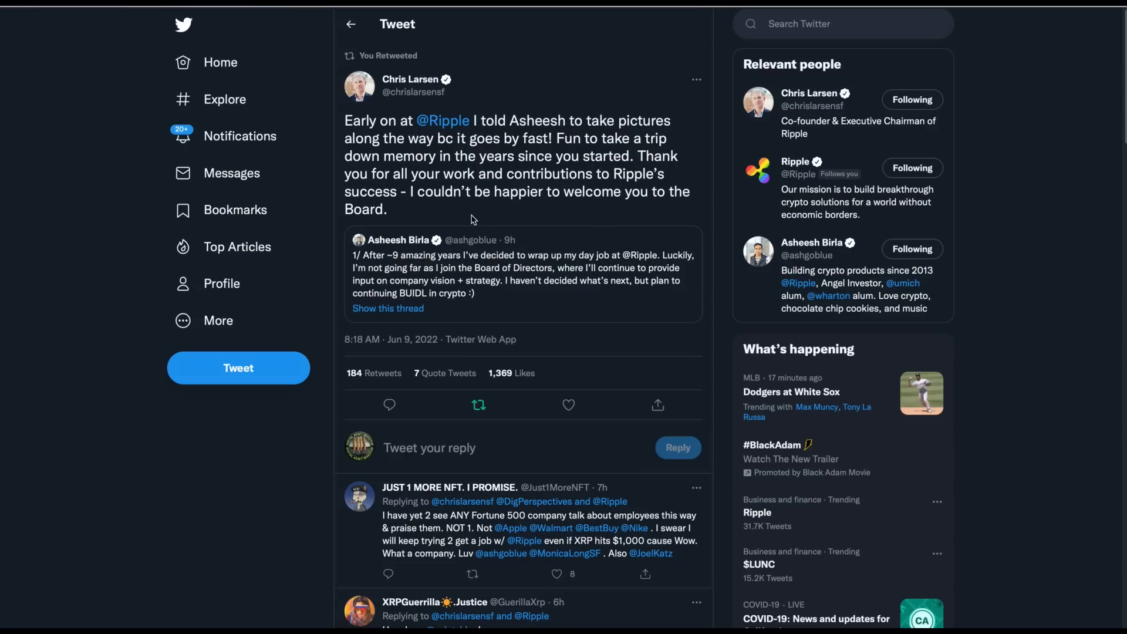
pyautogui.moveTo(602, 211)
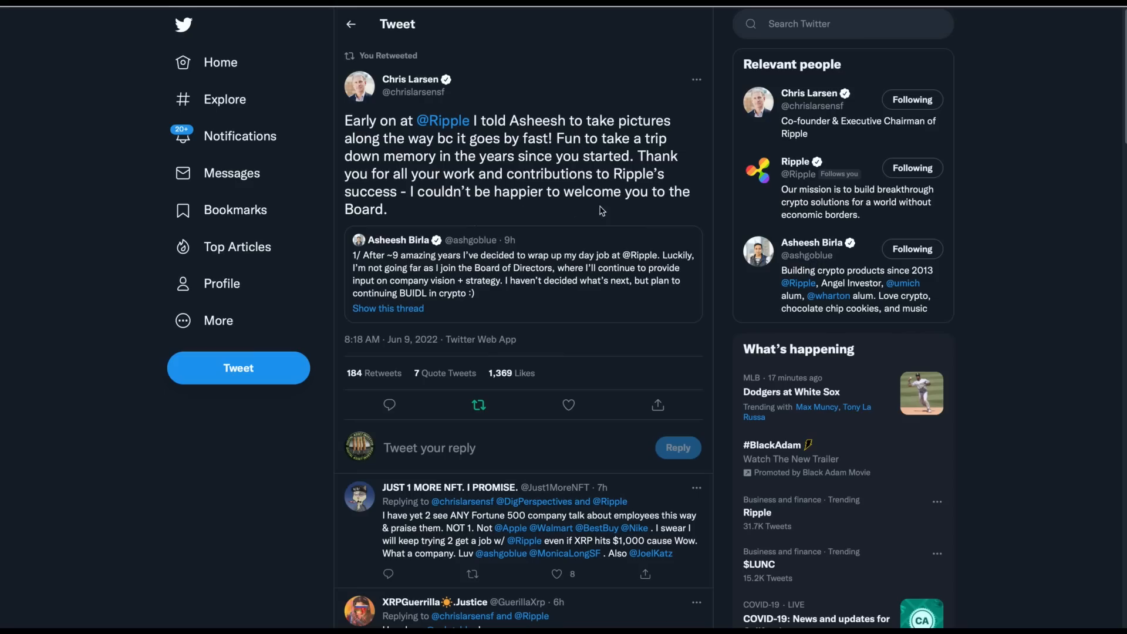
pyautogui.moveTo(481, 215)
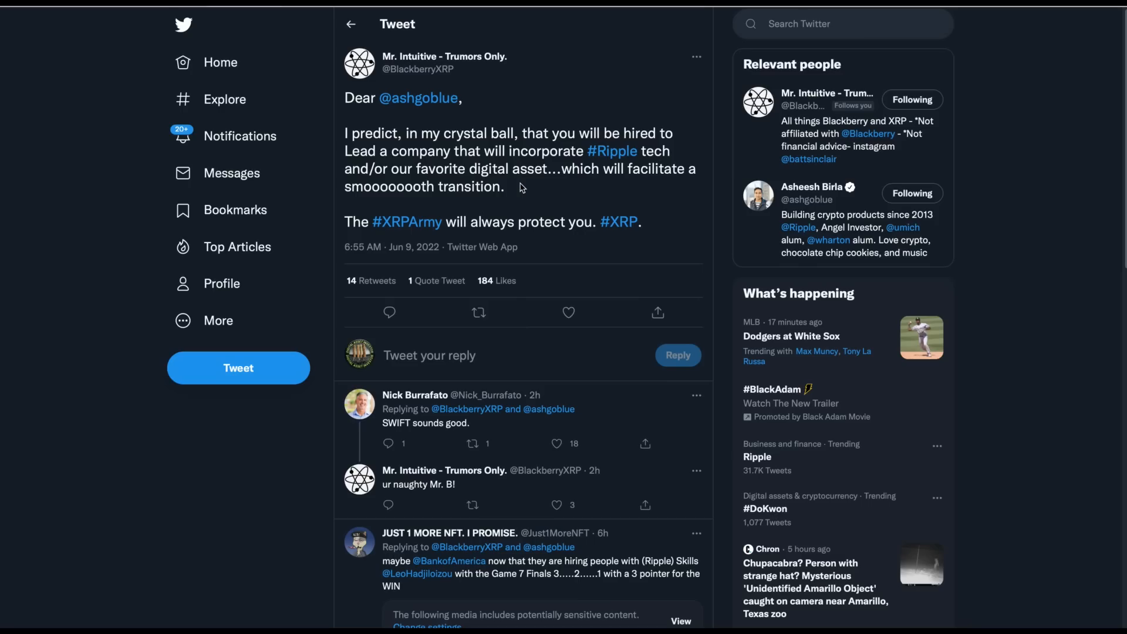
pyautogui.moveTo(309, 5)
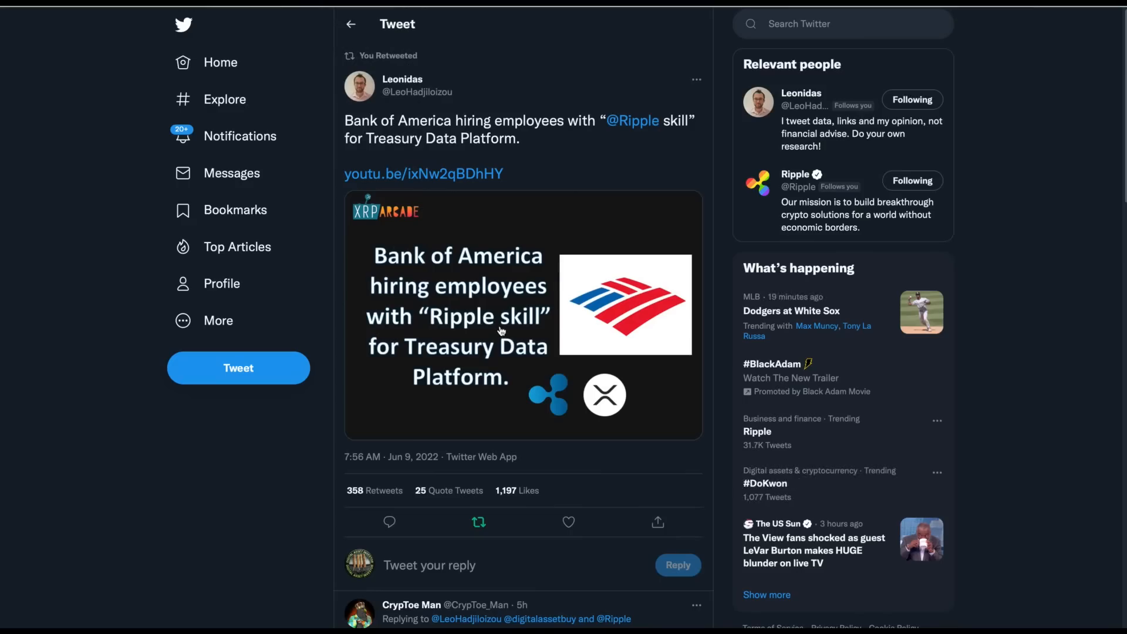
pyautogui.moveTo(556, 179)
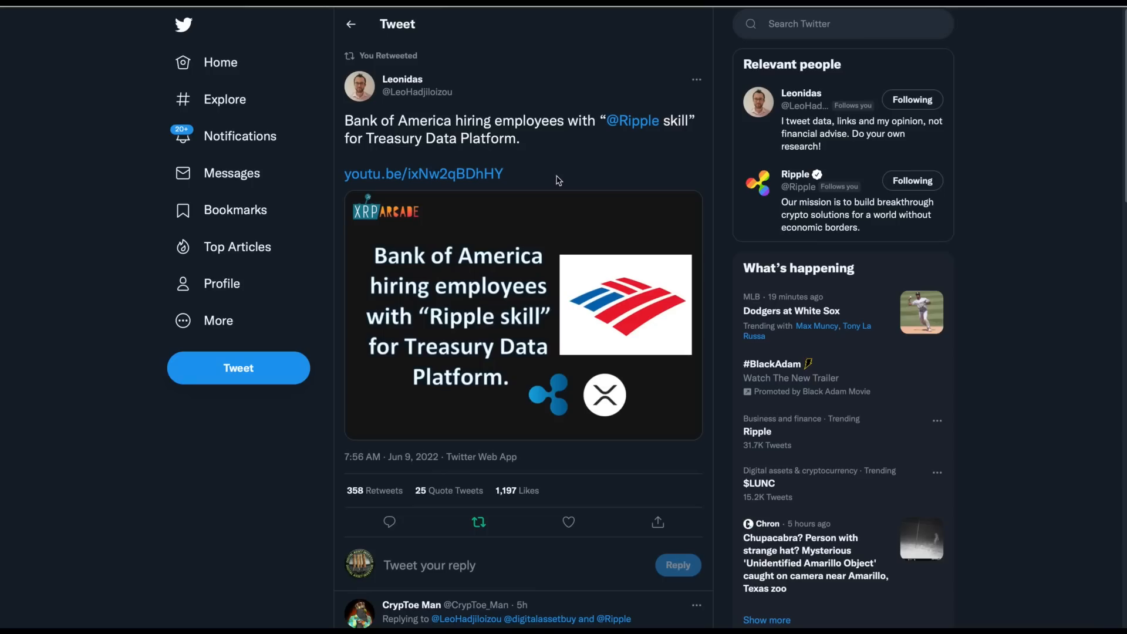
pyautogui.moveTo(532, 148)
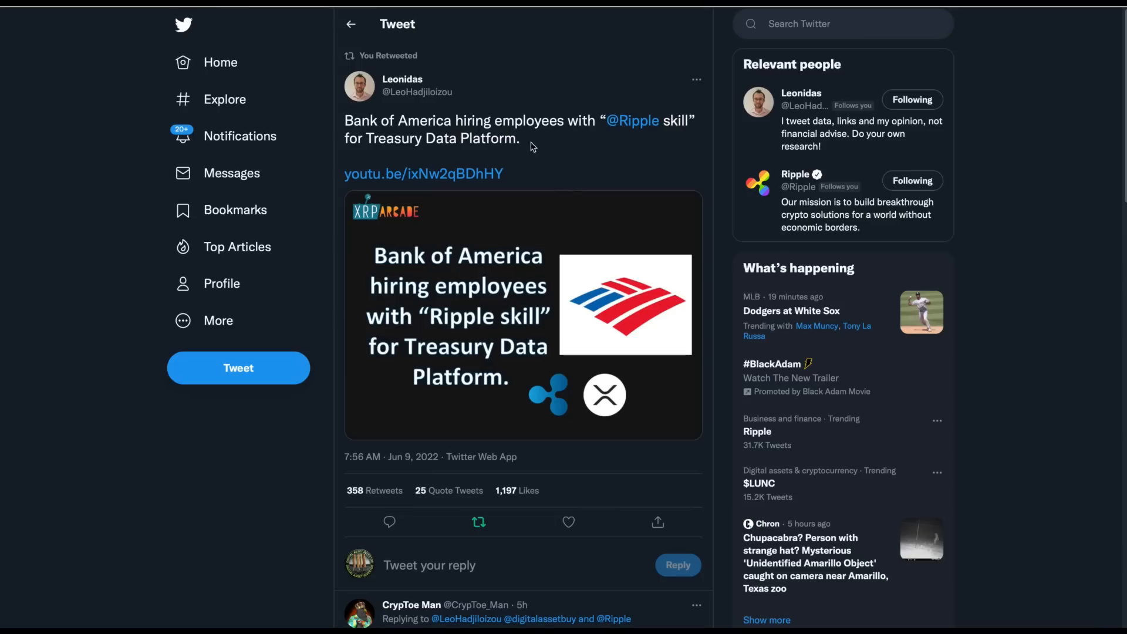
pyautogui.moveTo(439, 124)
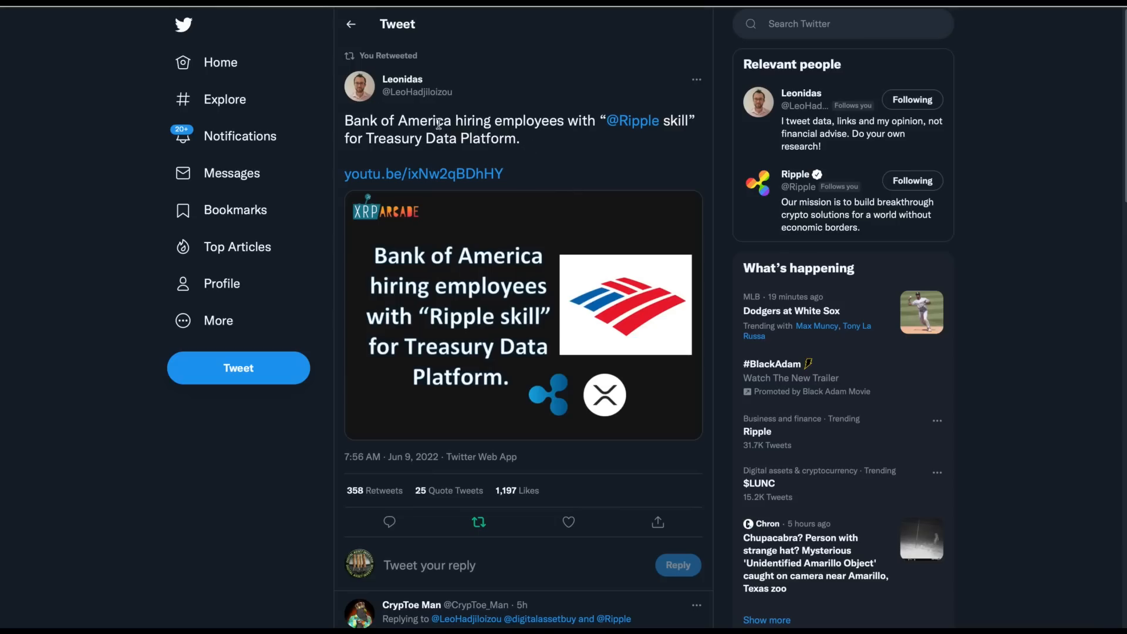
pyautogui.moveTo(571, 156)
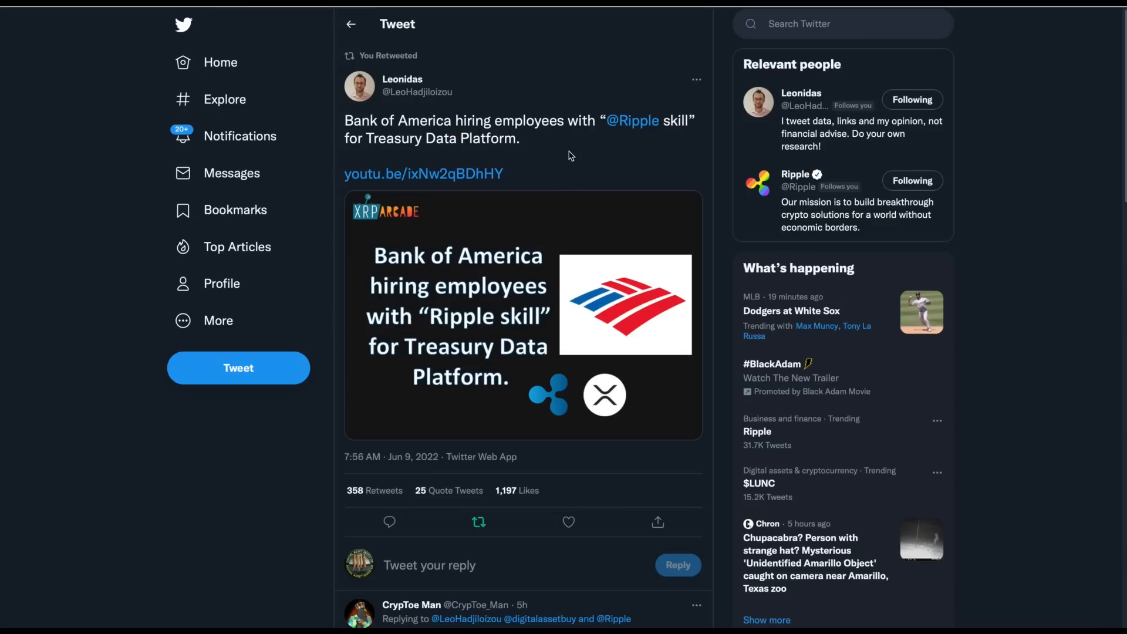
pyautogui.moveTo(526, 151)
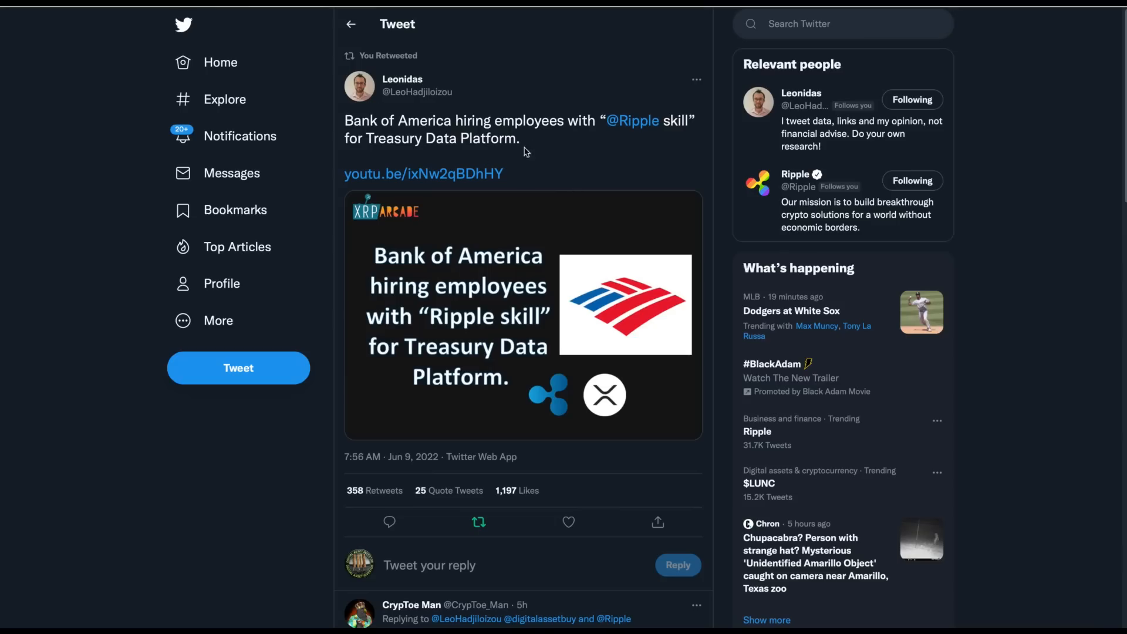
pyautogui.moveTo(582, 161)
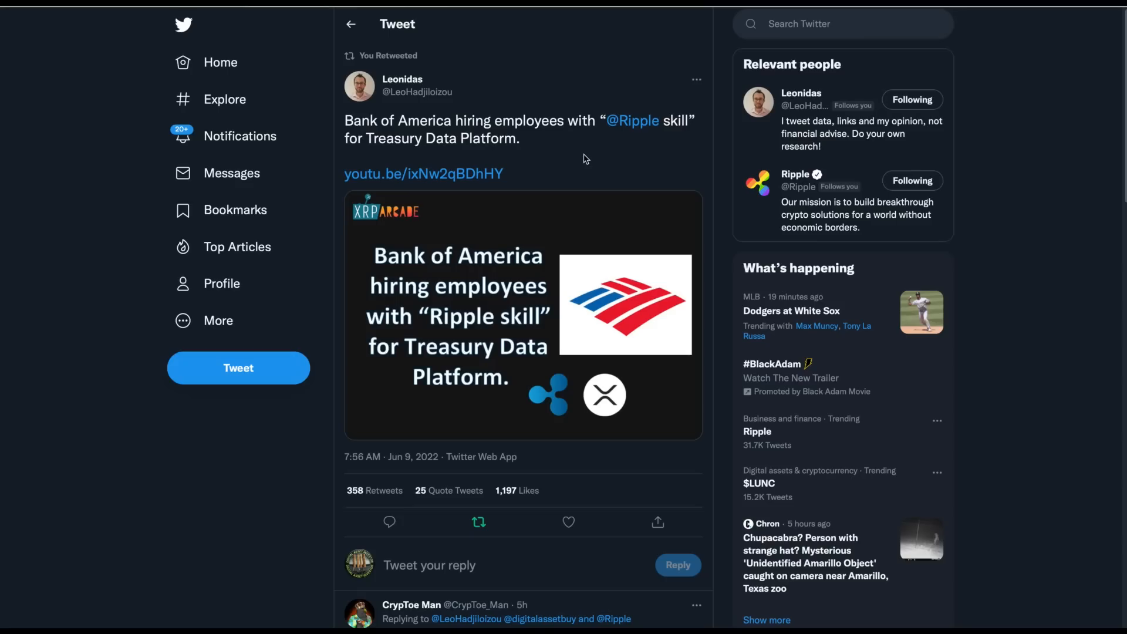
pyautogui.moveTo(882, 87)
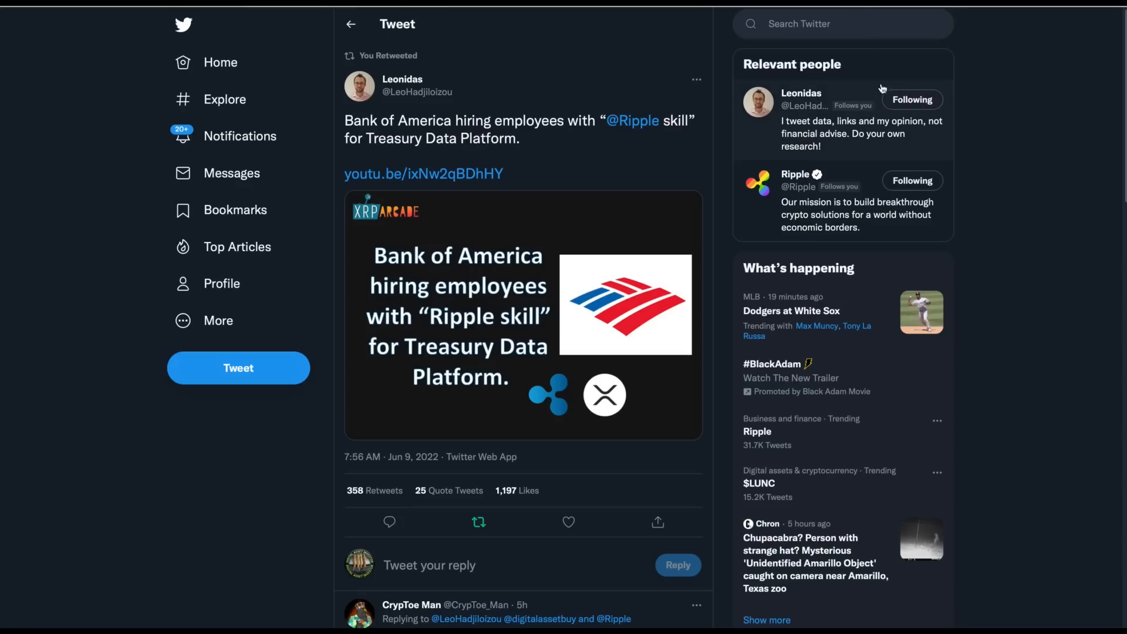
pyautogui.moveTo(648, 55)
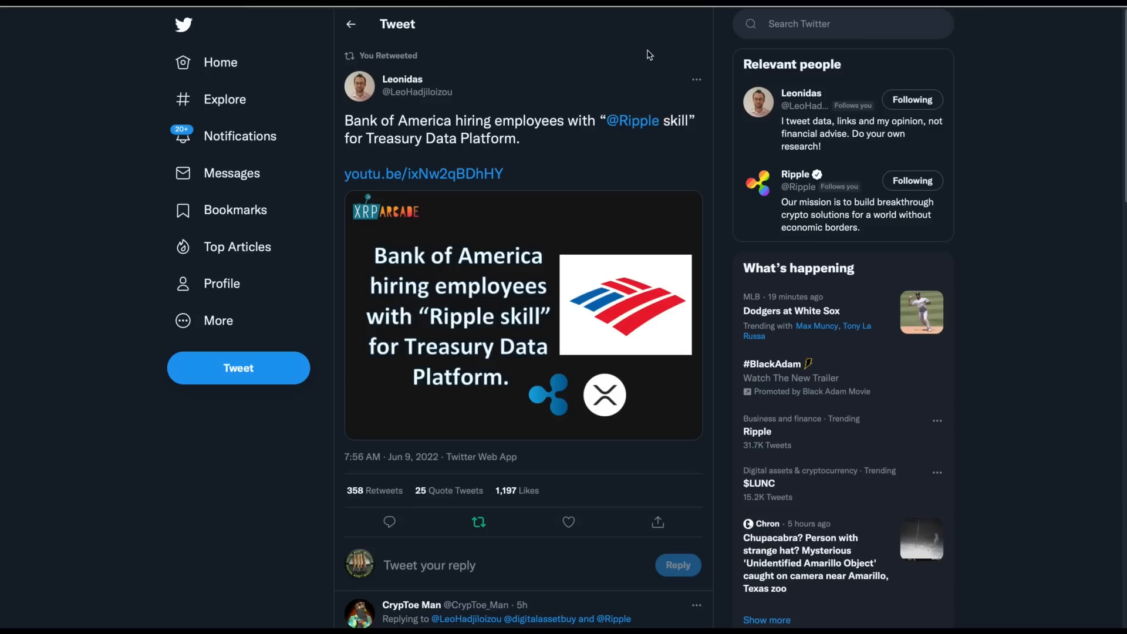
pyautogui.moveTo(642, 85)
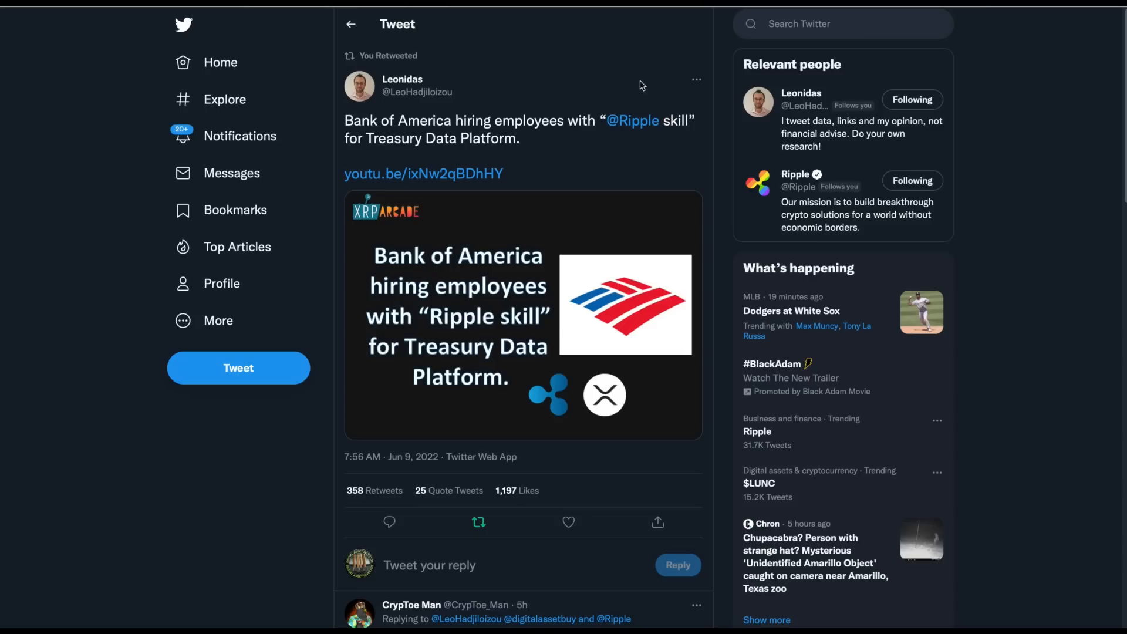
pyautogui.moveTo(682, 65)
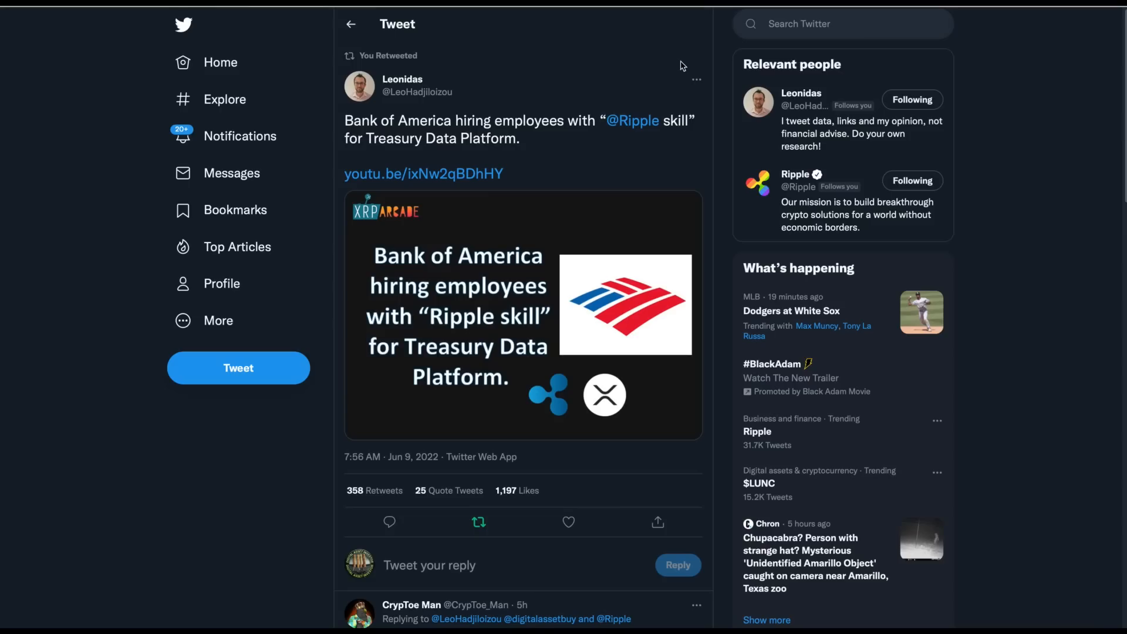
pyautogui.moveTo(696, 113)
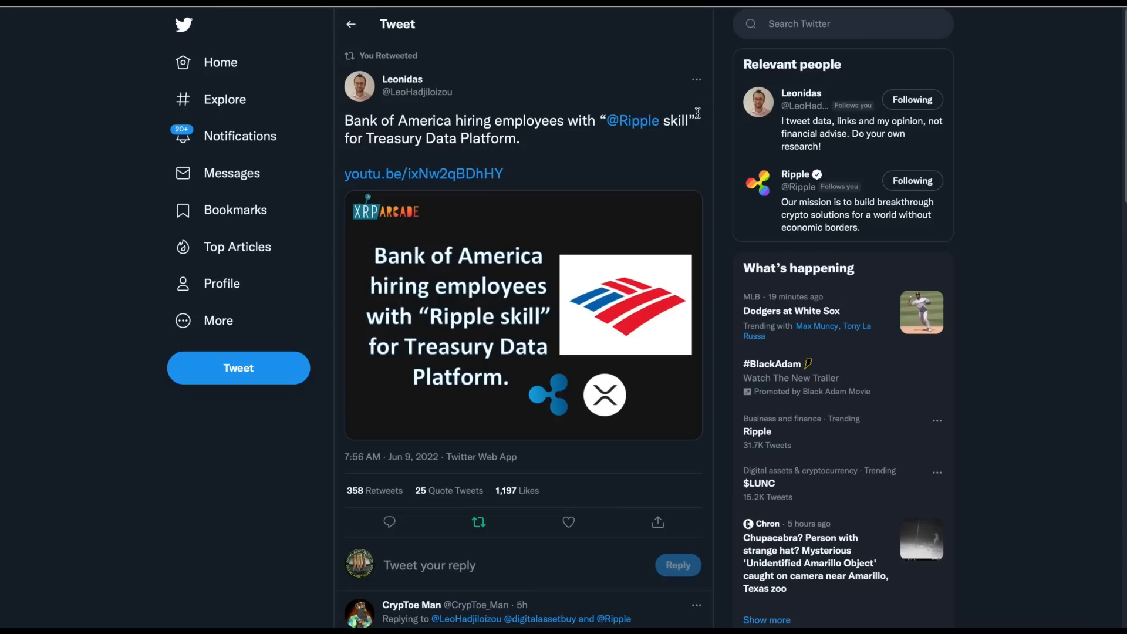
pyautogui.moveTo(688, 99)
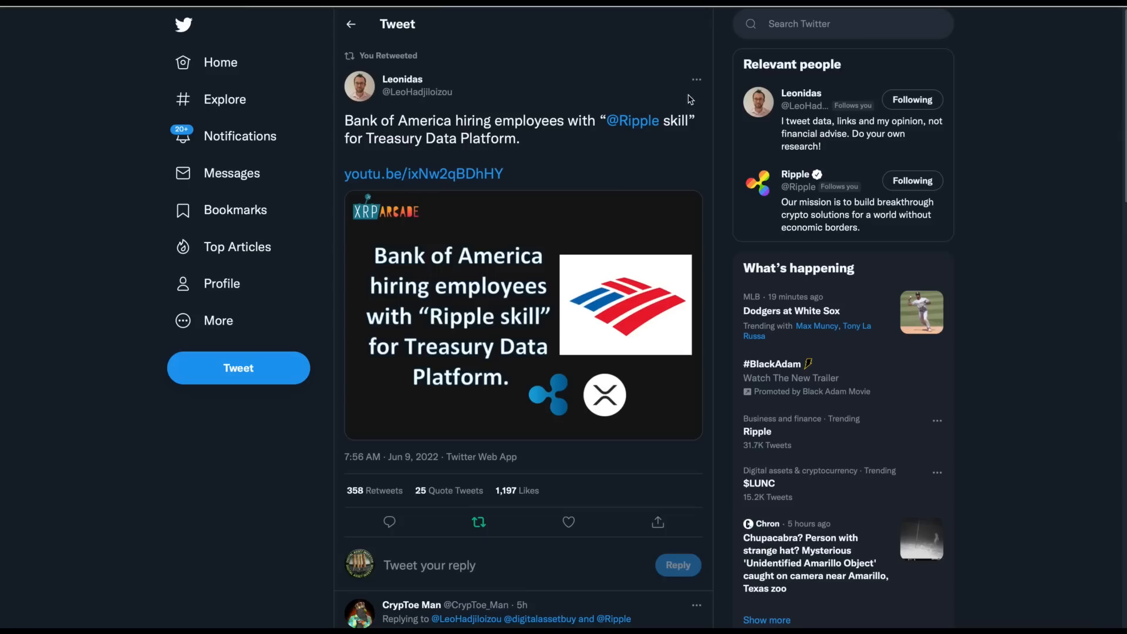
pyautogui.moveTo(706, 38)
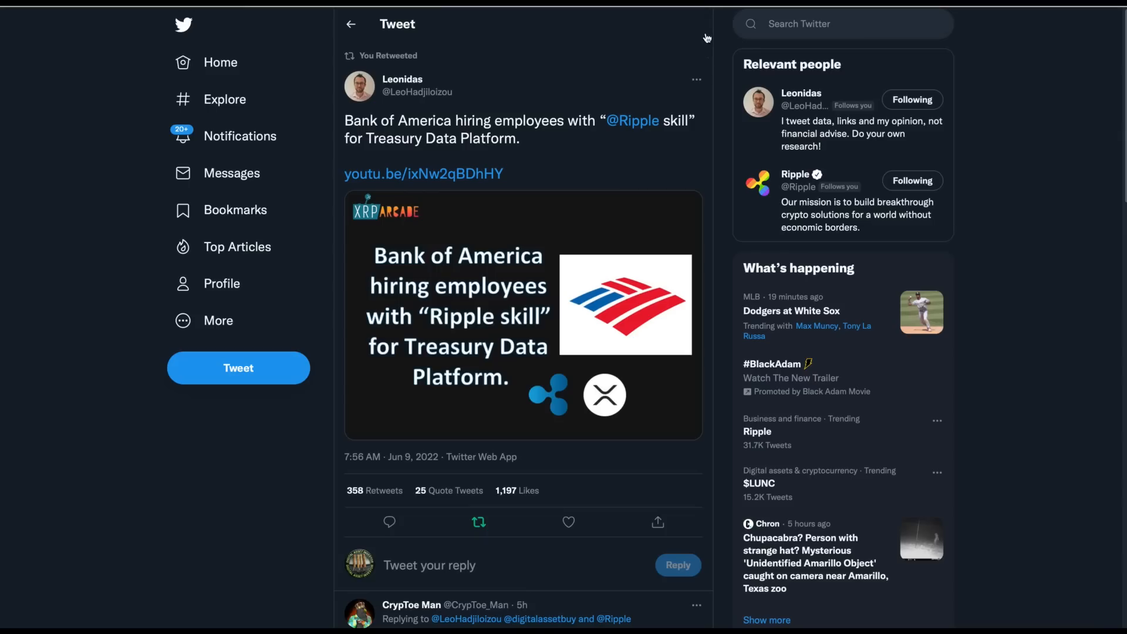